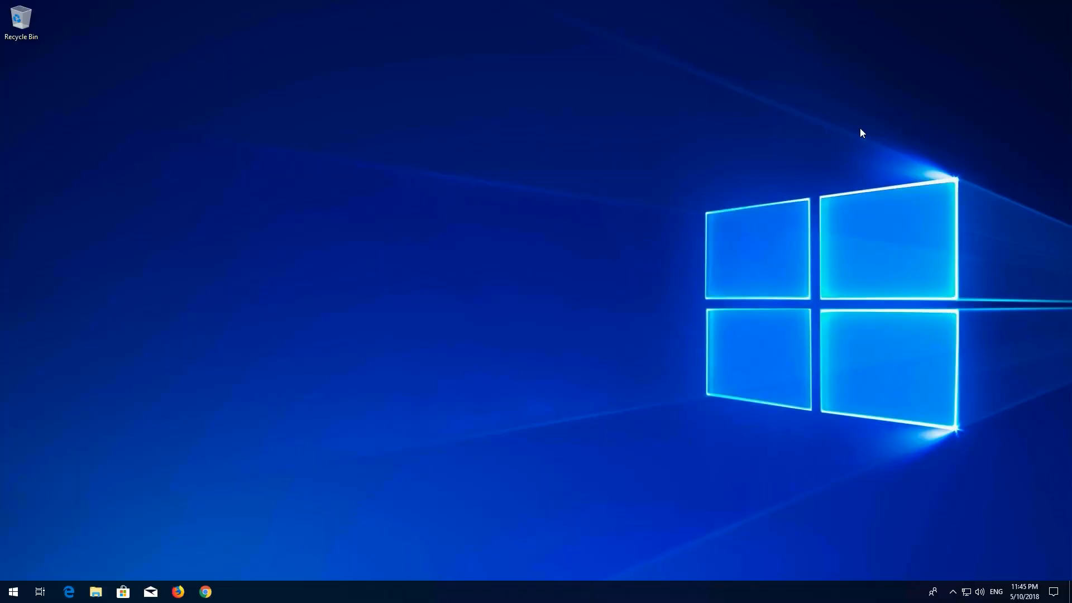
# Search Start for 'local security policy' and launch the Local Security Policy app
pyautogui.write('local security polic')
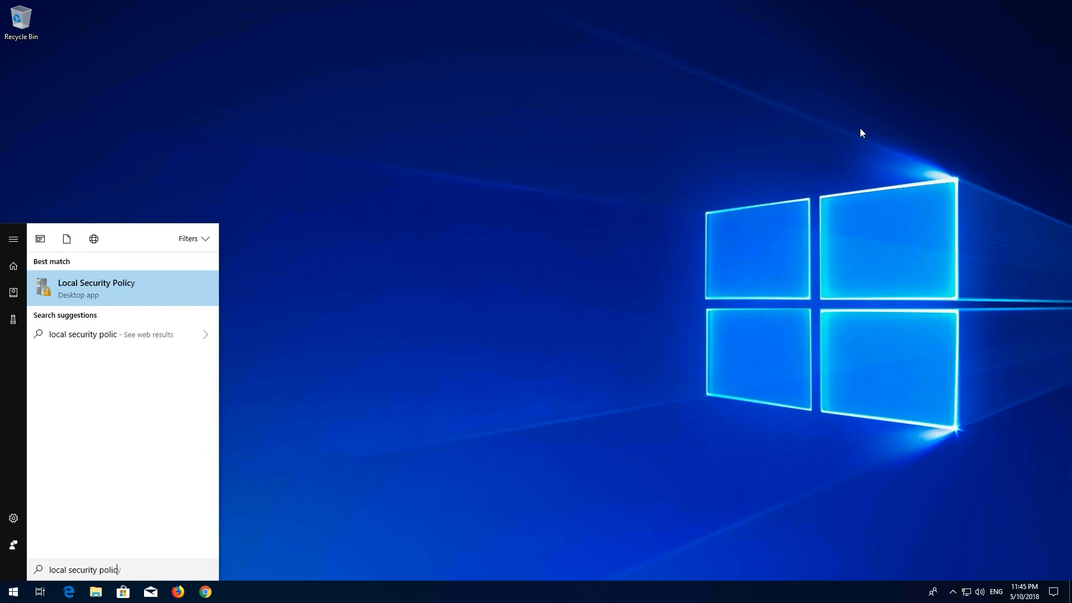
pyautogui.write('y')
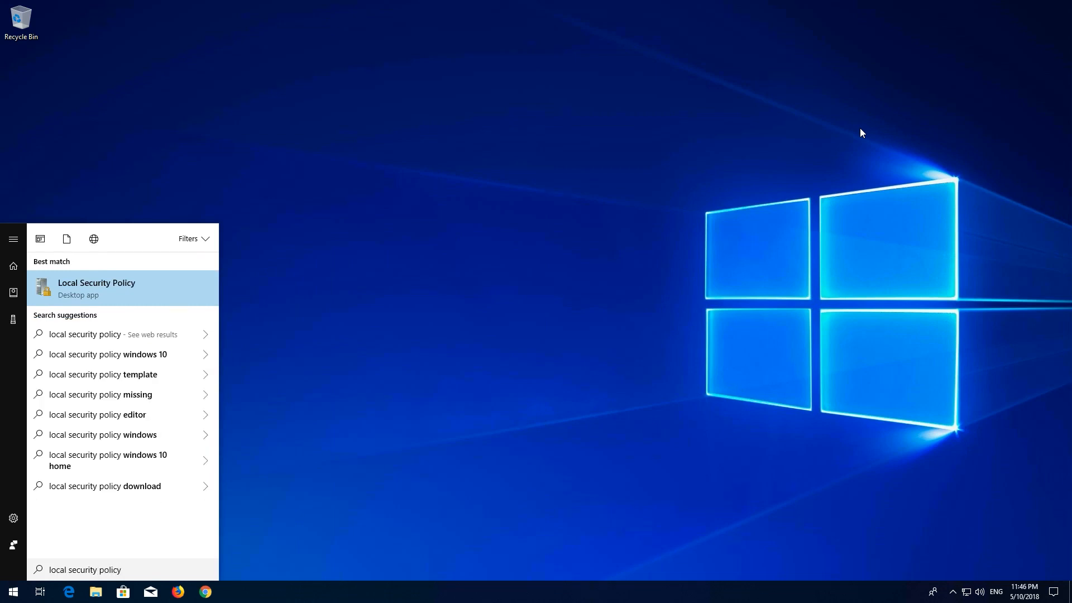
pyautogui.moveTo(125, 291)
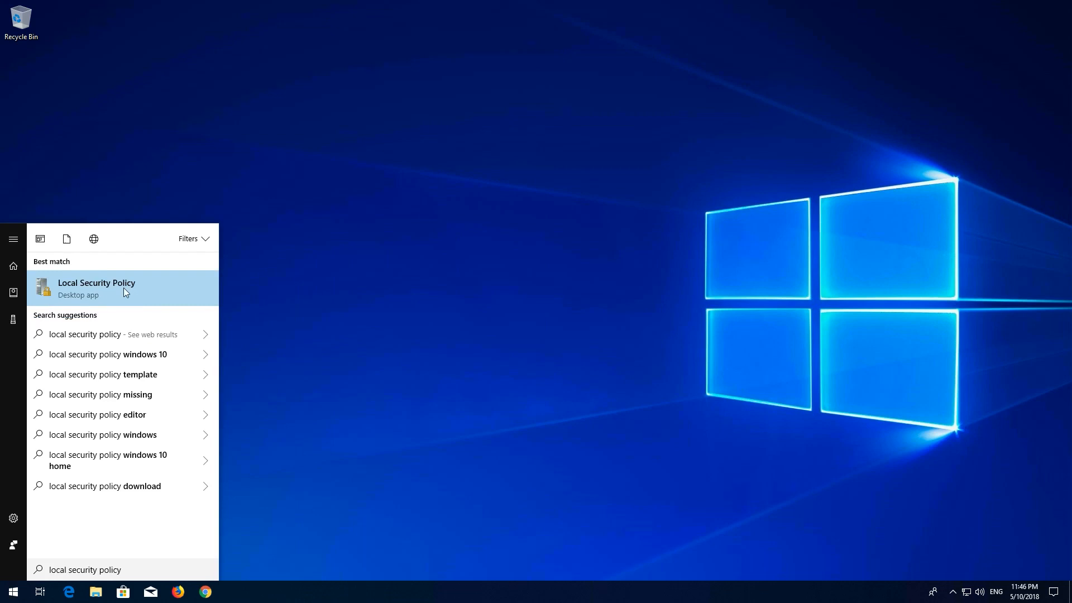
pyautogui.click(96, 288)
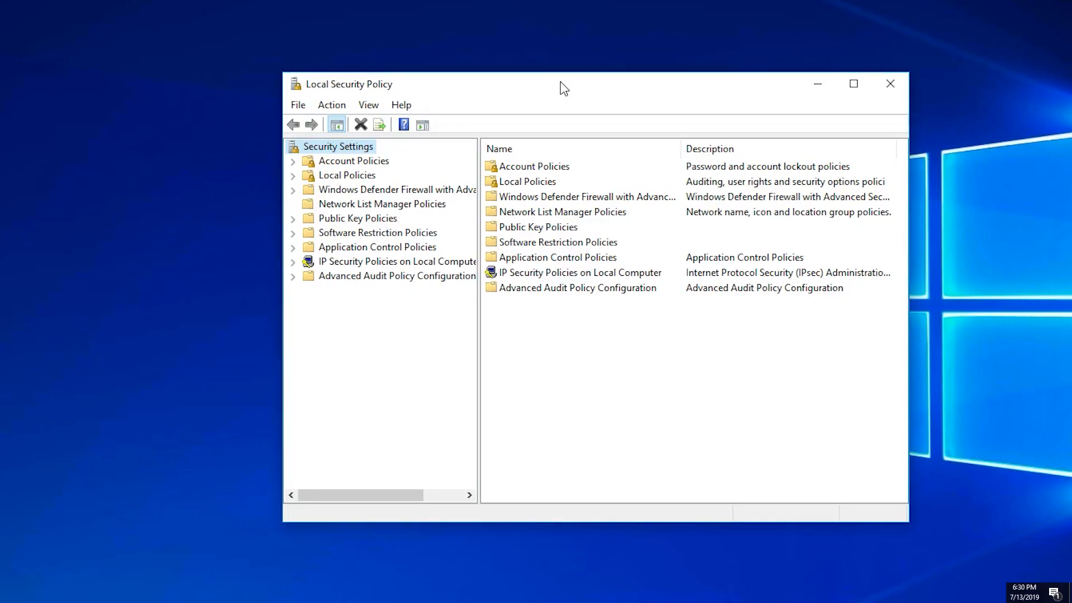
pyautogui.moveTo(300, 178)
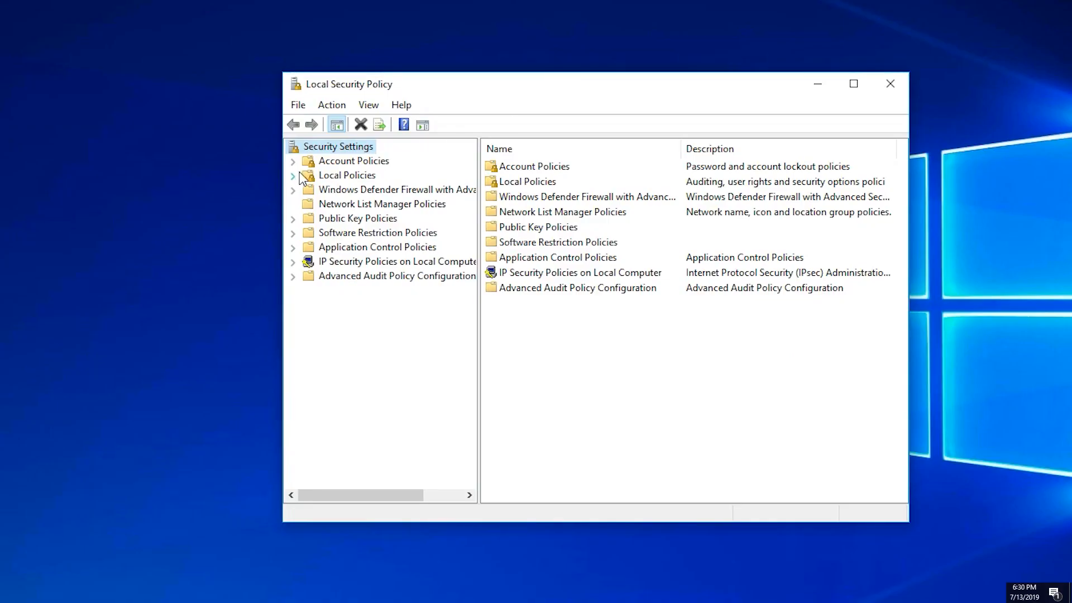
# List Security Options under Local Policies and select 'Network security: LAN Manager authentication level'
pyautogui.click(346, 176)
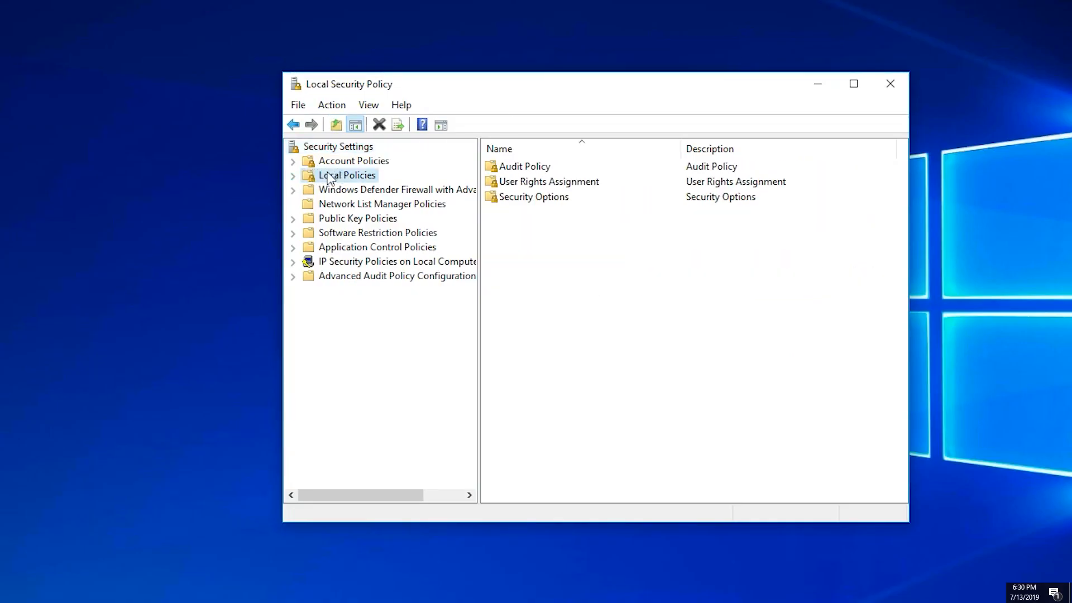
pyautogui.moveTo(348, 183)
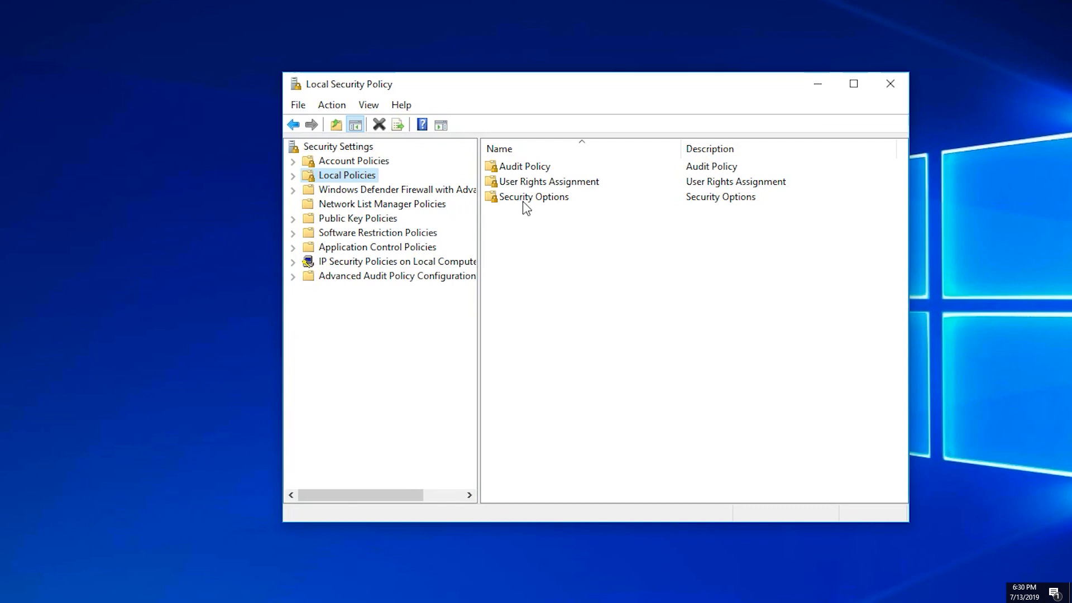
pyautogui.click(534, 196)
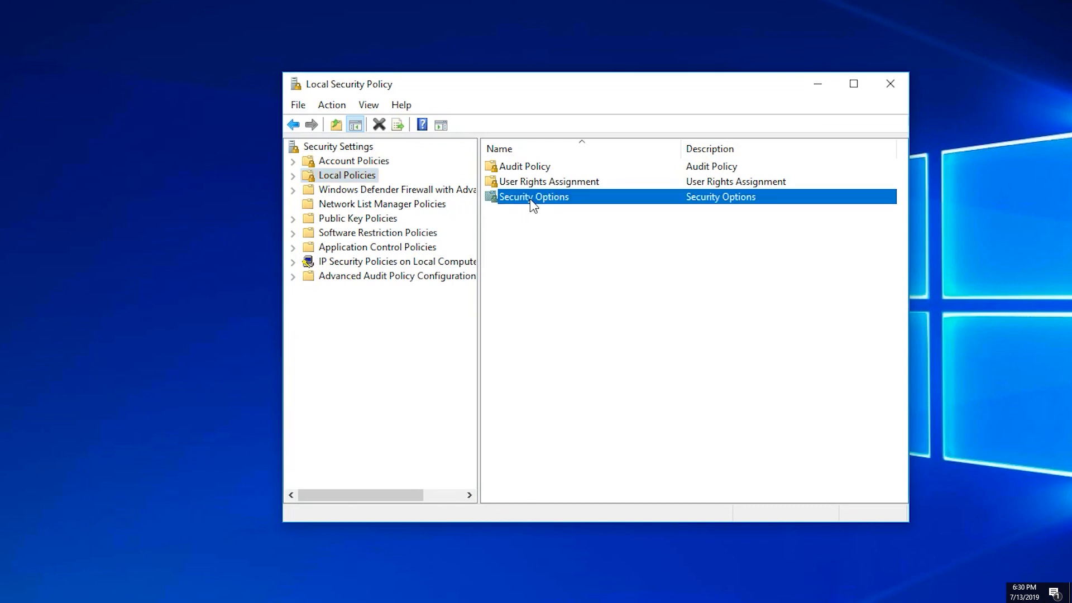
pyautogui.doubleClick(534, 197)
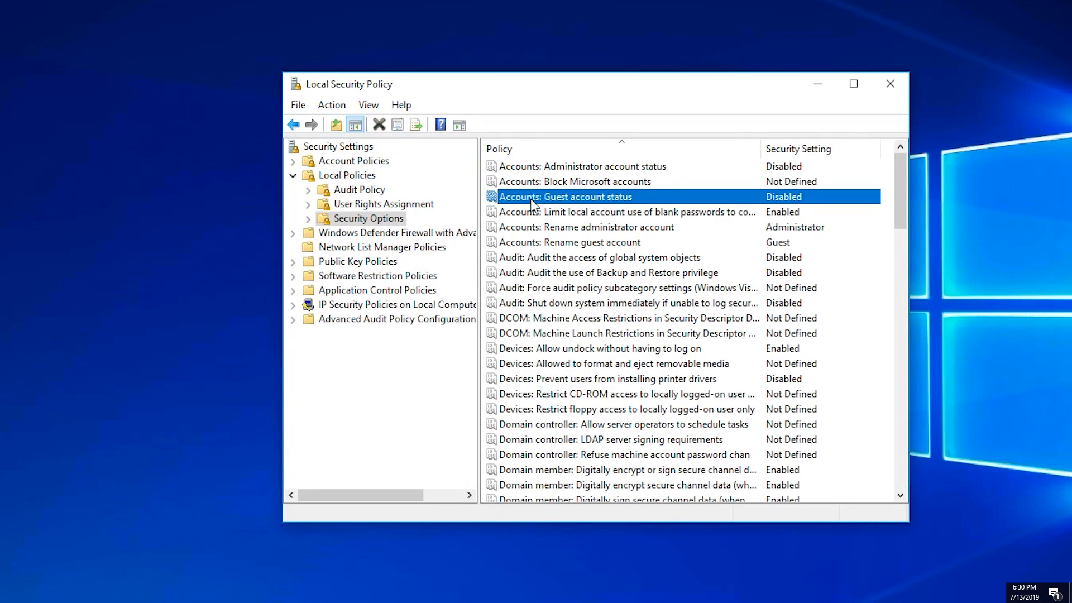
pyautogui.scroll(-3)
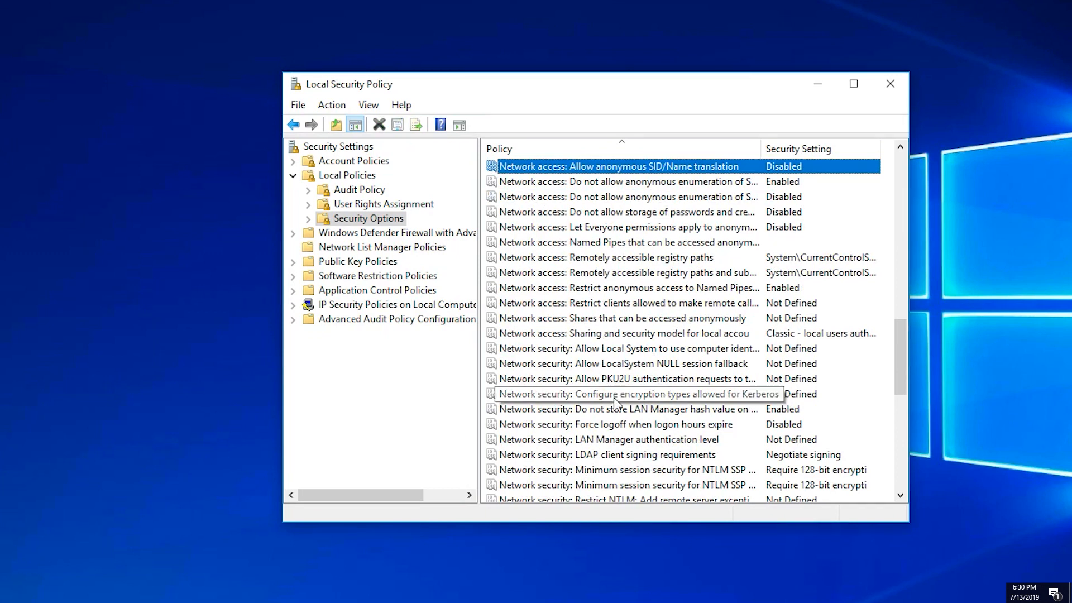
pyautogui.click(615, 409)
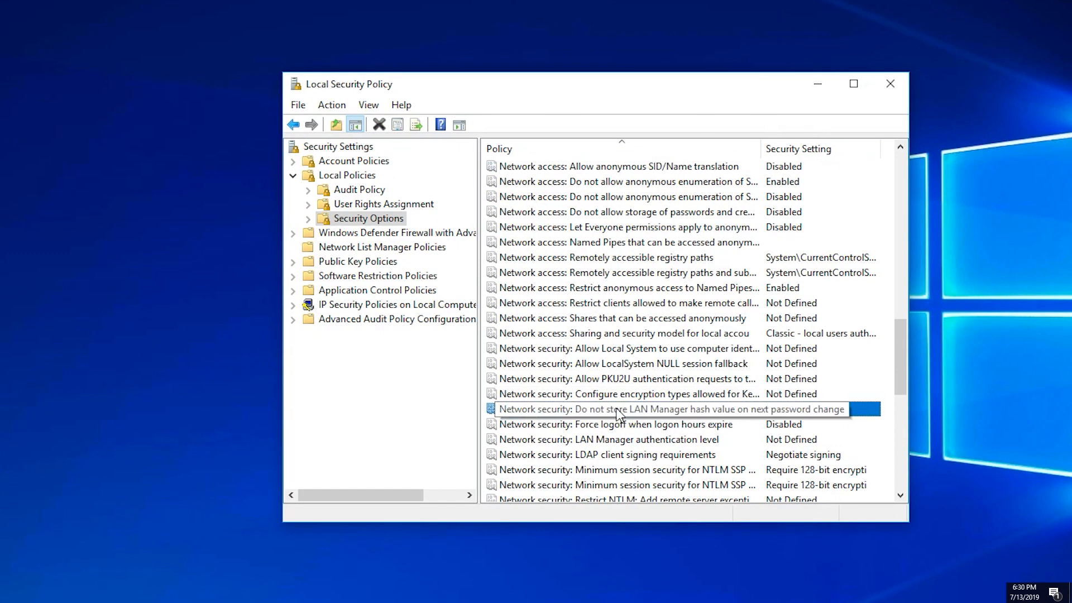
pyautogui.click(609, 438)
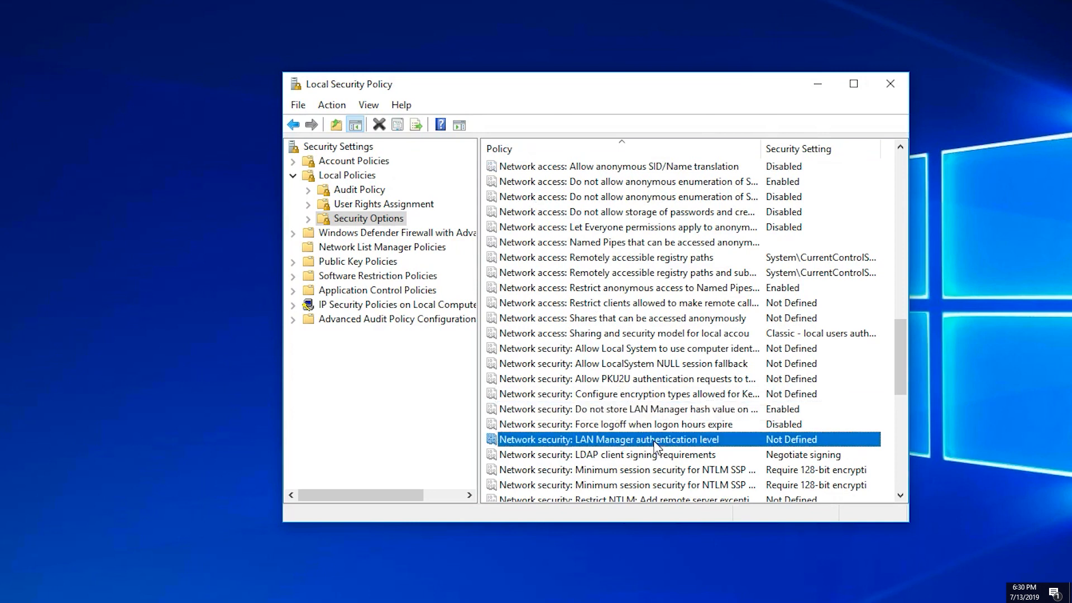
pyautogui.moveTo(643, 448)
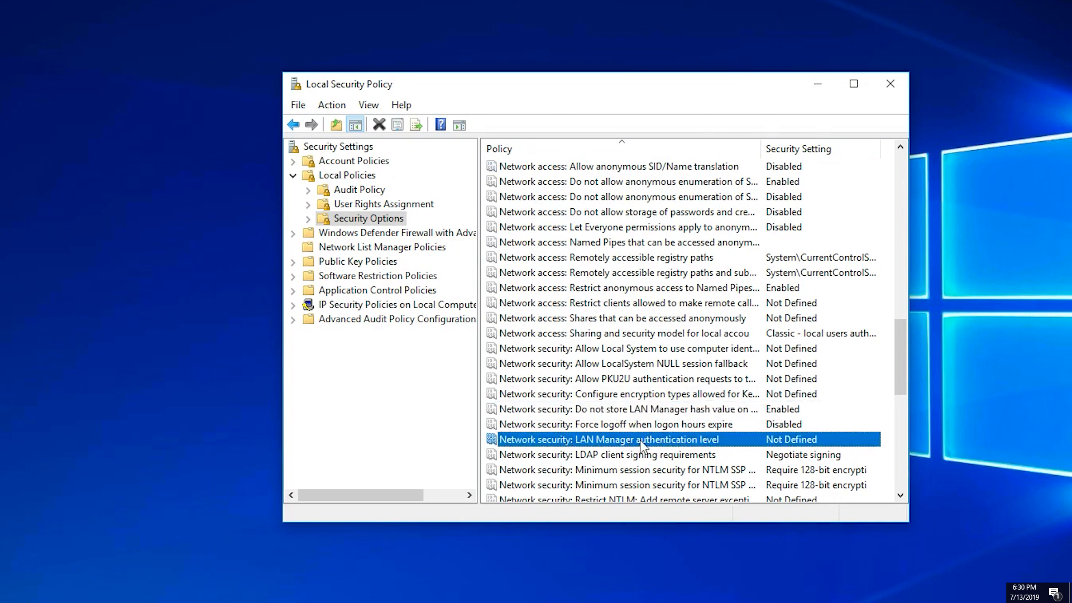
pyautogui.moveTo(676, 443)
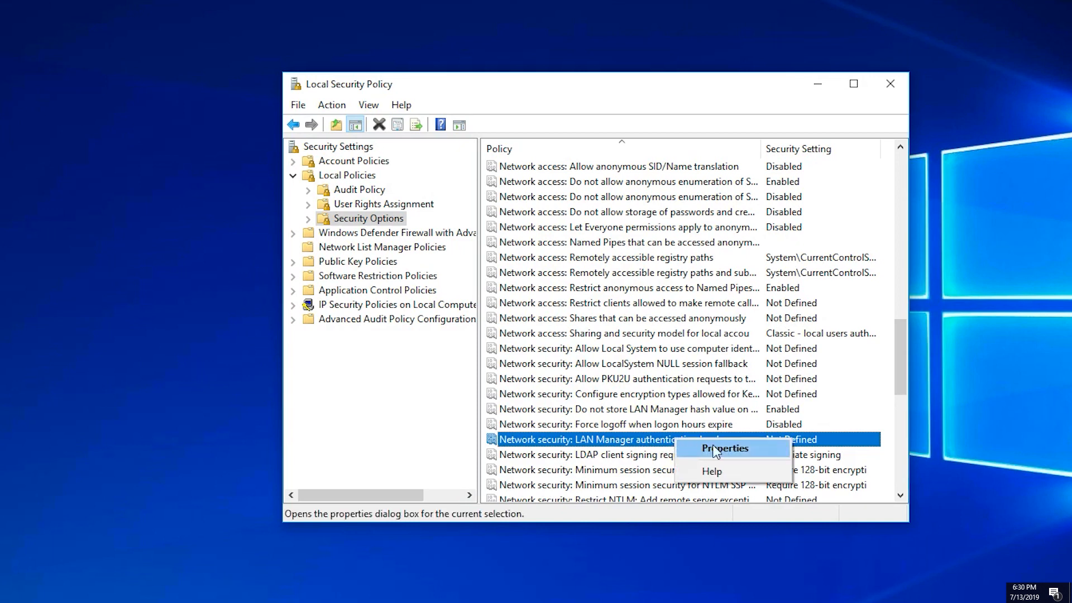
pyautogui.moveTo(766, 457)
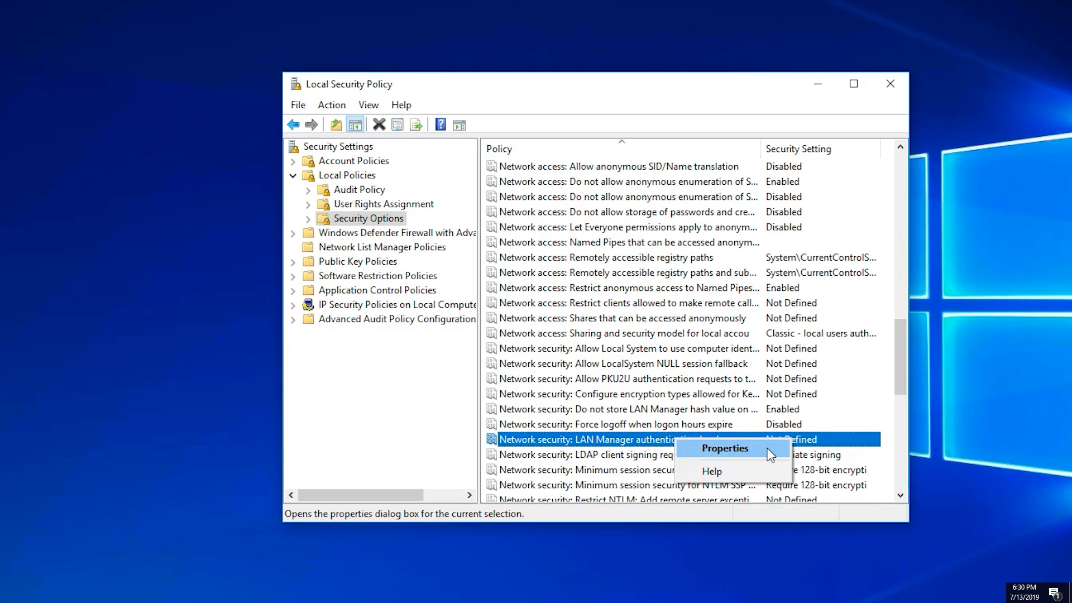
# Bring up the Properties dialog of the LAN Manager authentication level policy
pyautogui.click(726, 447)
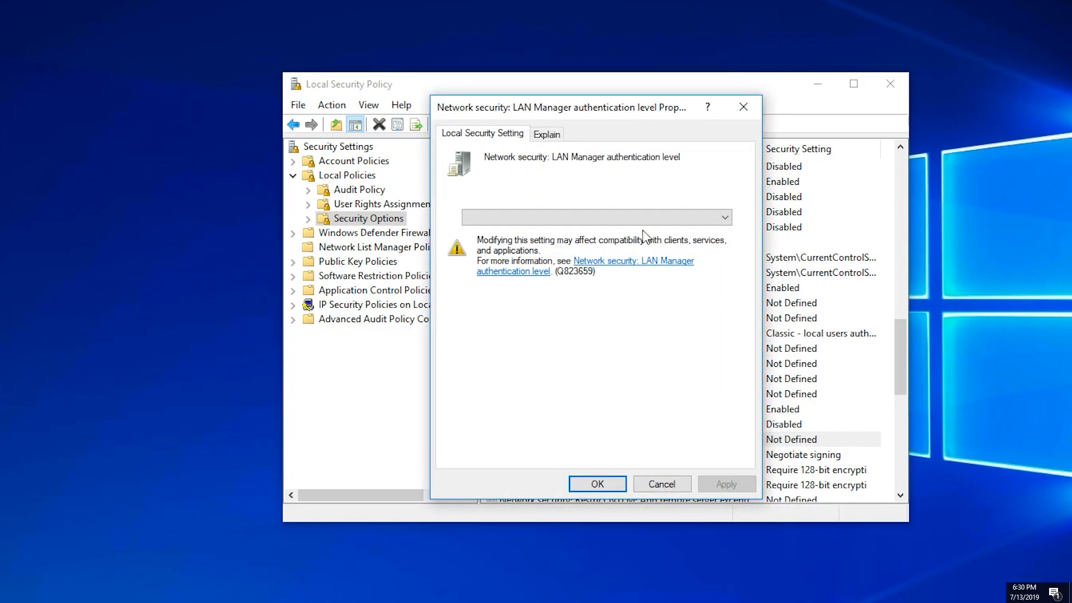
# Set the level to 'Send LM & NTLM - use NTLMv2 session security if negotiated', apply and confirm
pyautogui.click(722, 216)
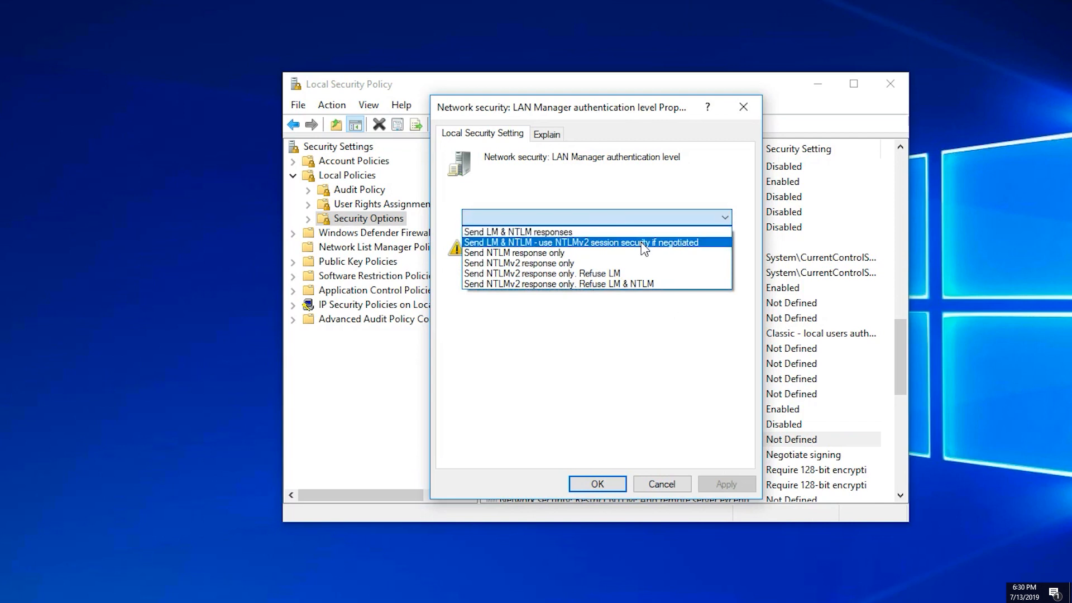
pyautogui.moveTo(634, 248)
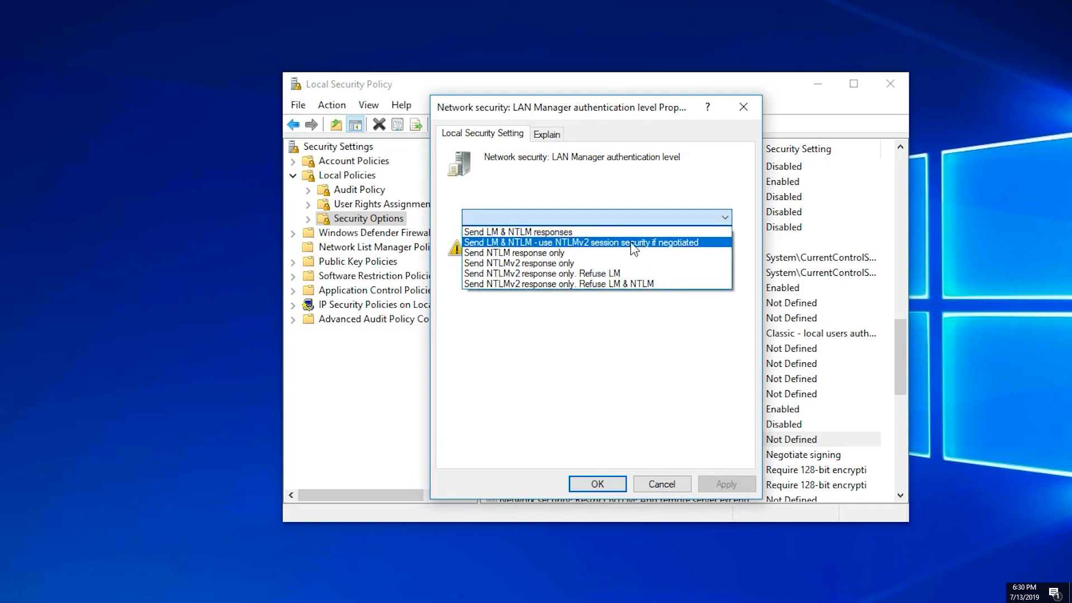
pyautogui.moveTo(640, 248)
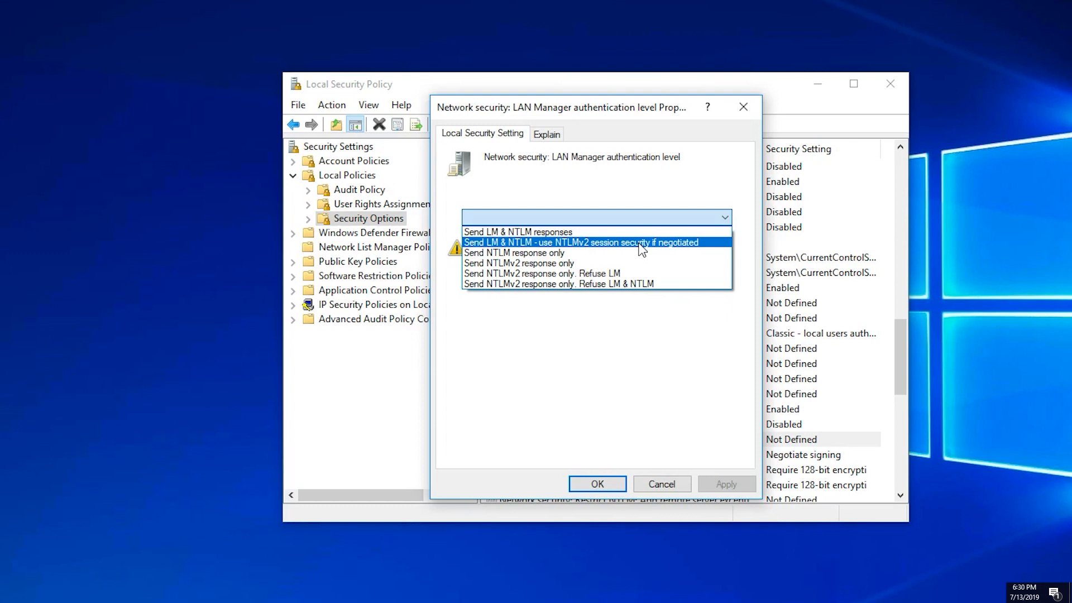
pyautogui.click(579, 242)
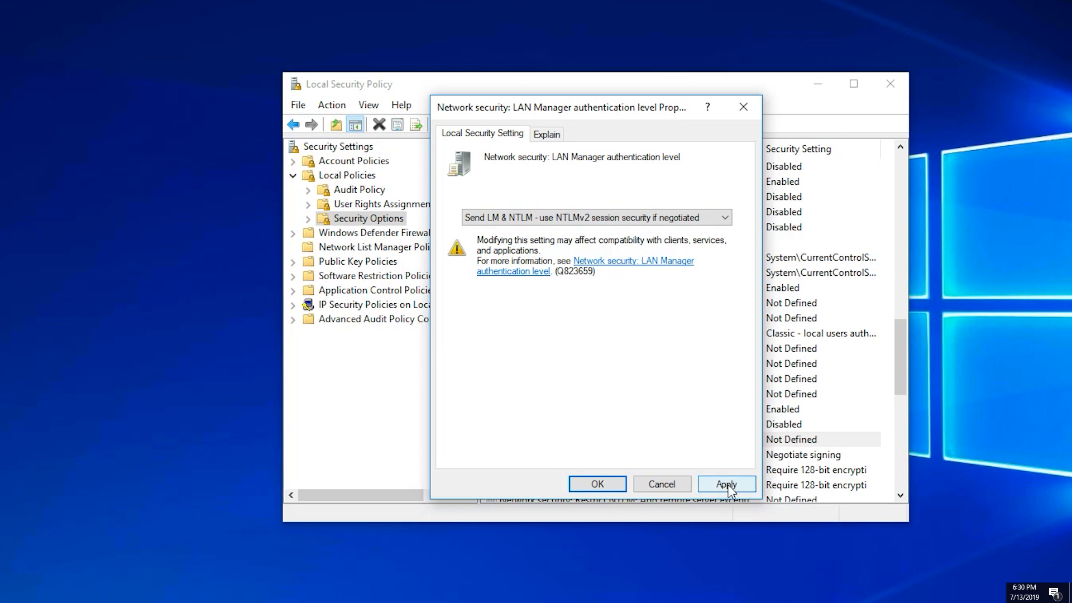
pyautogui.click(726, 484)
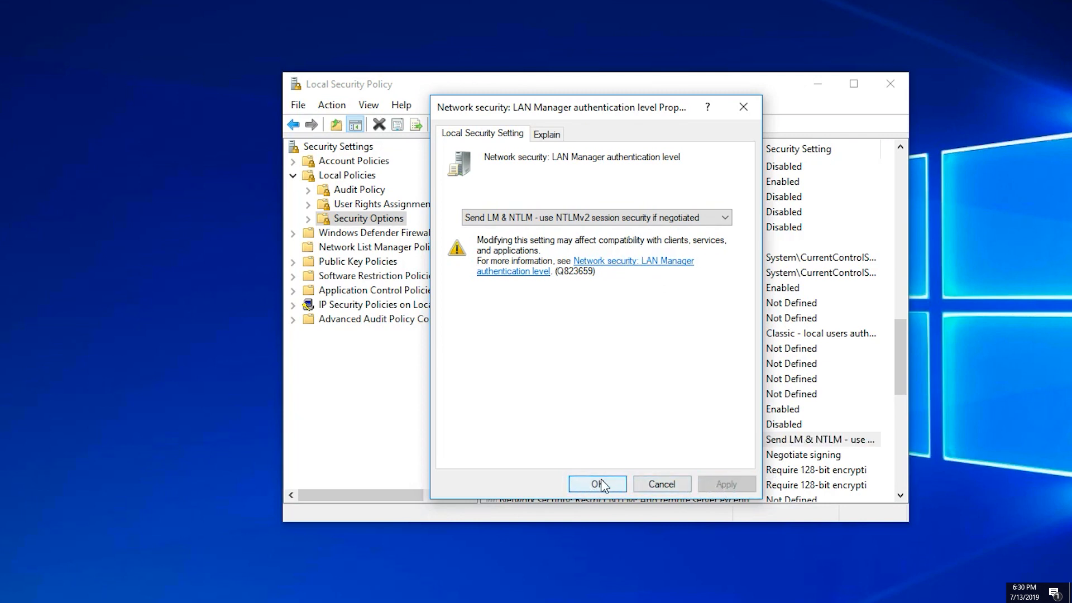
pyautogui.click(596, 483)
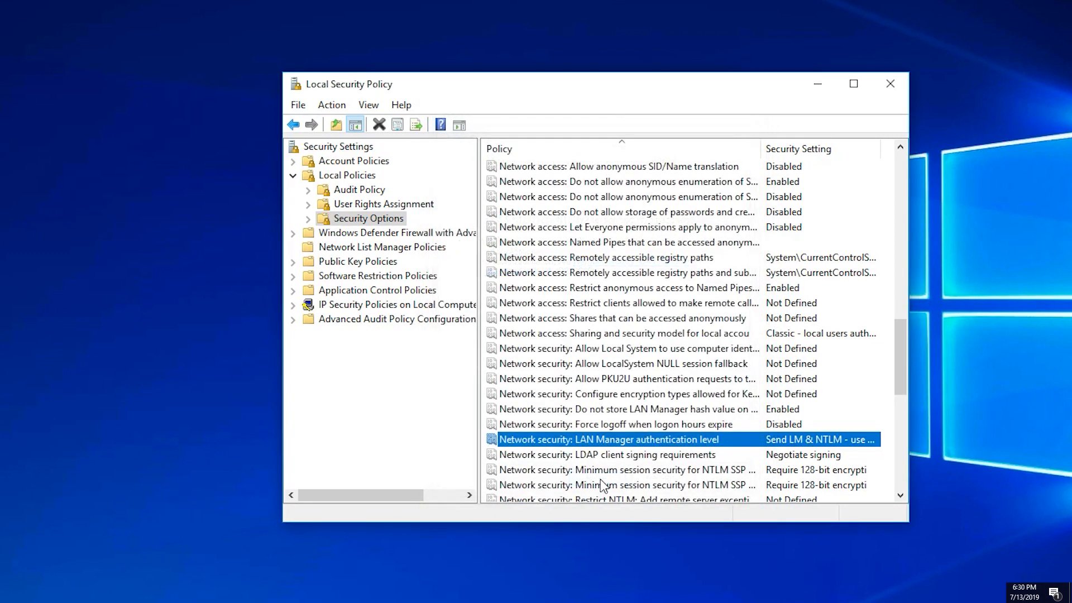
pyautogui.moveTo(889, 98)
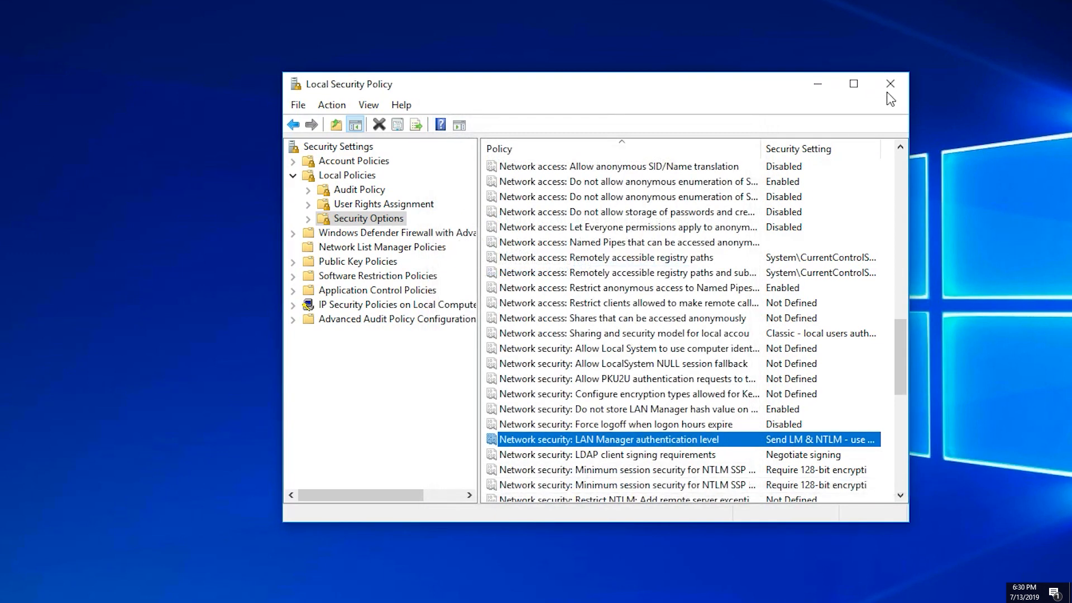
# Close Local Security Policy and select the NAS (Z:) drive under This PC in File Explorer
pyautogui.click(889, 83)
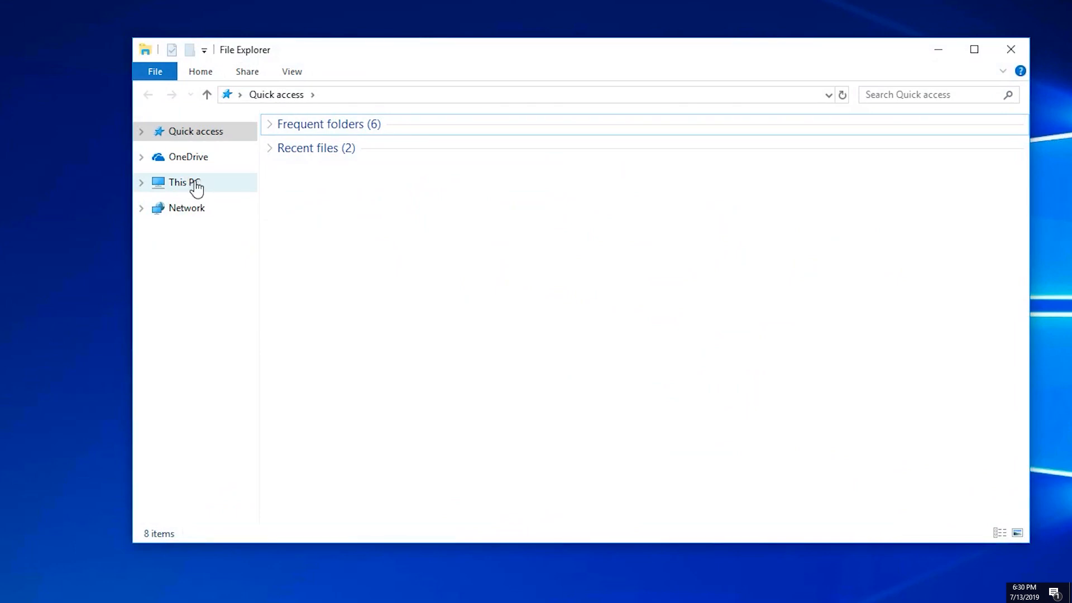
pyautogui.moveTo(208, 186)
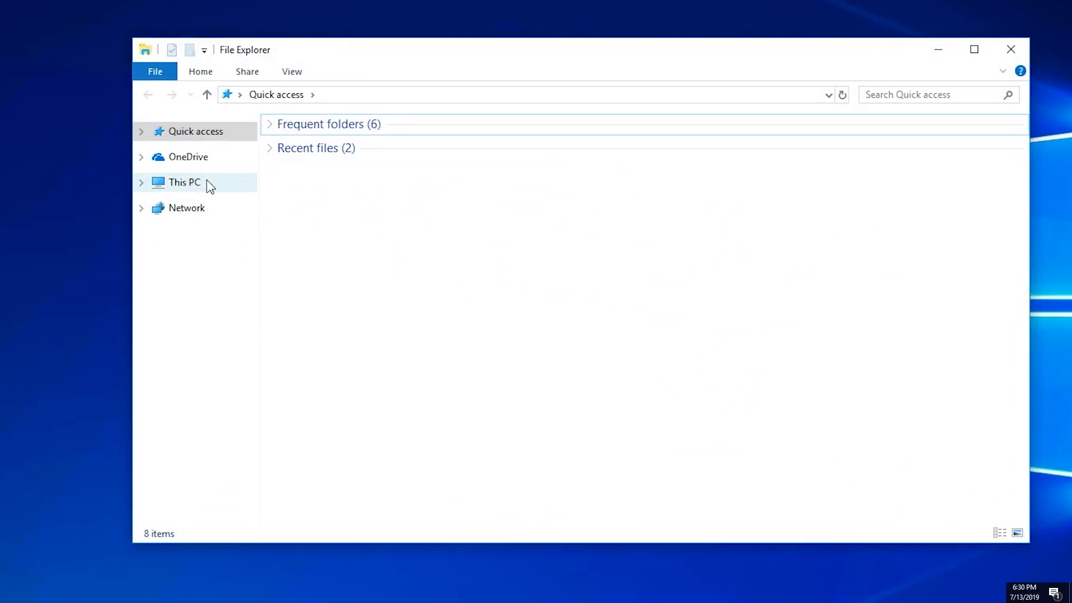
pyautogui.click(184, 182)
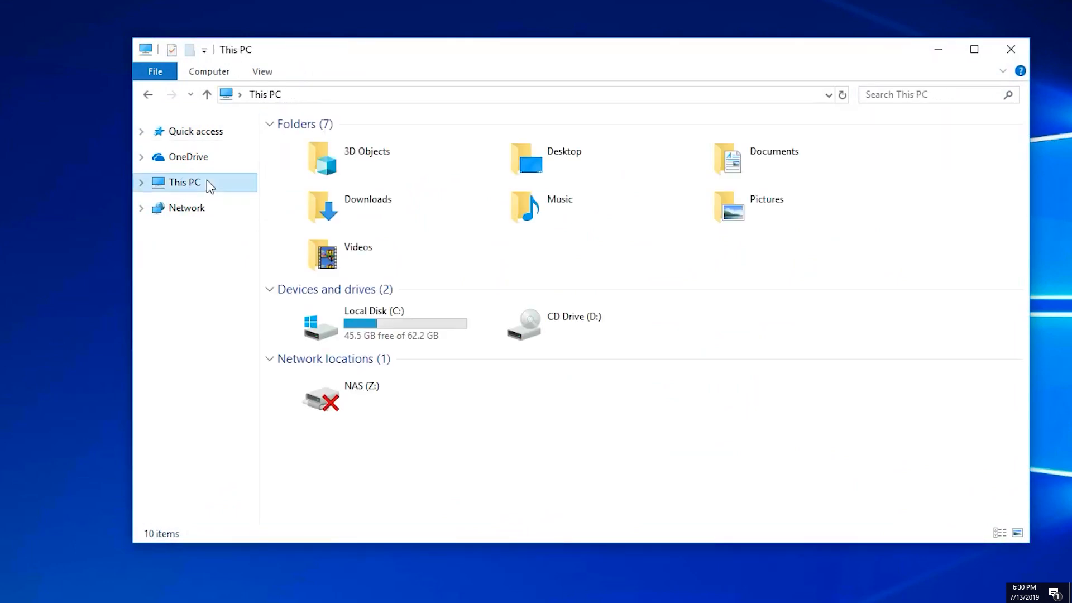
pyautogui.moveTo(253, 260)
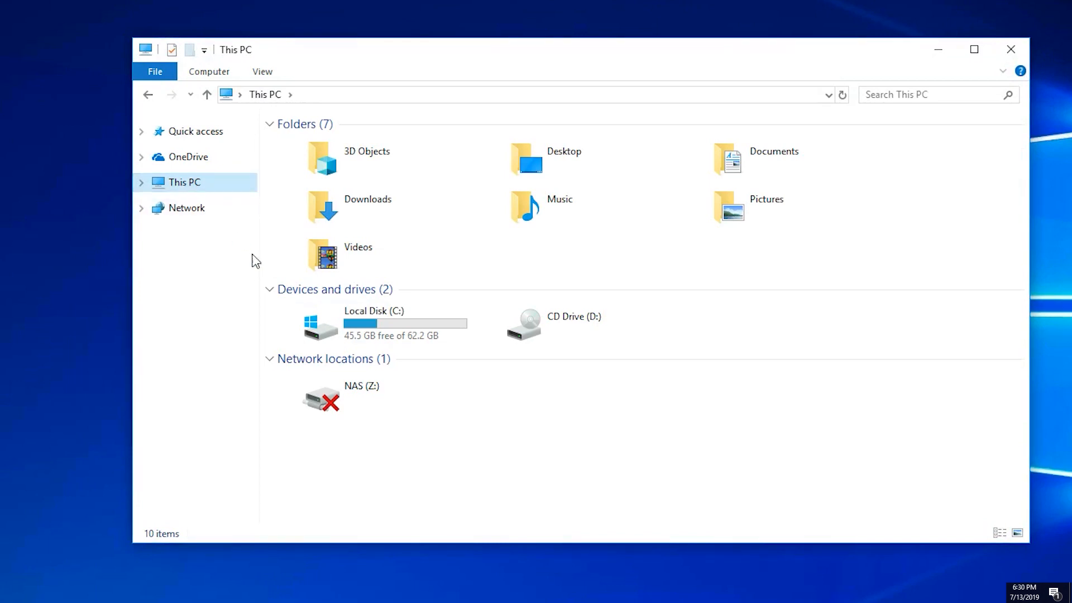
pyautogui.click(361, 396)
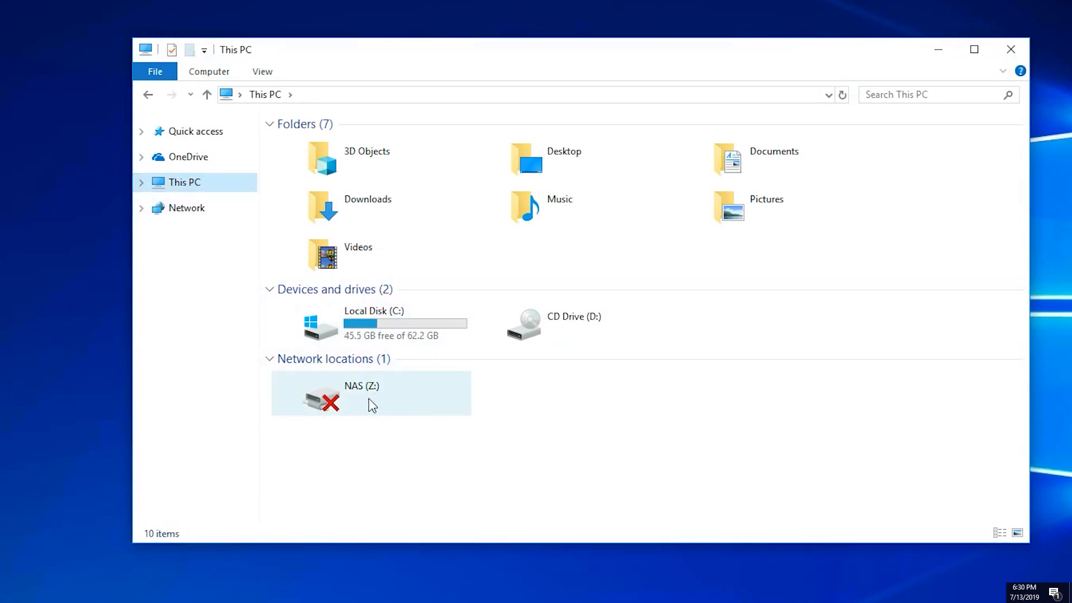
pyautogui.moveTo(378, 406)
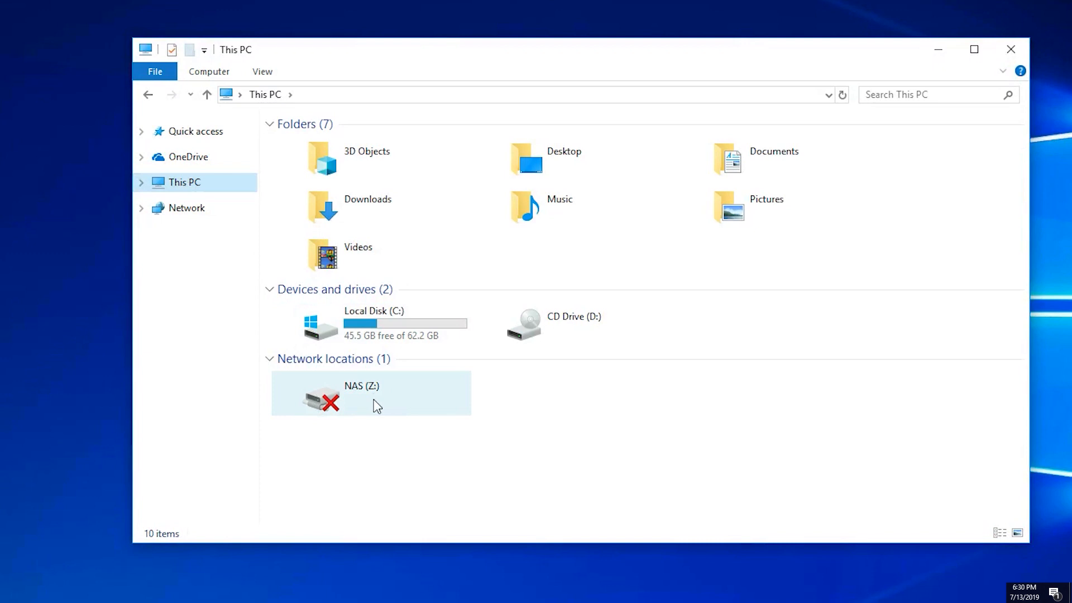
# Connect NAS (Z:) by submitting the network password, view its contents, and return to This PC
pyautogui.doubleClick(361, 393)
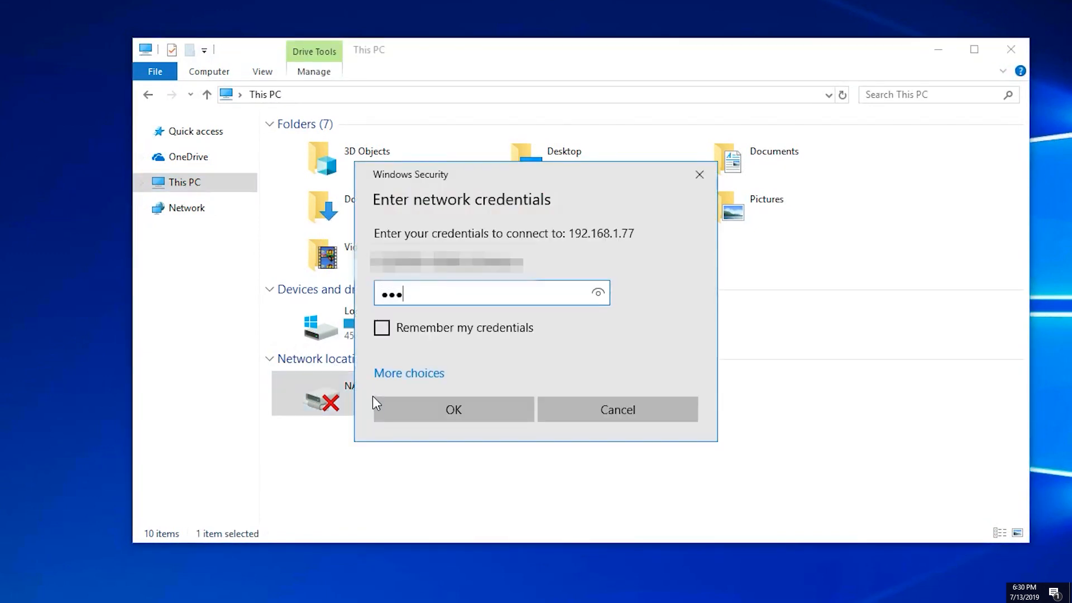
pyautogui.write('password')
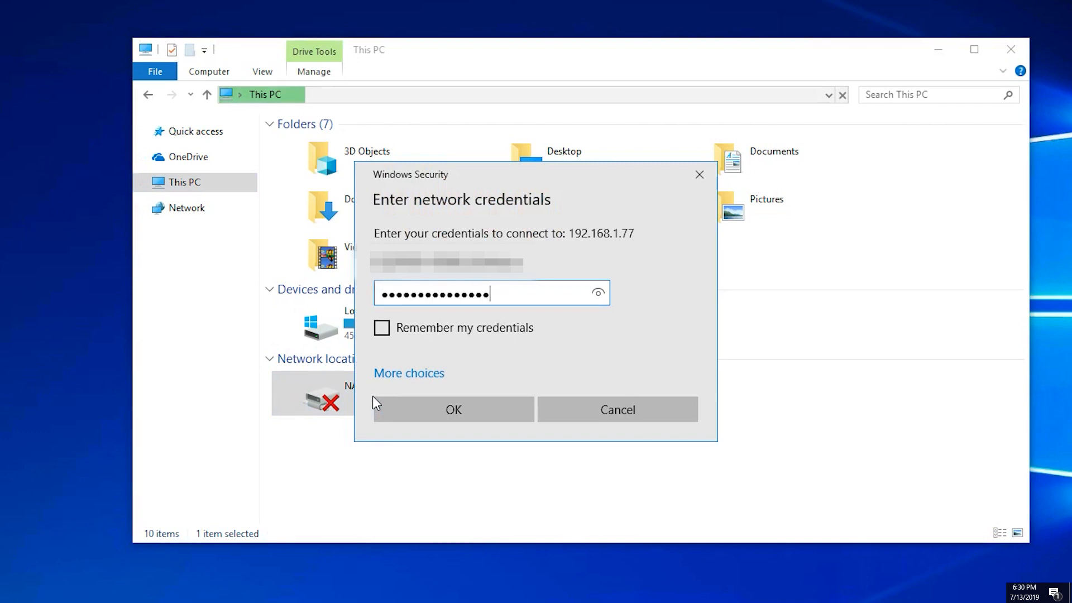
pyautogui.click(452, 410)
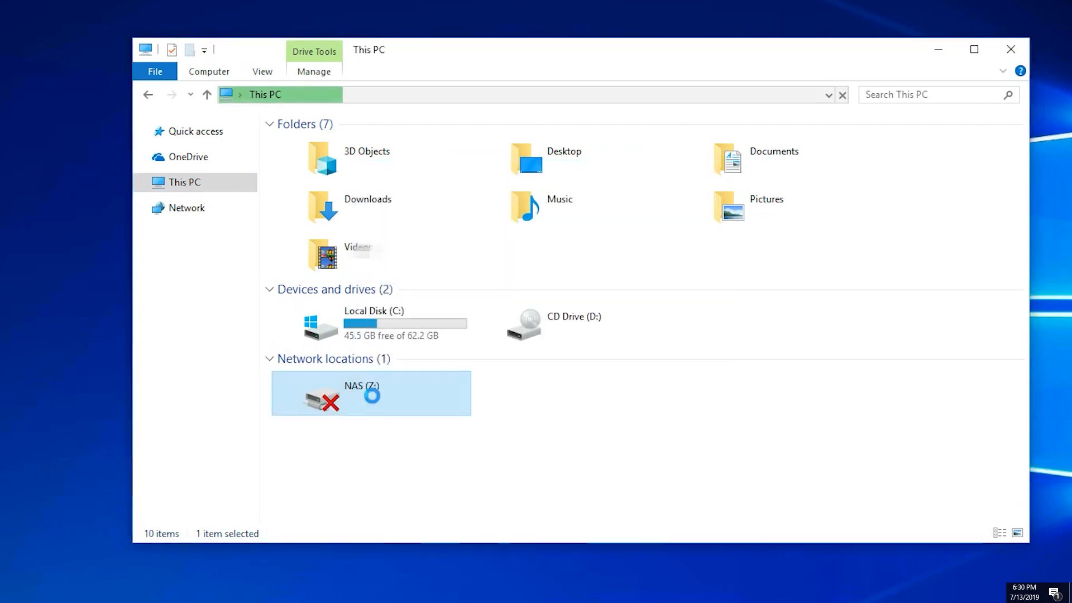
pyautogui.doubleClick(370, 392)
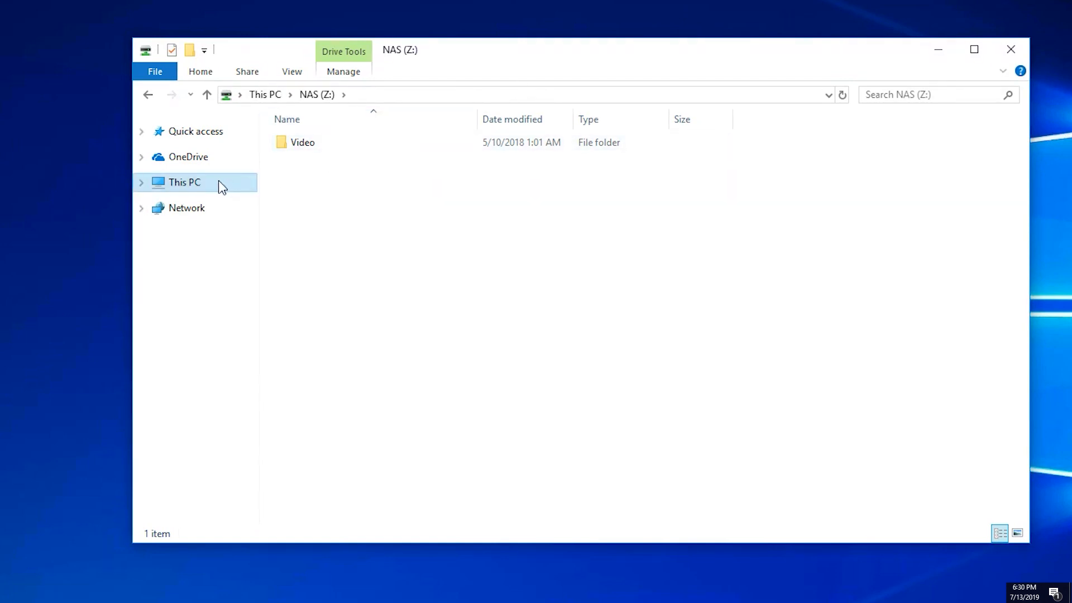
pyautogui.click(184, 182)
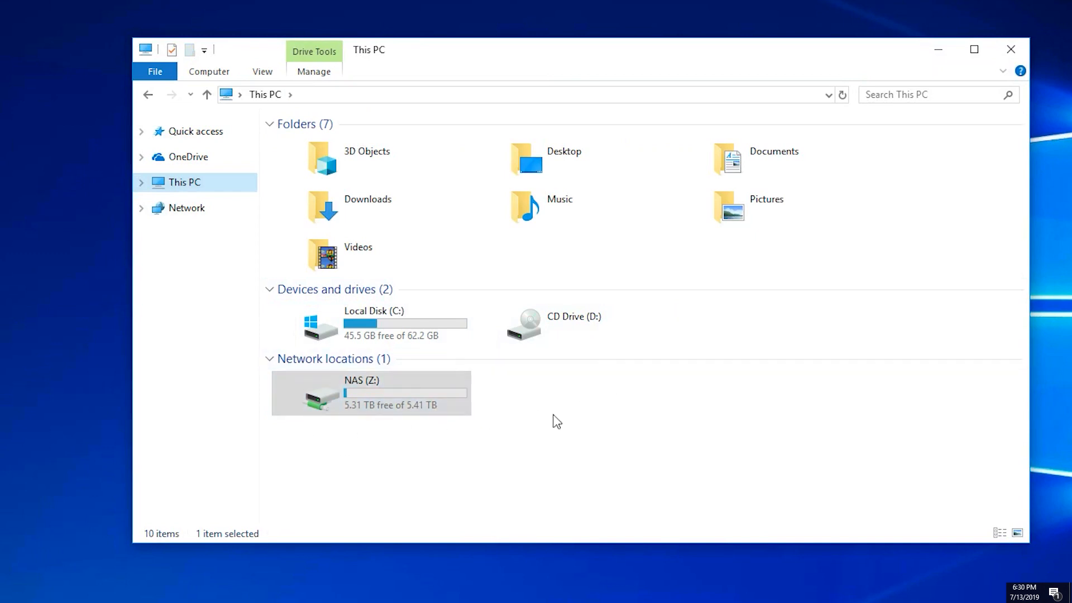
pyautogui.moveTo(636, 396)
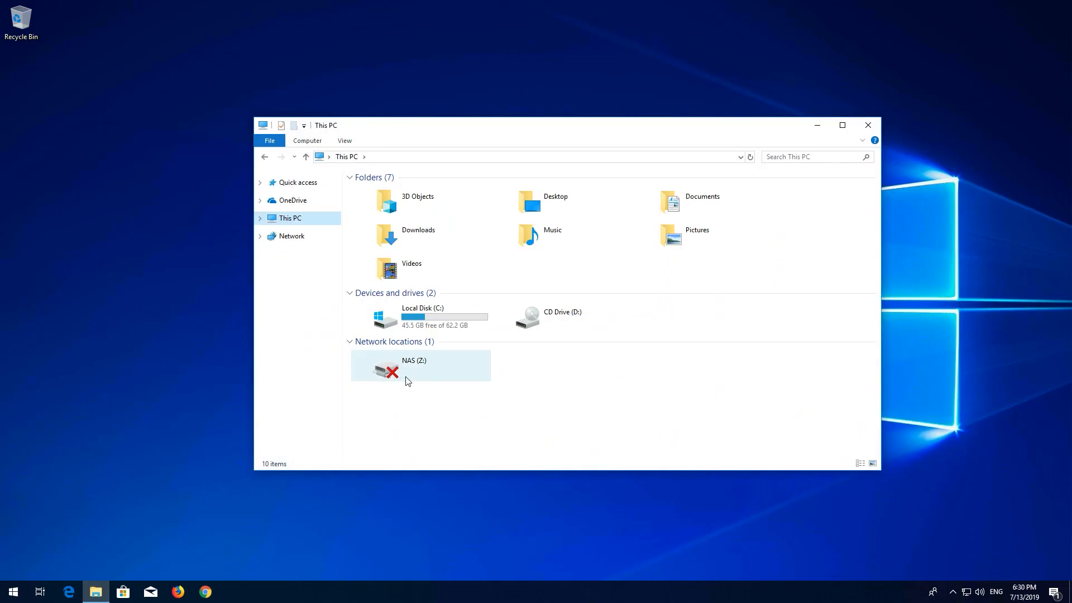
# Retry NAS (Z:), dismiss the network-path-not-found error, and close File Explorer
pyautogui.click(419, 365)
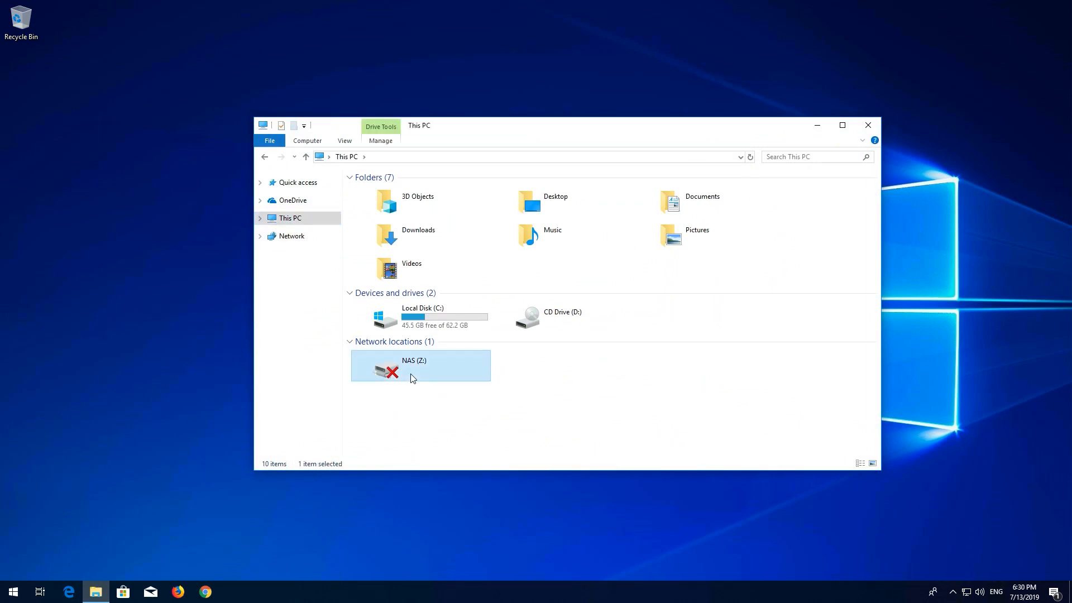
pyautogui.doubleClick(413, 371)
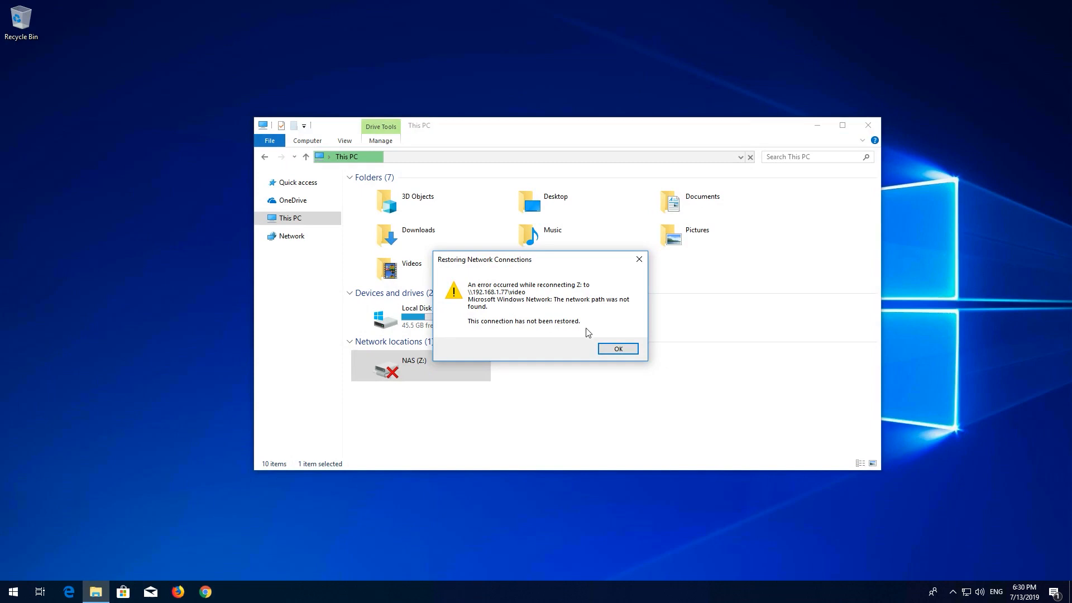
pyautogui.click(616, 349)
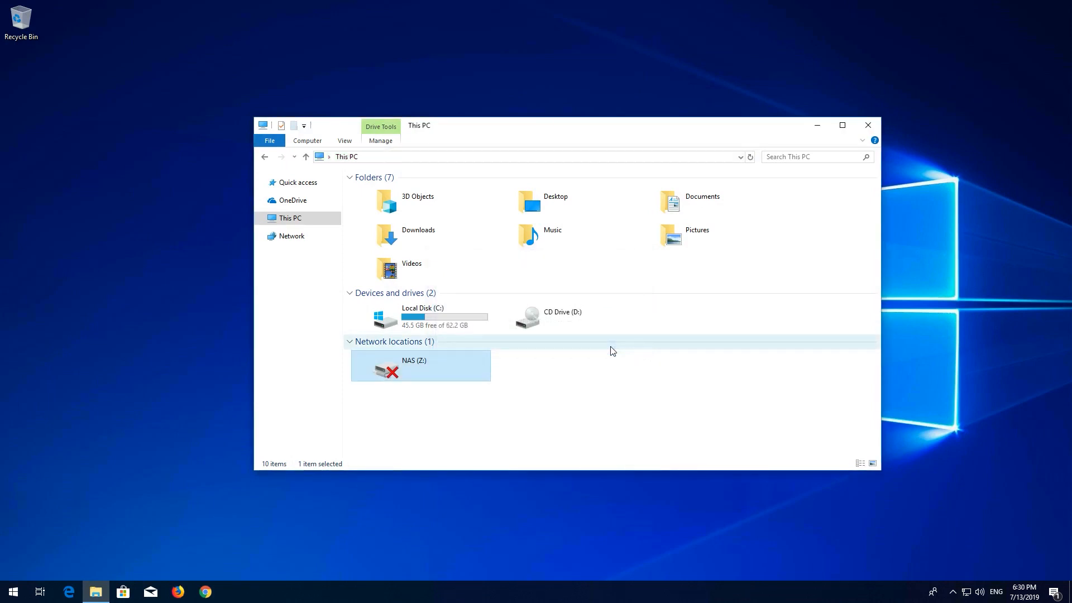
pyautogui.moveTo(855, 142)
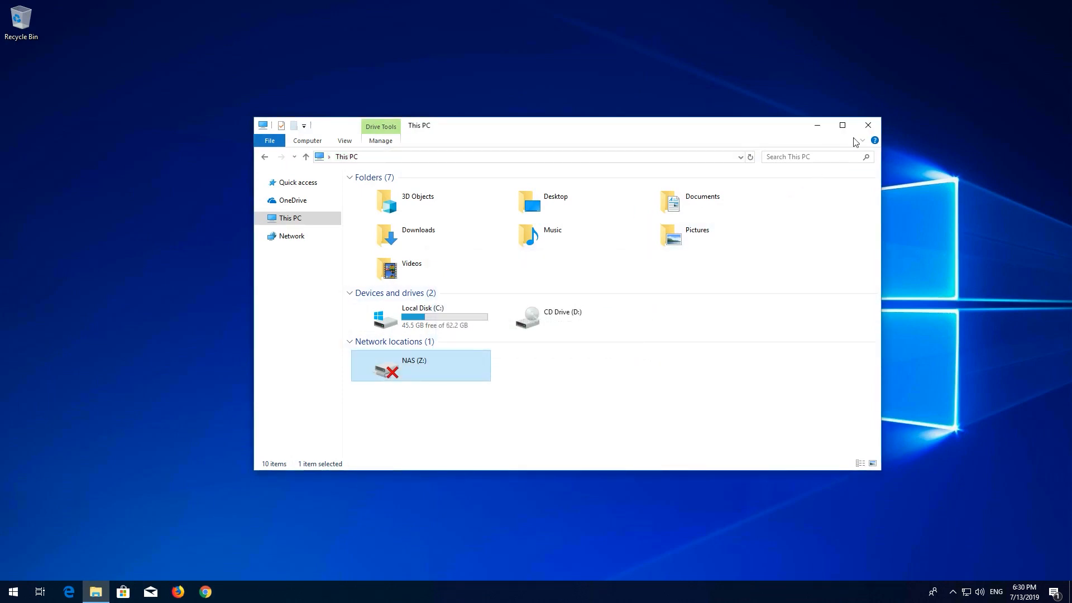
pyautogui.click(867, 125)
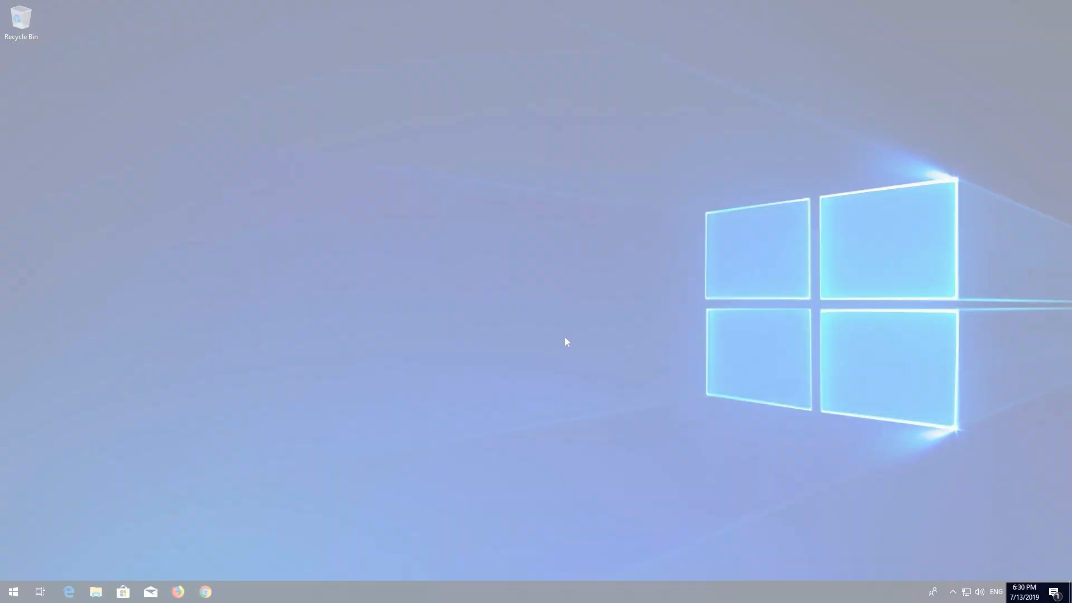
# Search the Start menu for 'SERVICES' to find the Services desktop app
pyautogui.click(13, 592)
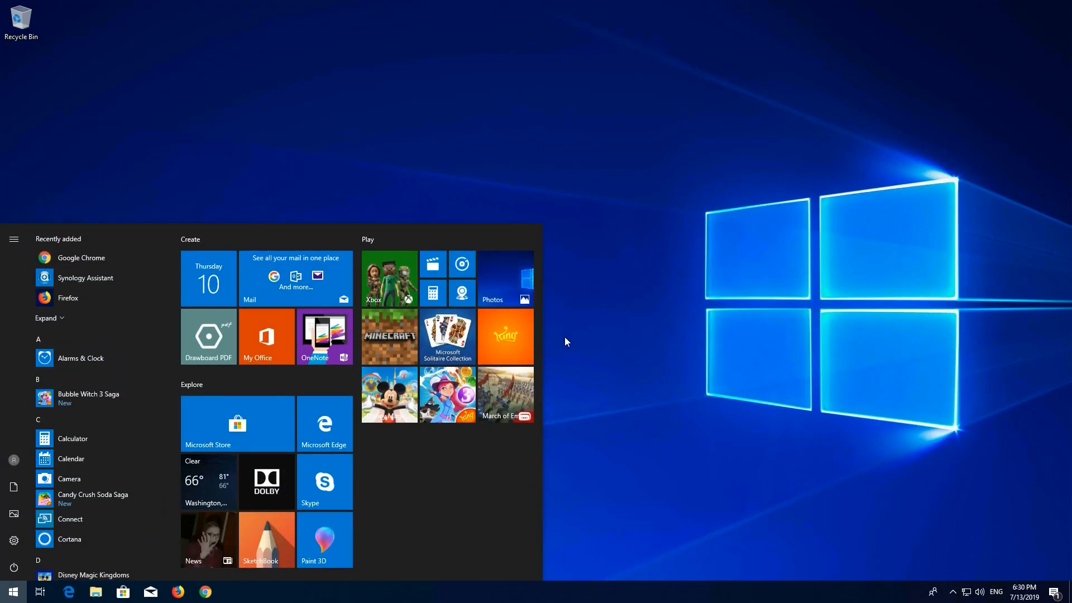
pyautogui.write('SERVICES')
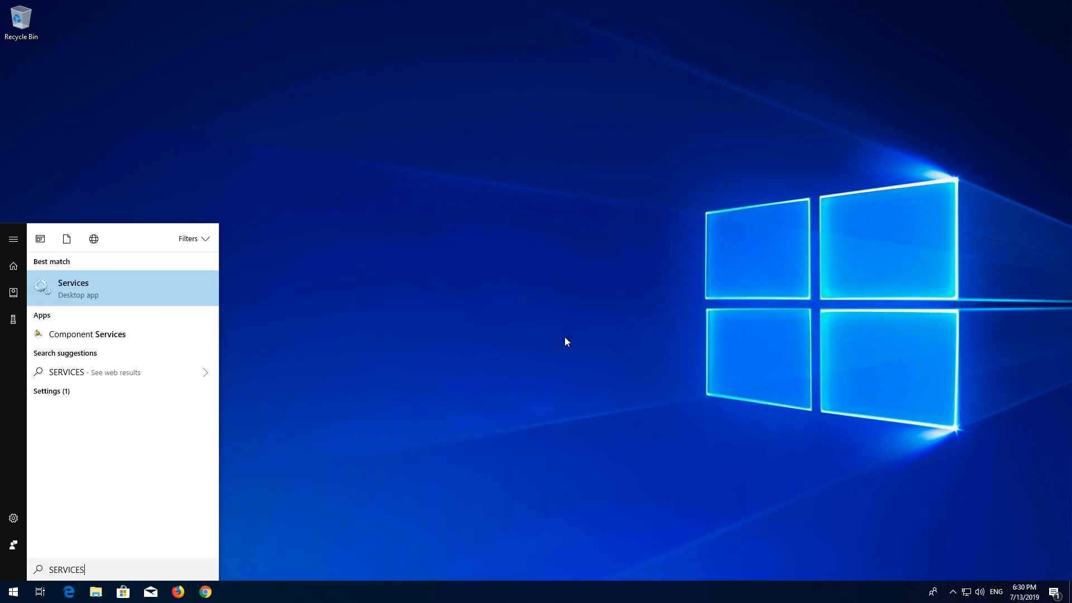
pyautogui.moveTo(189, 292)
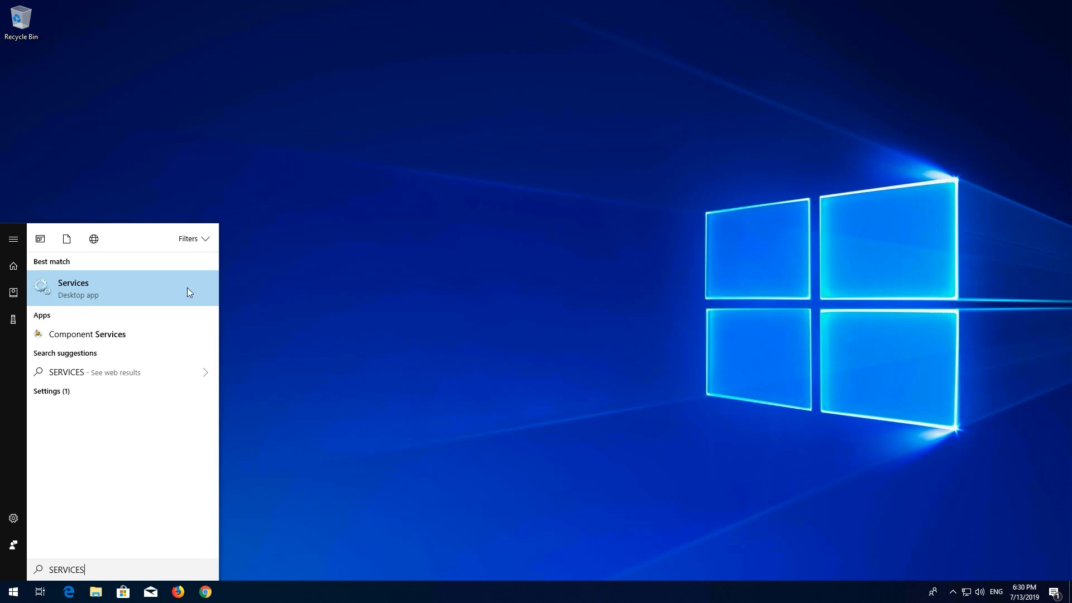
pyautogui.moveTo(104, 296)
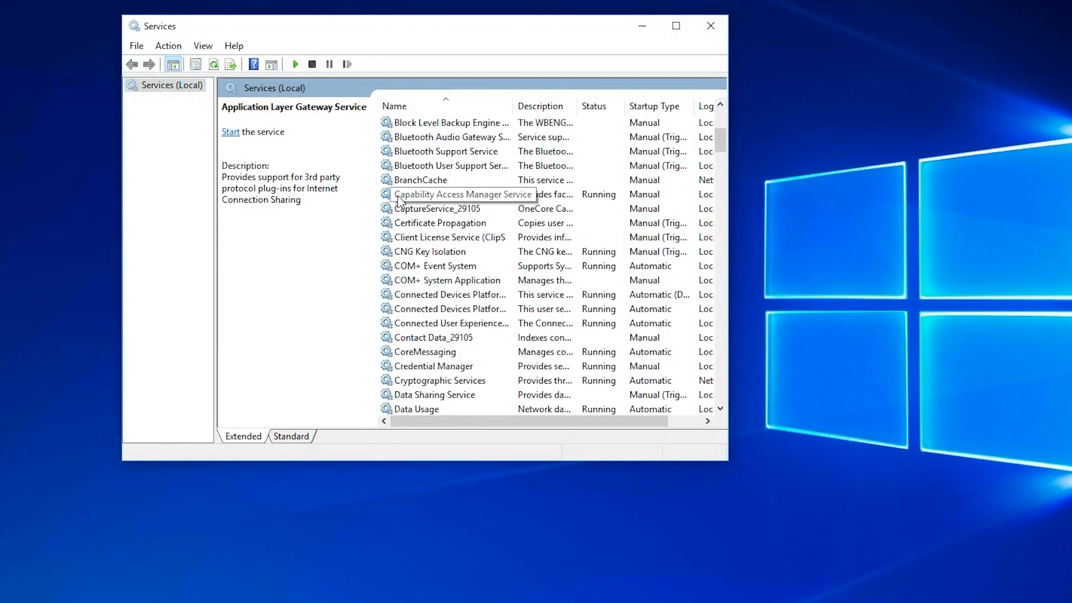
# Locate the TCP/IP NetBIOS Helper service and bring up its context actions
pyautogui.scroll(-3)
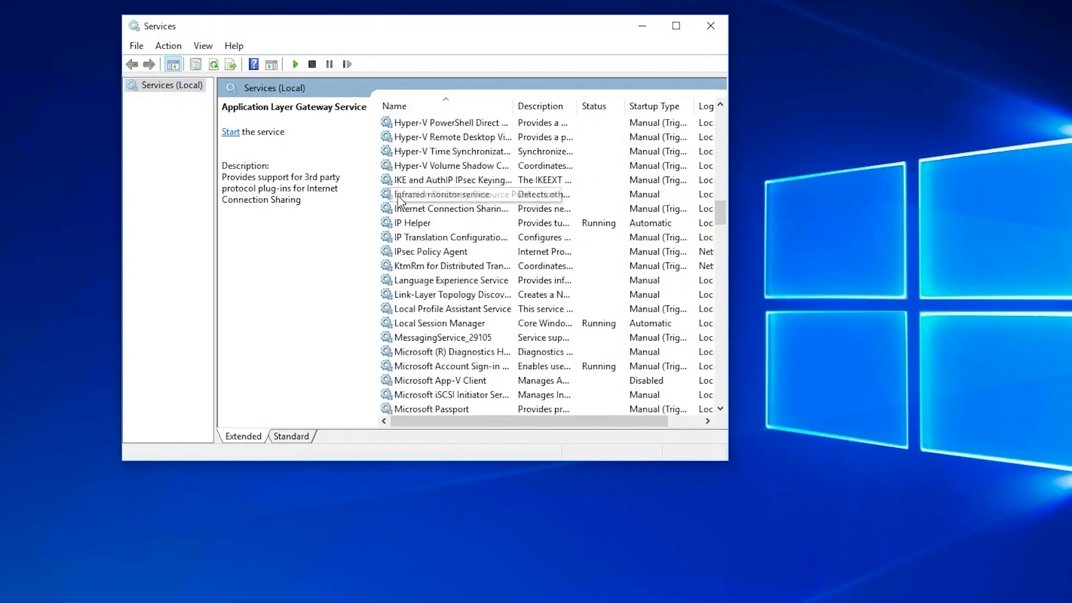
pyautogui.scroll(-3)
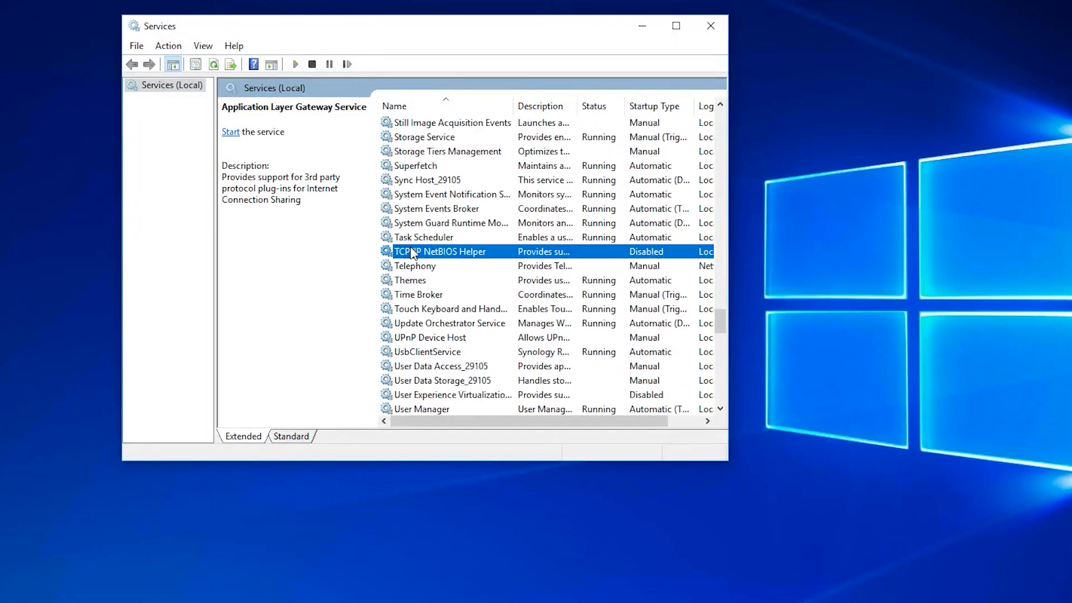
pyautogui.click(440, 251)
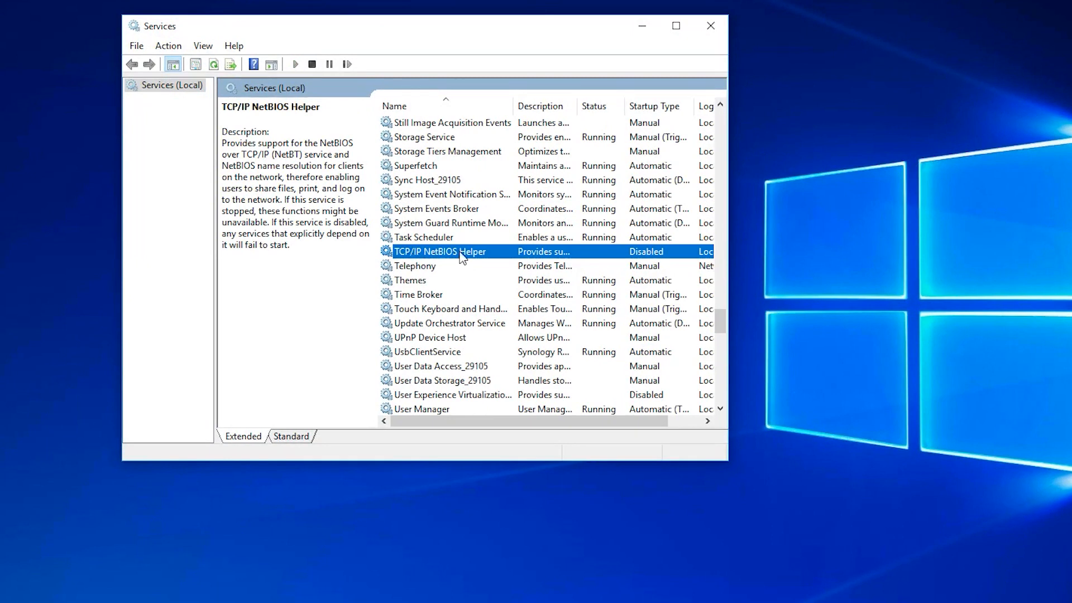
pyautogui.moveTo(506, 257)
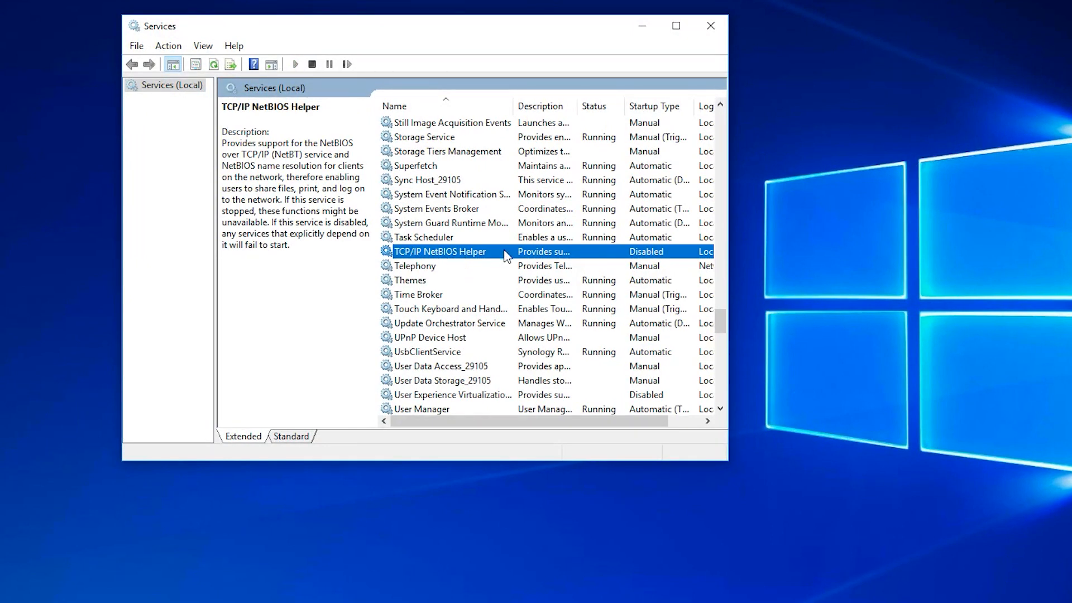
pyautogui.rightClick(440, 252)
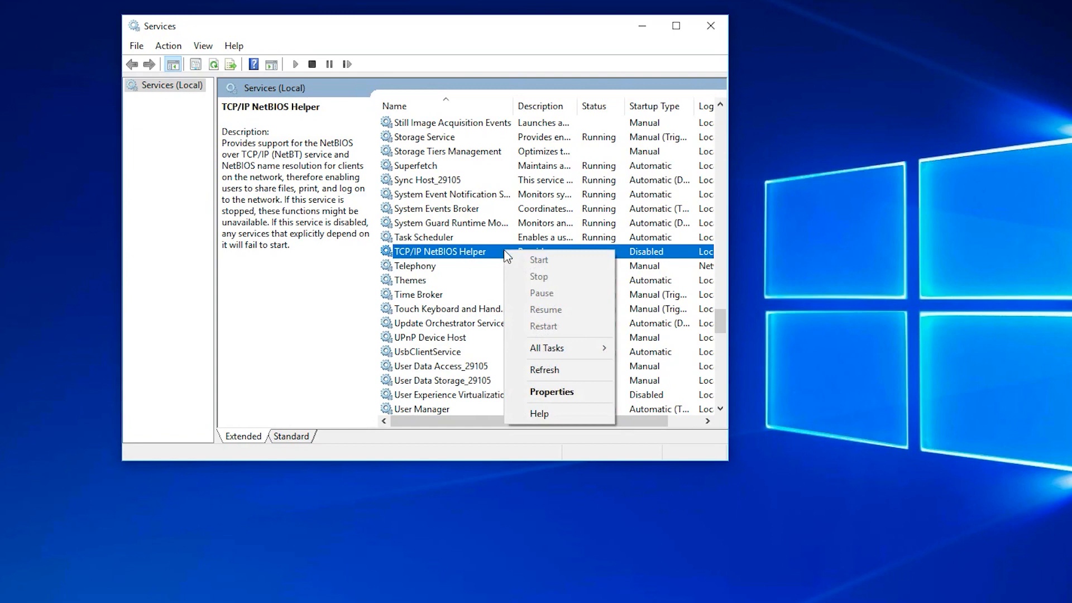
pyautogui.moveTo(552, 392)
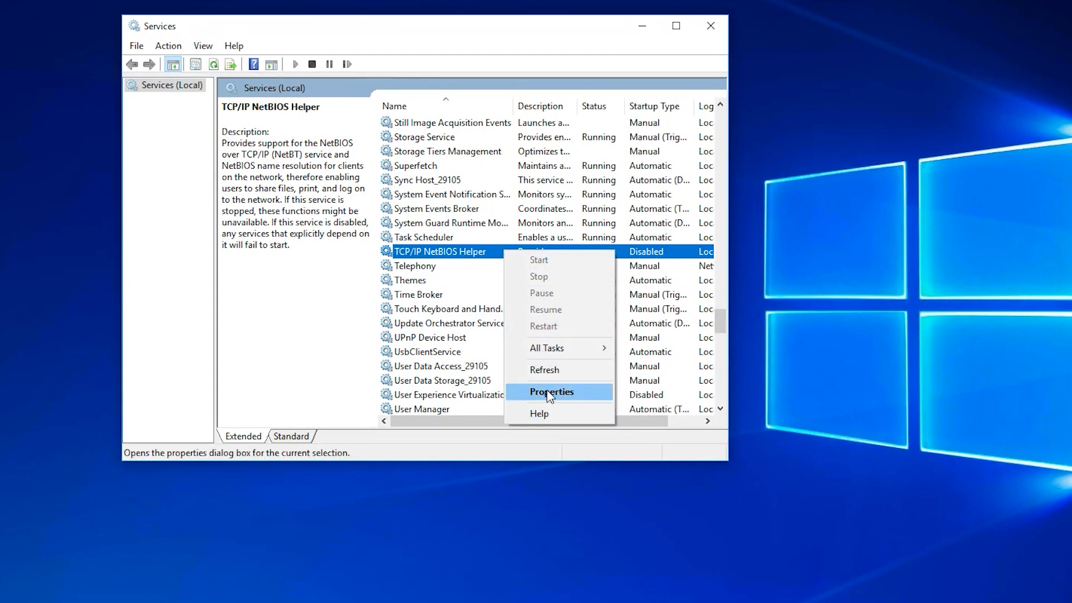
pyautogui.moveTo(570, 396)
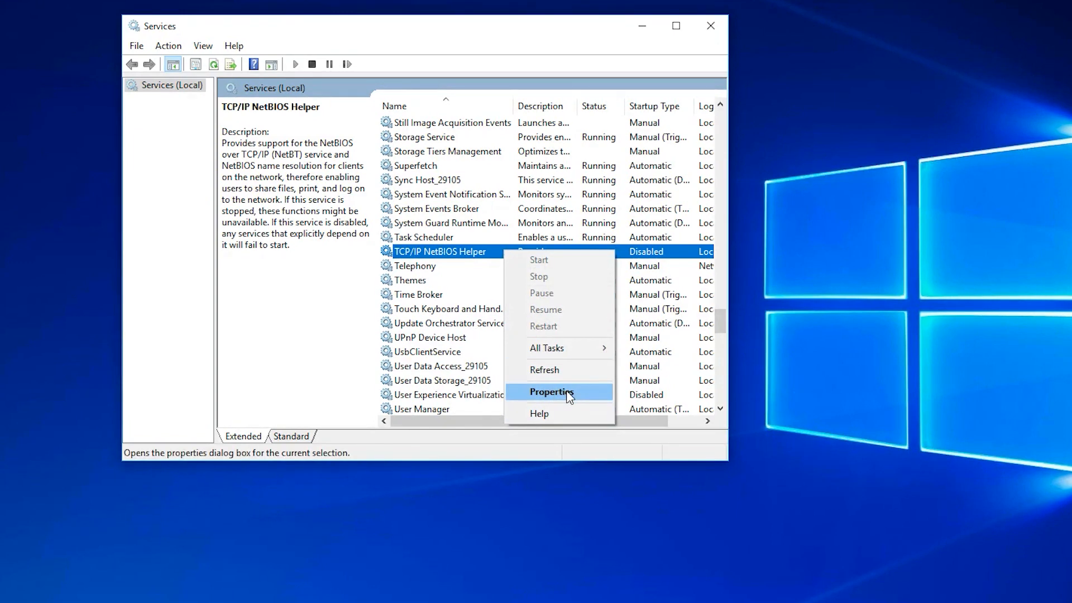
# Set TCP/IP NetBIOS Helper's startup type to Automatic in its Properties and confirm
pyautogui.click(550, 392)
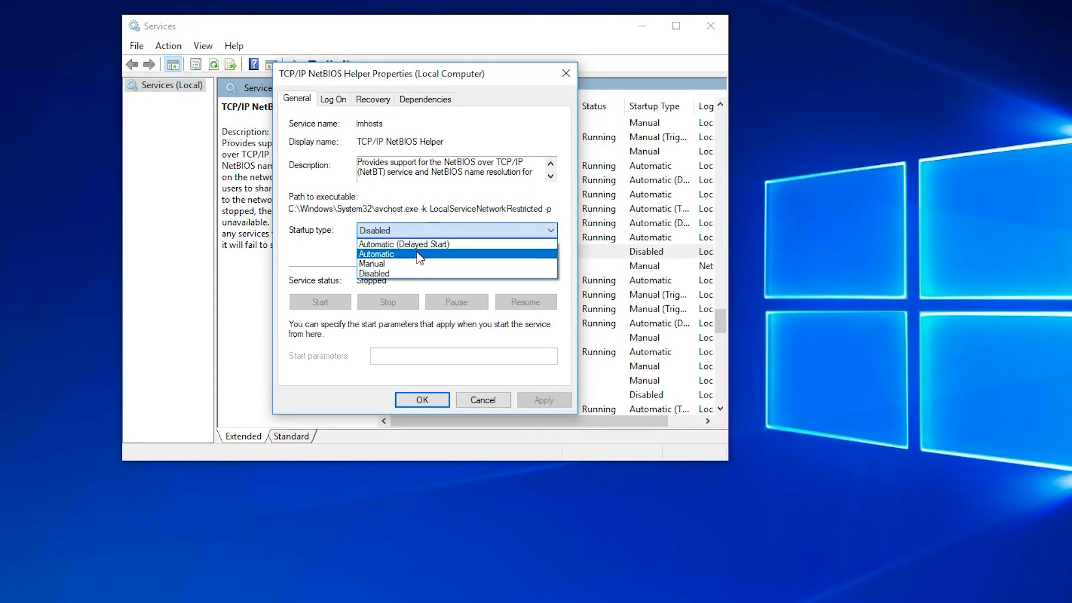
pyautogui.moveTo(425, 262)
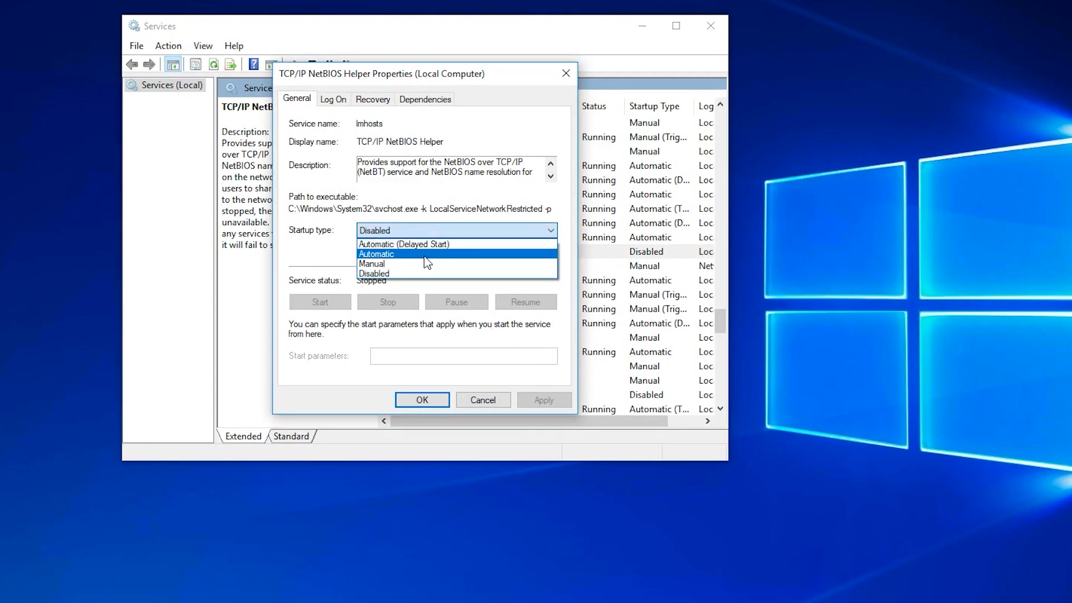
pyautogui.click(376, 254)
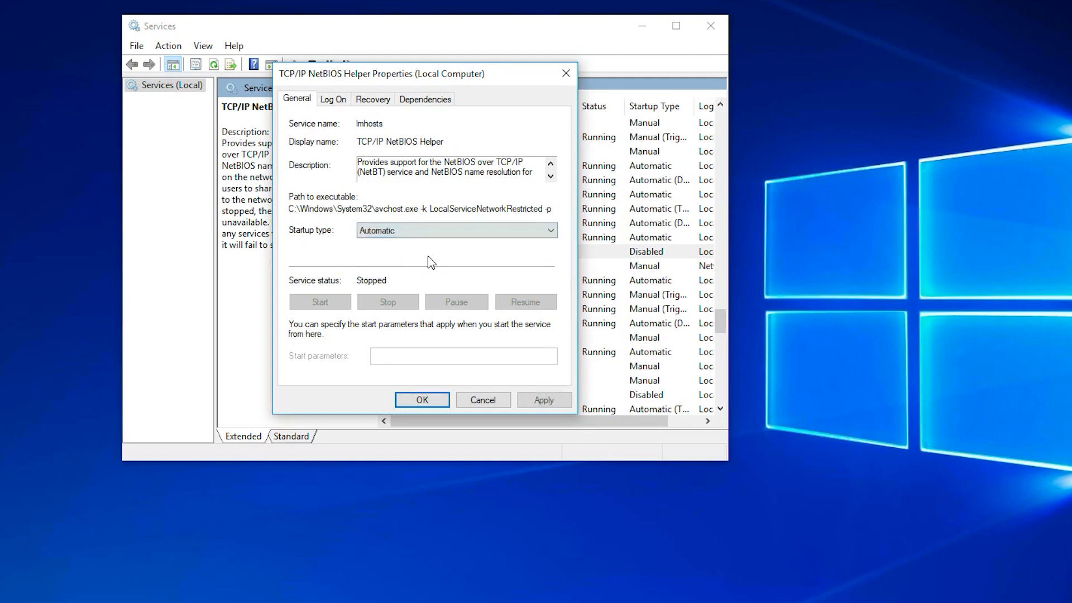
pyautogui.moveTo(543, 399)
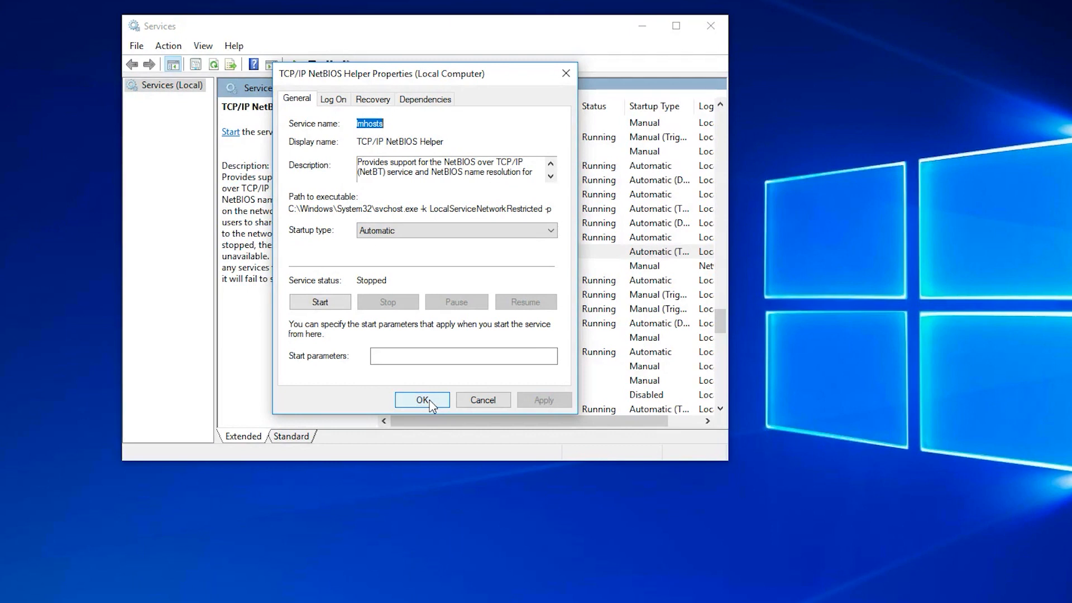
pyautogui.click(420, 399)
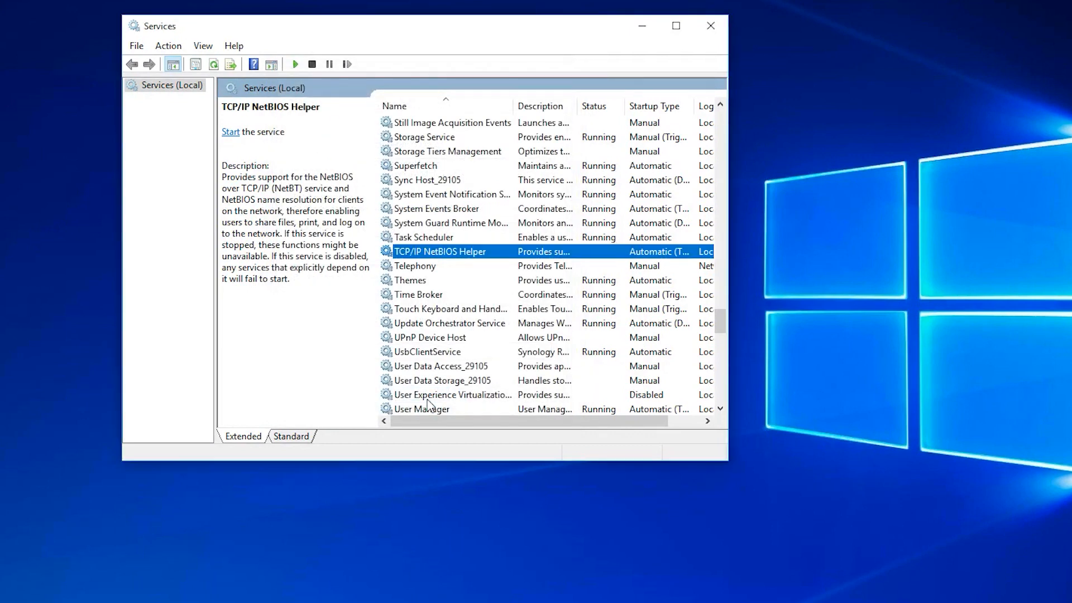
pyautogui.moveTo(230, 131)
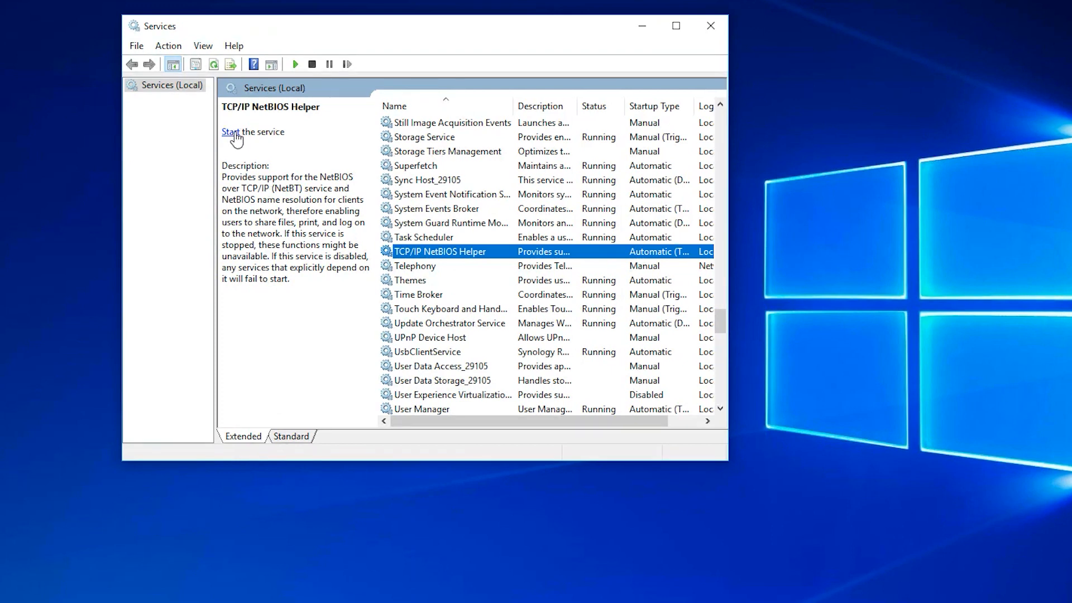
# Start the TCP/IP NetBIOS Helper service and close the Services window
pyautogui.click(230, 132)
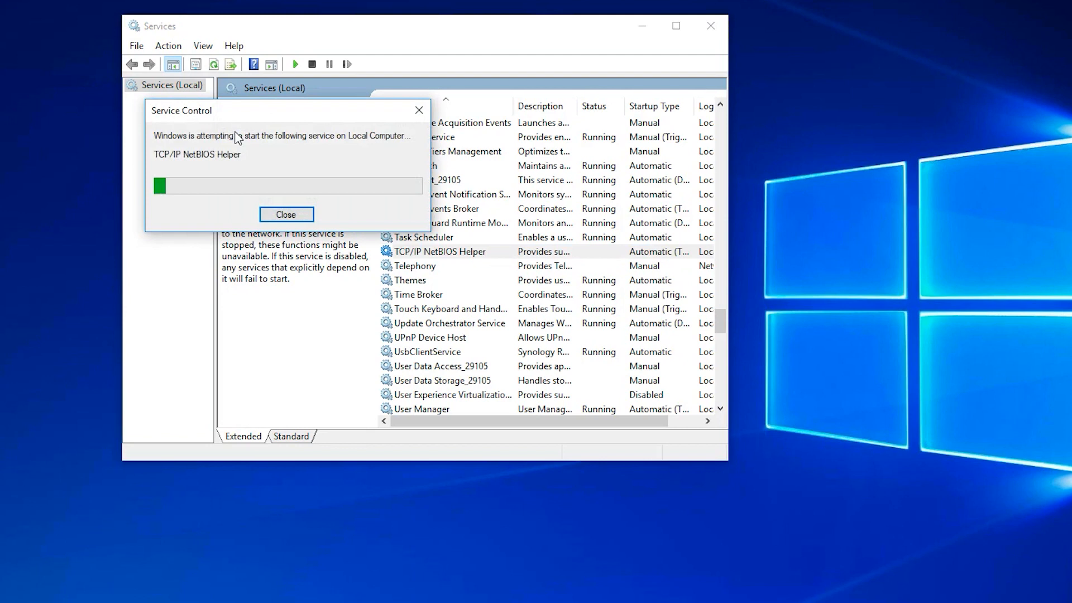
pyautogui.click(286, 214)
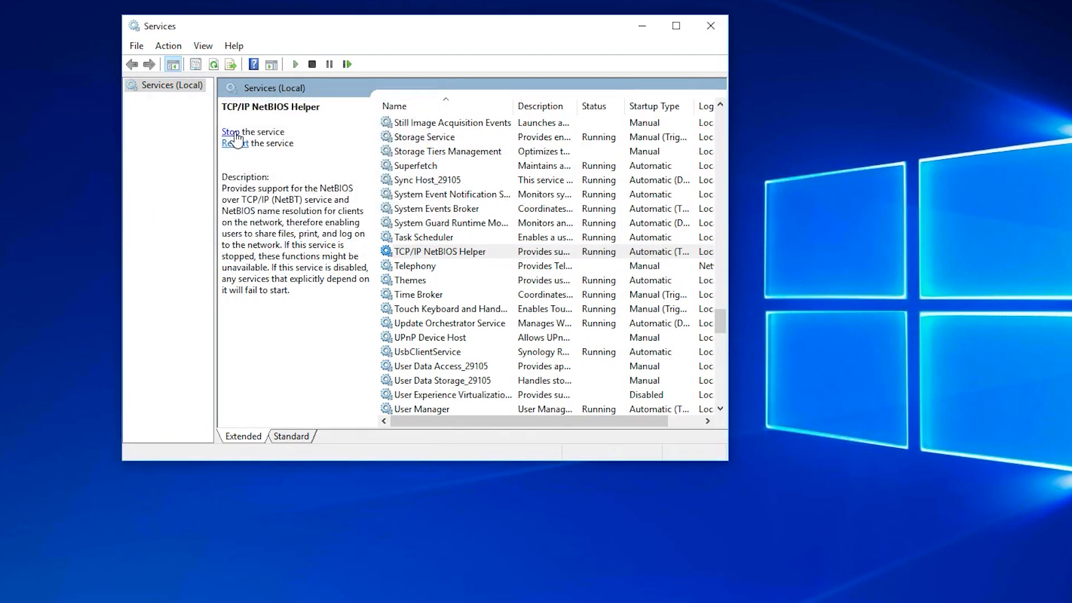
pyautogui.moveTo(710, 25)
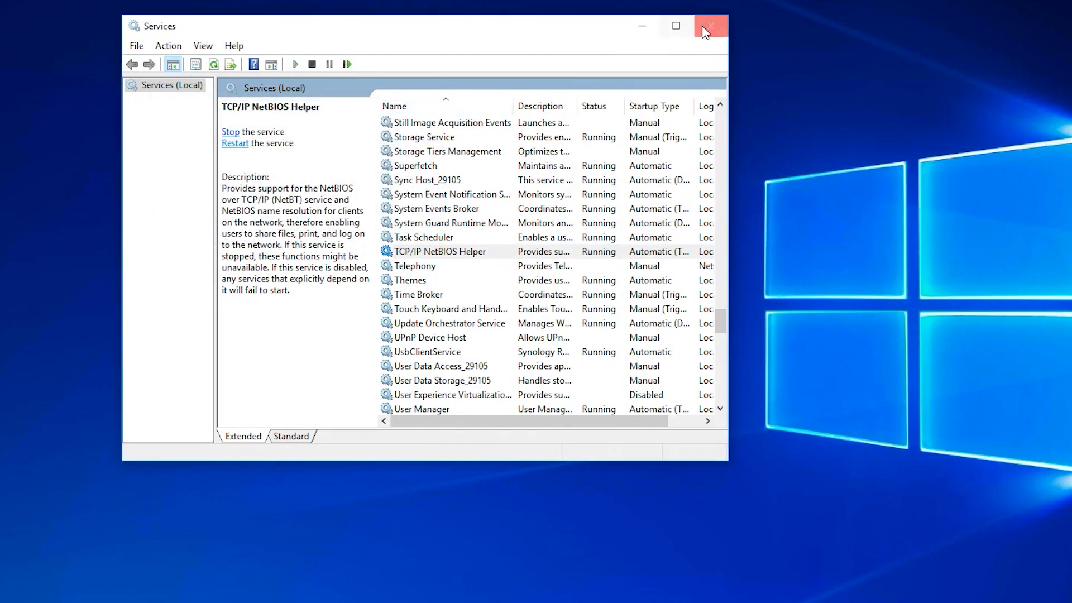
pyautogui.click(709, 25)
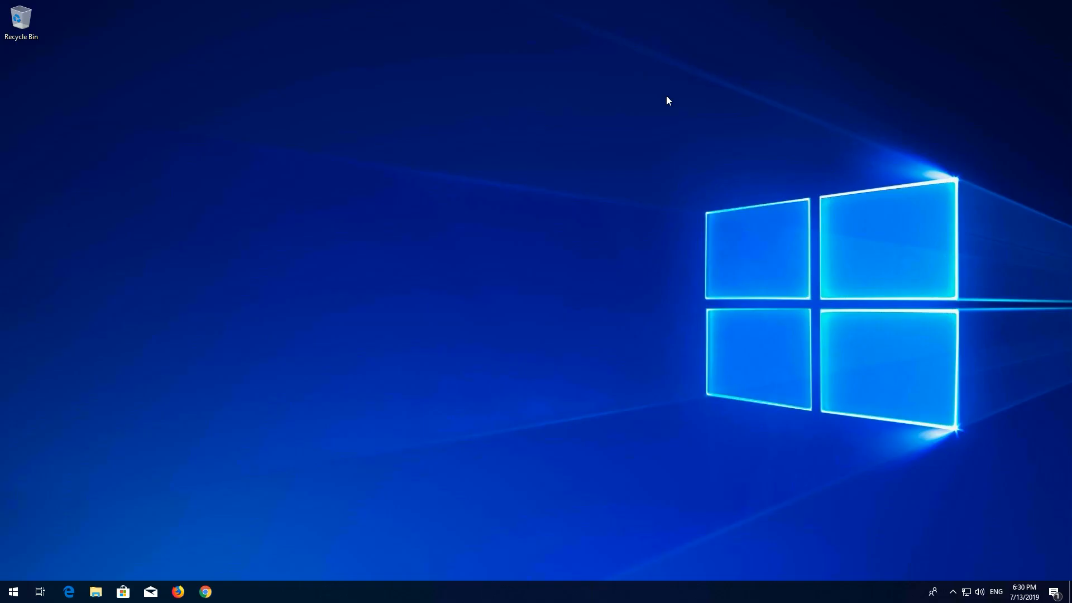
# Search the Start menu for CONTROL PANEL and launch Control Panel
pyautogui.click(12, 591)
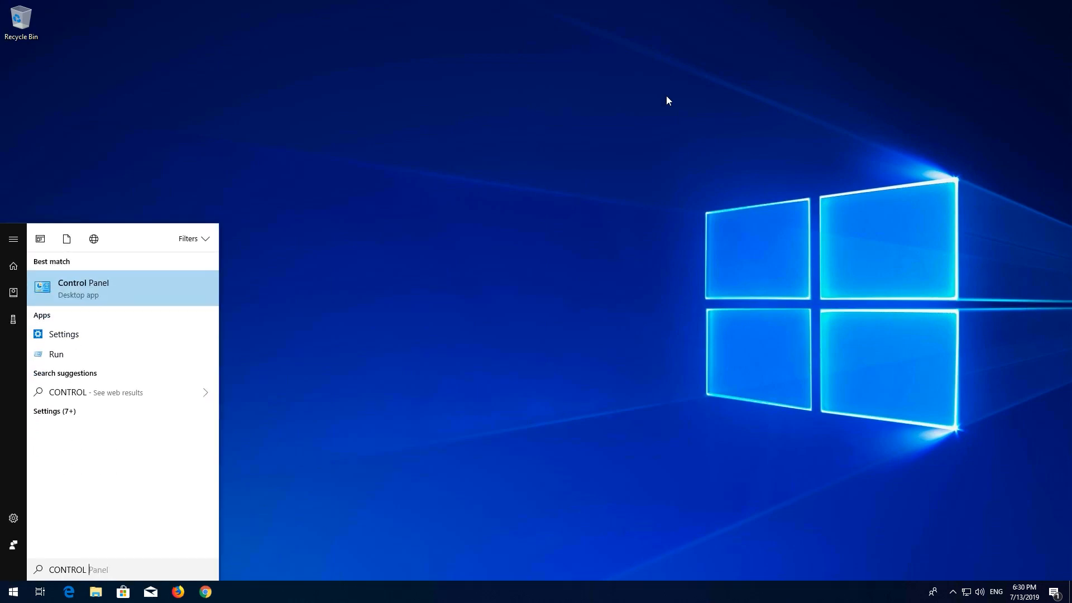
pyautogui.write('PANEL')
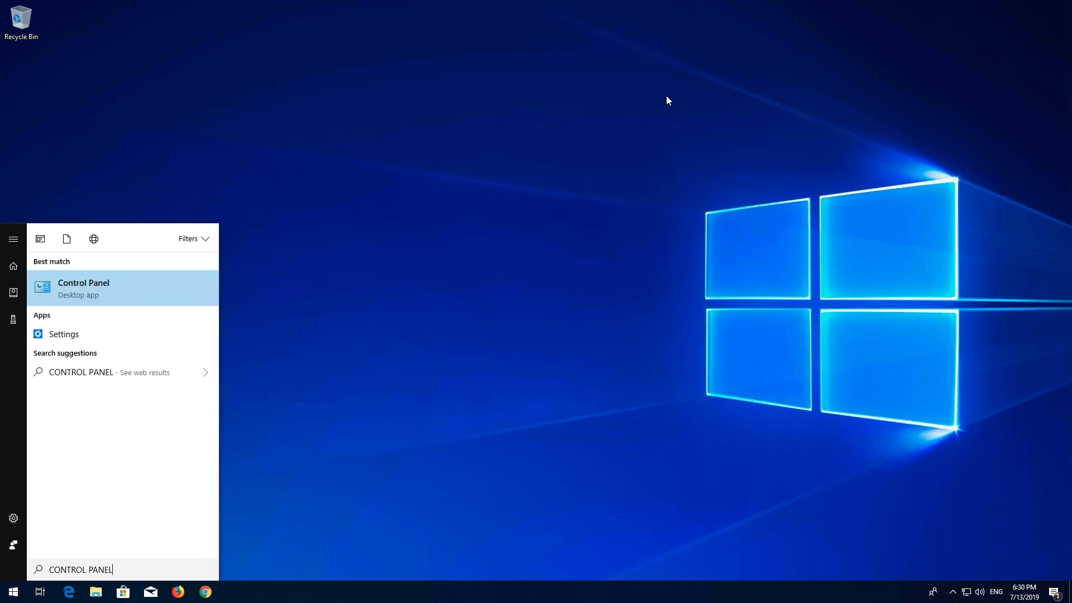
pyautogui.moveTo(102, 295)
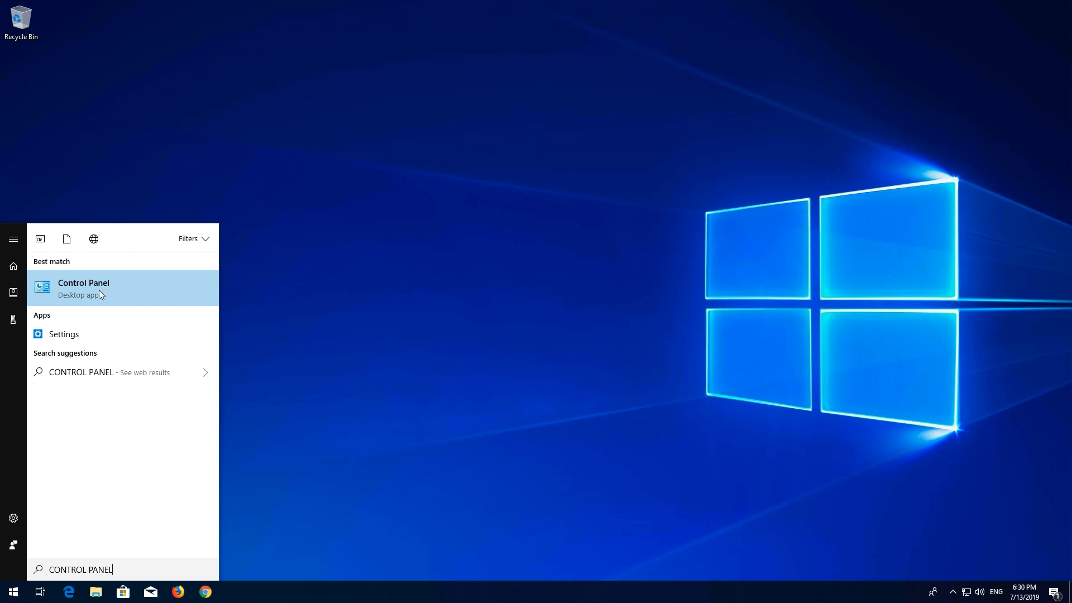
pyautogui.moveTo(115, 291)
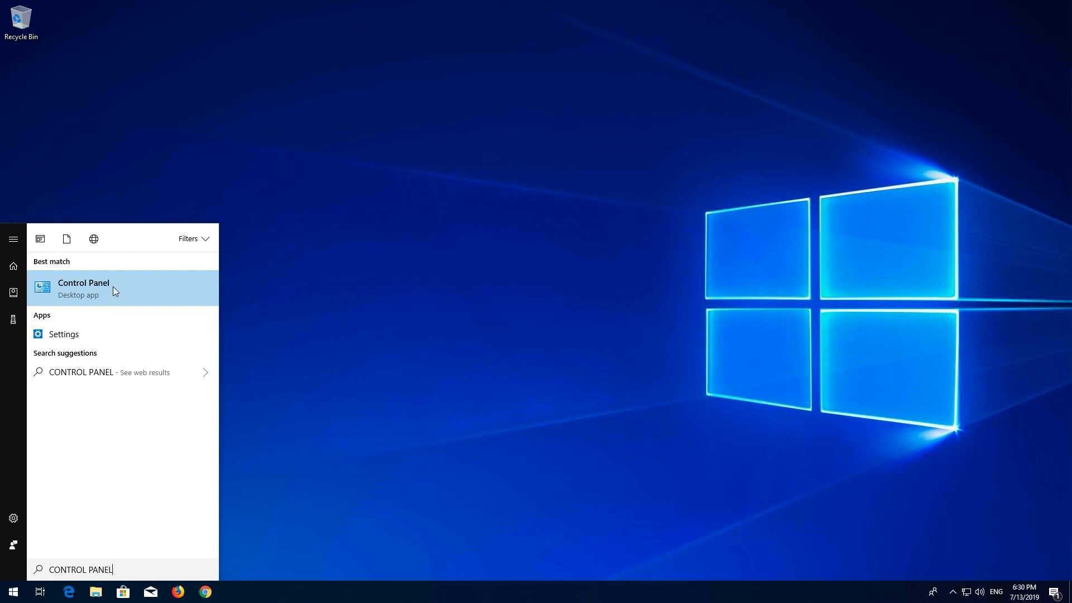
pyautogui.click(84, 287)
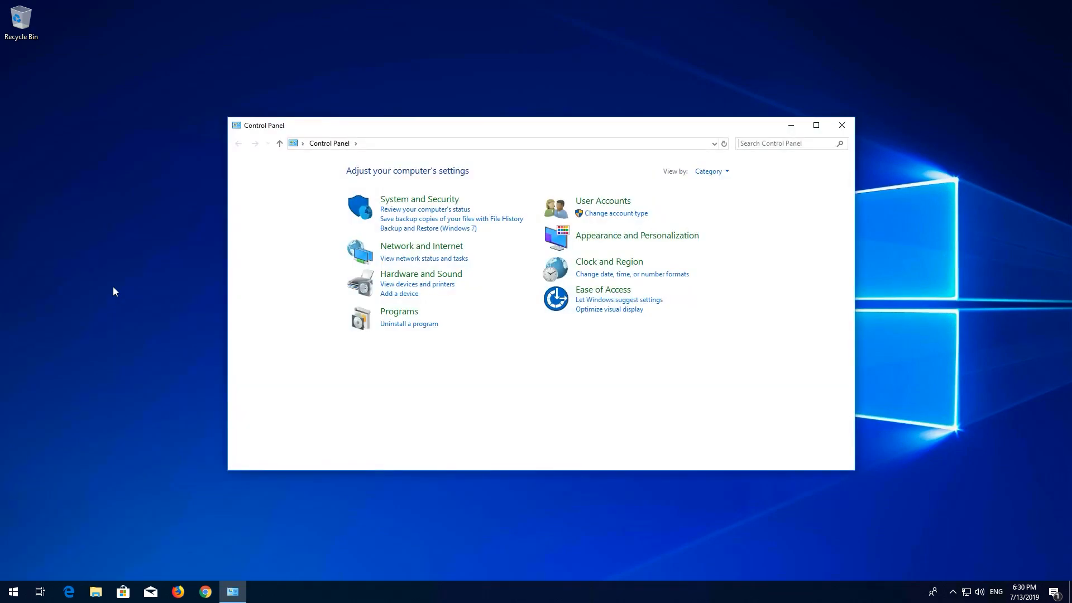
pyautogui.moveTo(413, 246)
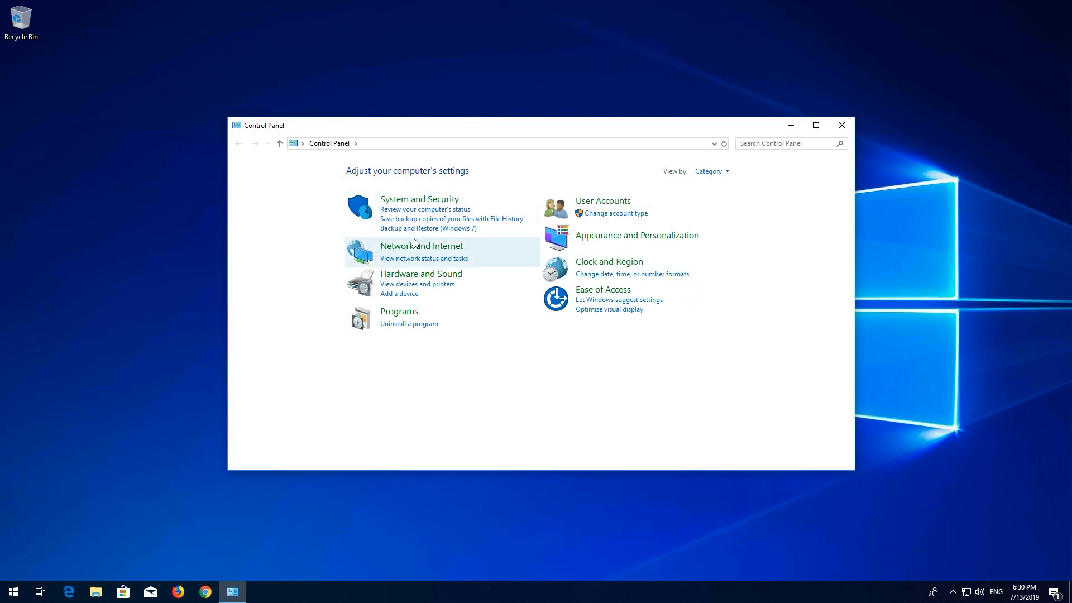
pyautogui.moveTo(421, 251)
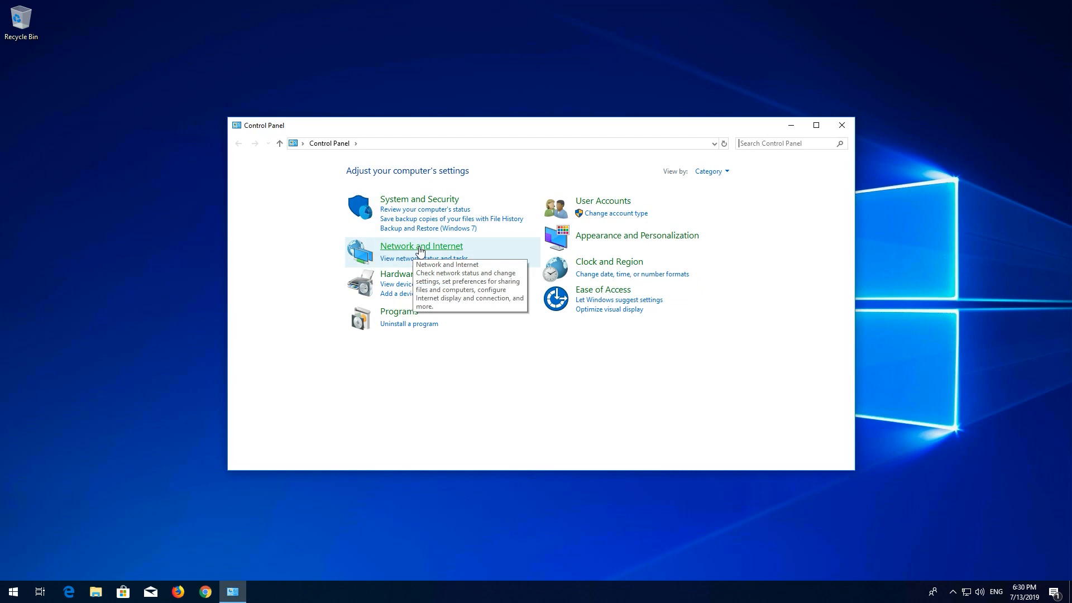
# Navigate to Network and Internet, then the Network and Sharing Center
pyautogui.click(421, 246)
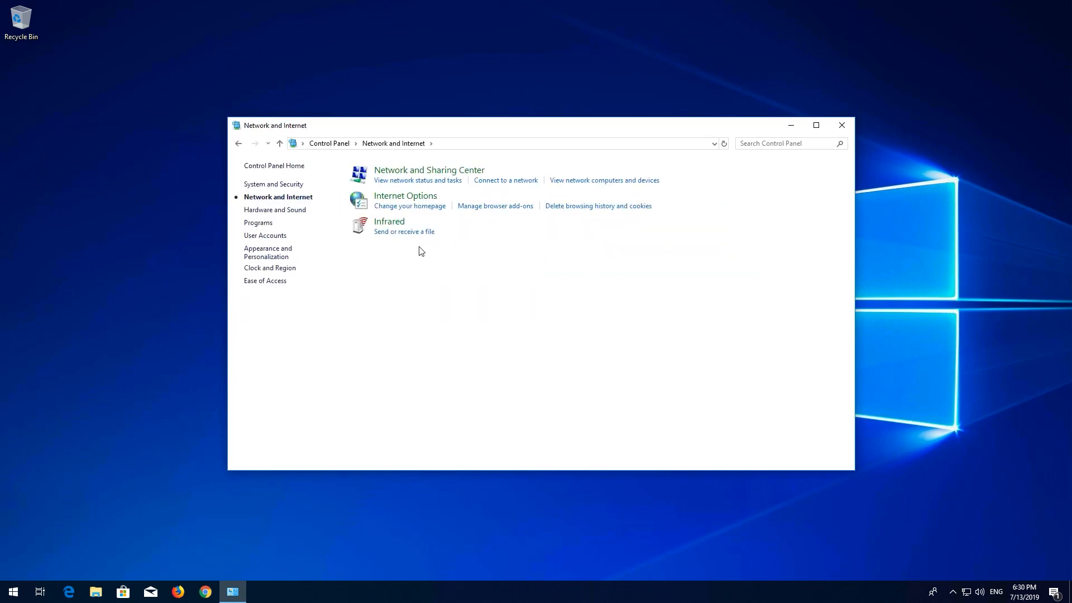
pyautogui.moveTo(429, 169)
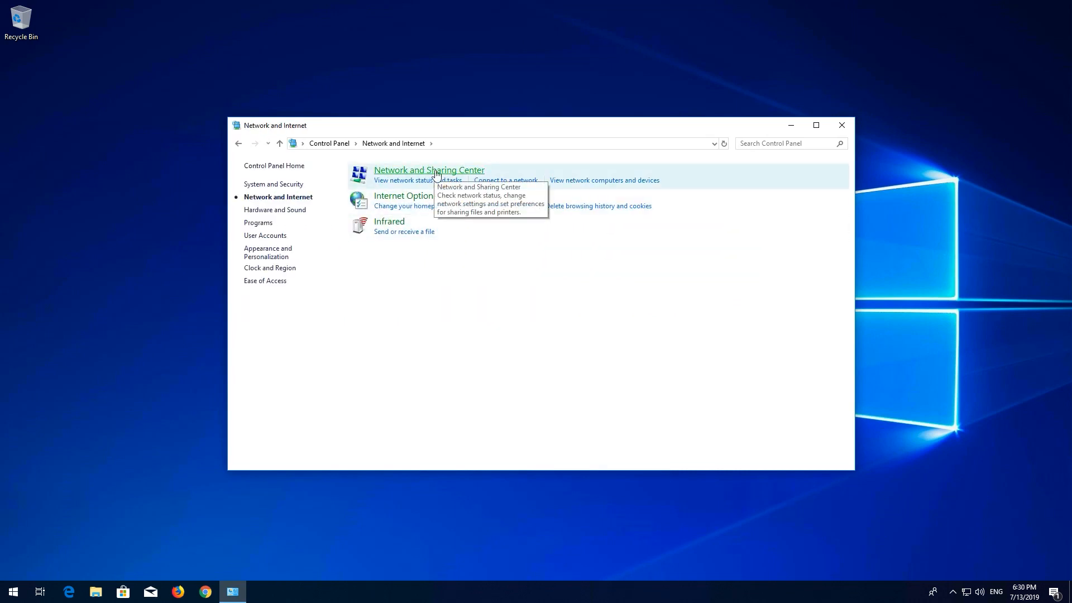
pyautogui.moveTo(444, 170)
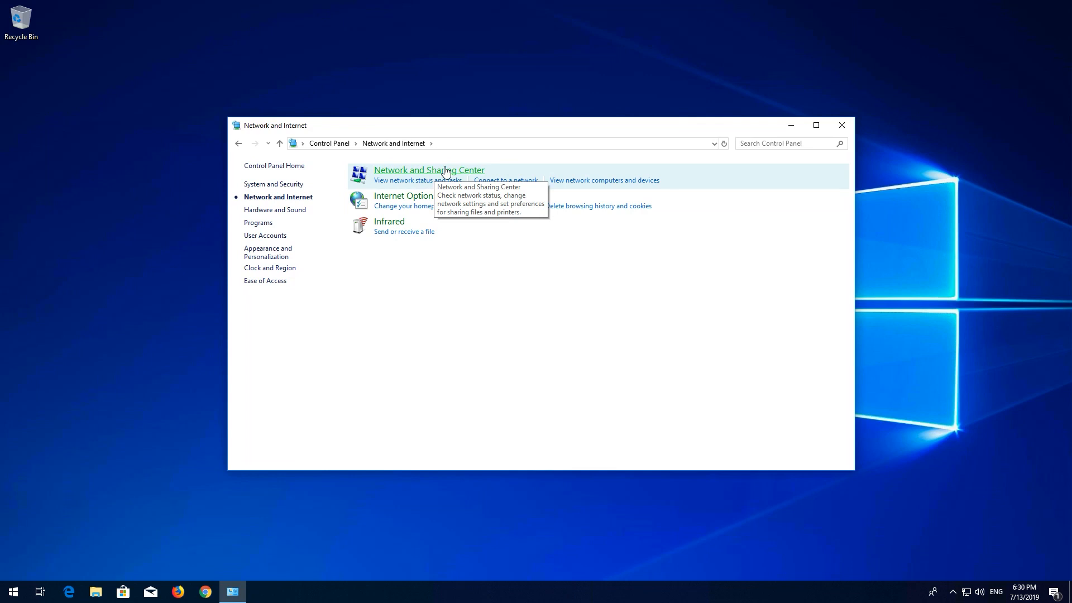
pyautogui.click(429, 170)
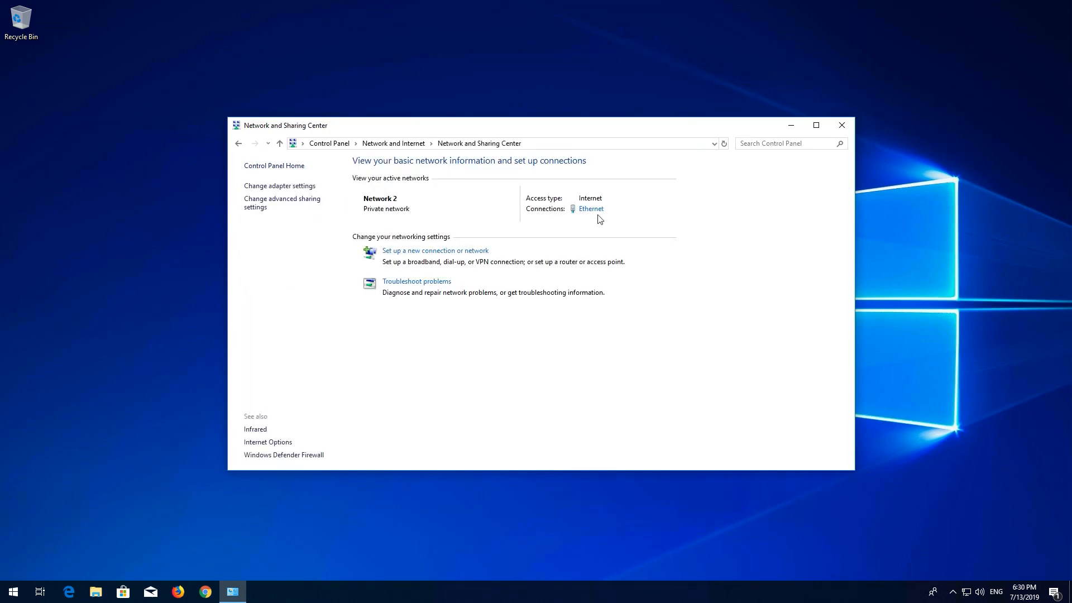
pyautogui.moveTo(590, 208)
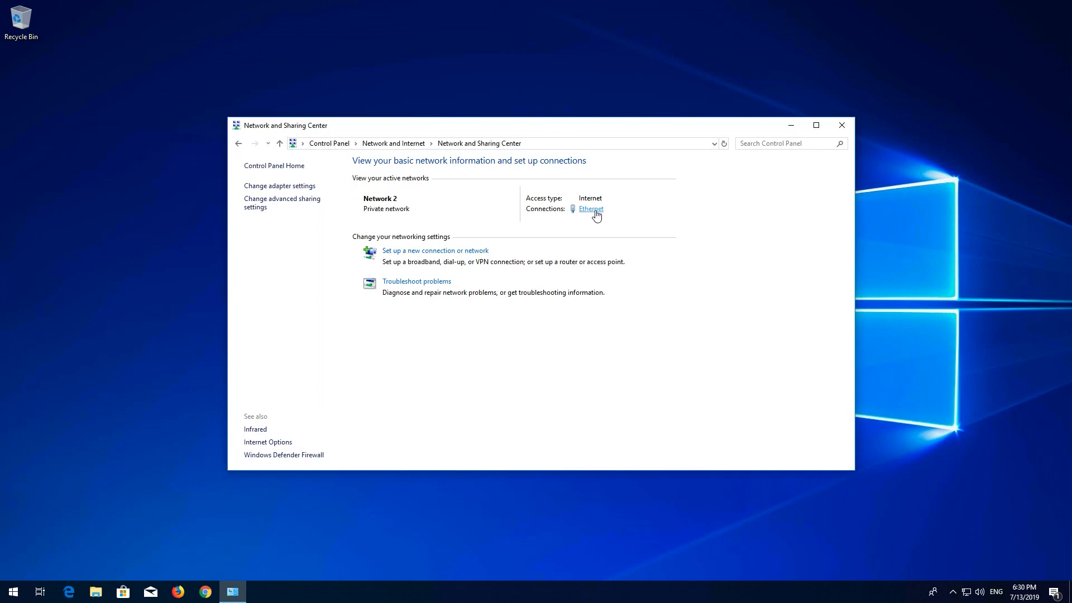
# Show the Ethernet connection's properties and select Internet Protocol Version 4 (TCP/IPv4)
pyautogui.click(590, 208)
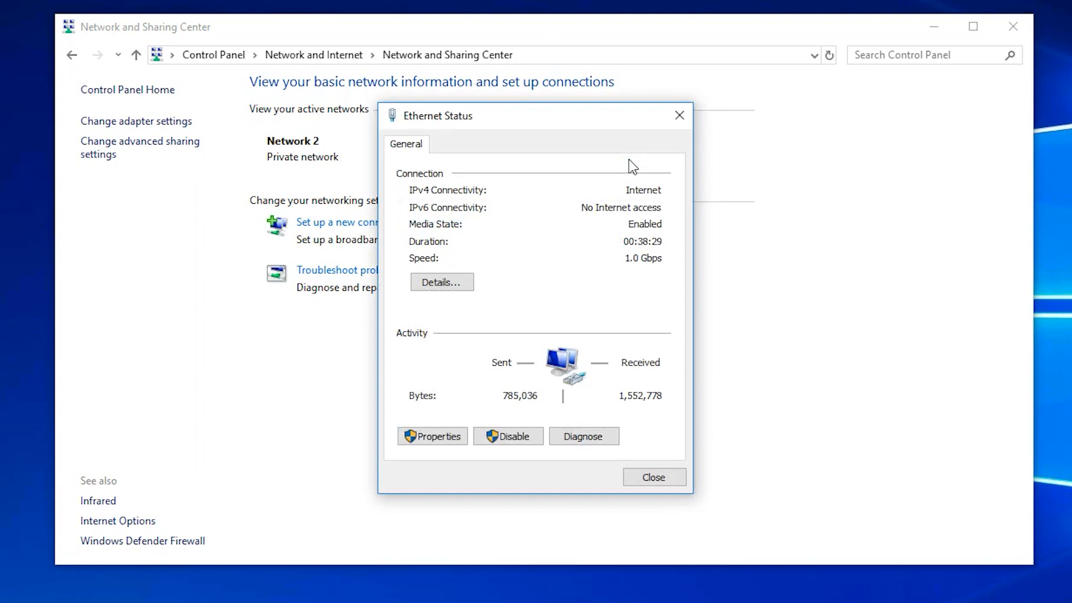
pyautogui.moveTo(509, 350)
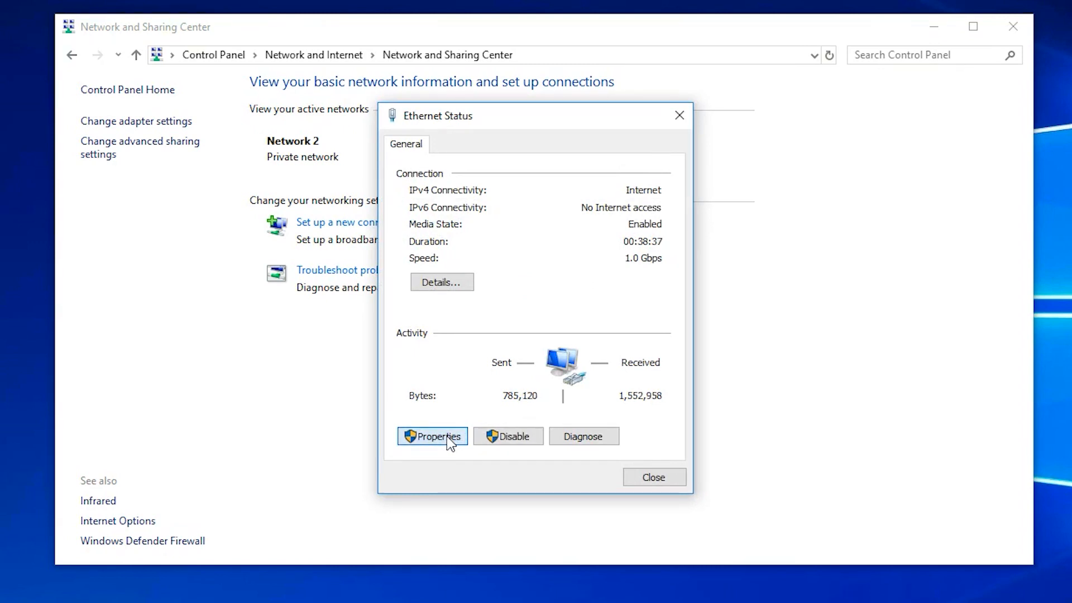
pyautogui.click(431, 436)
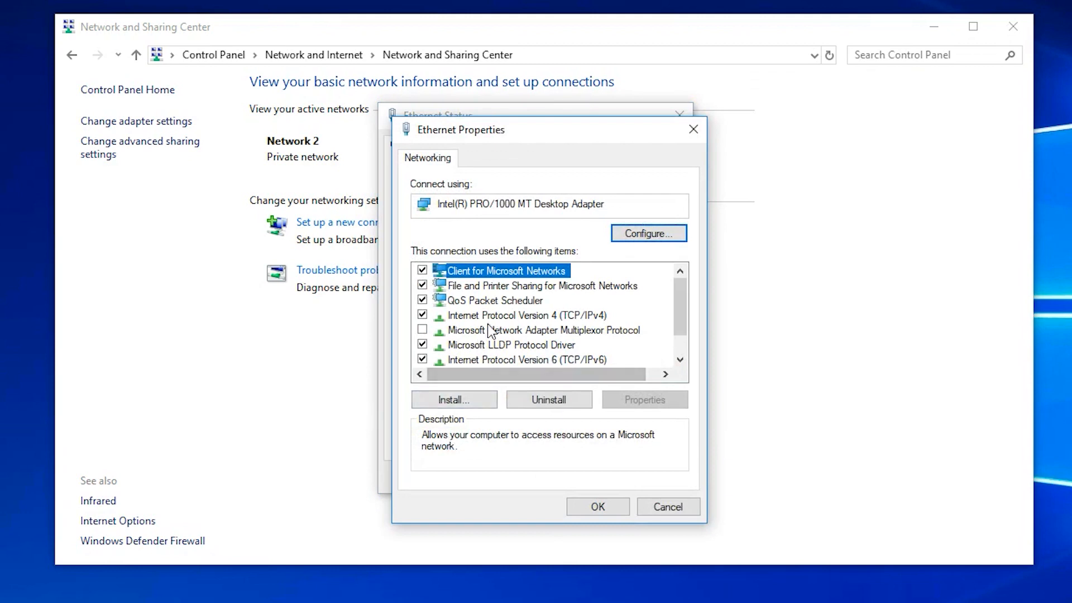
pyautogui.click(516, 315)
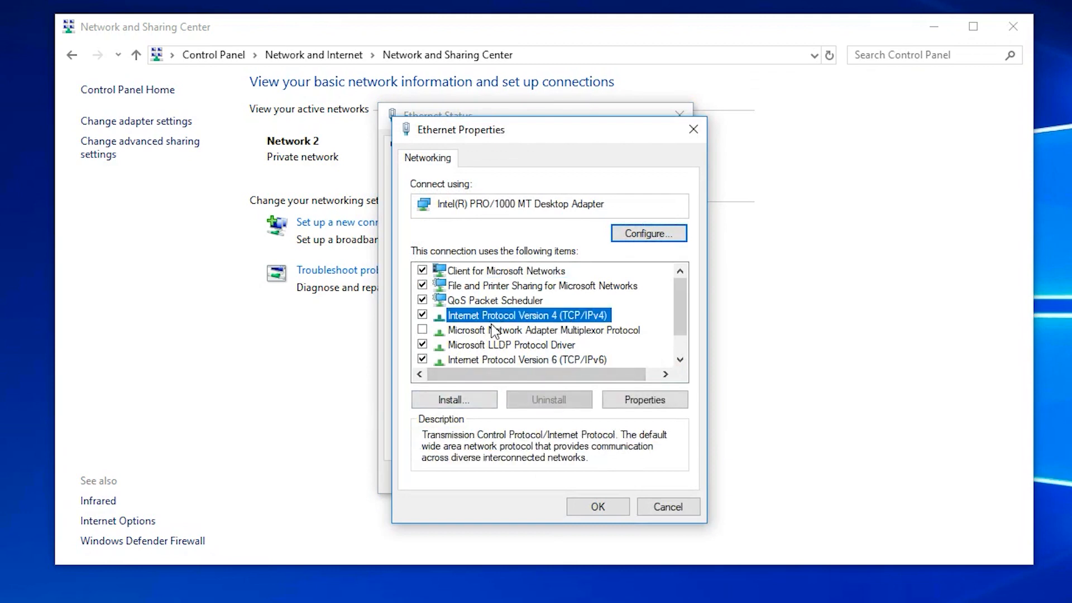
pyautogui.moveTo(540, 331)
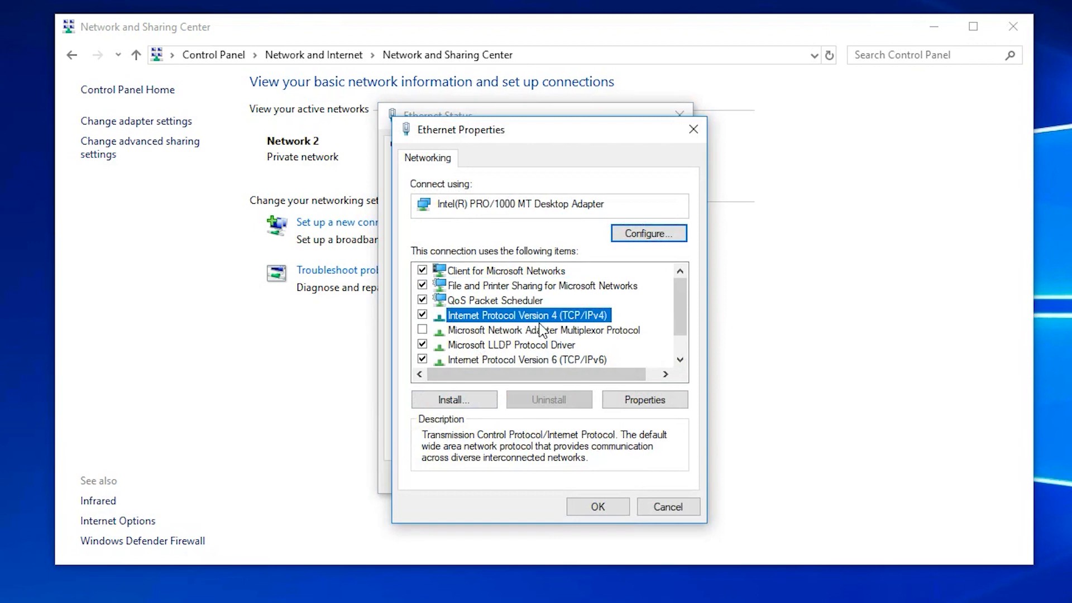
pyautogui.moveTo(535, 333)
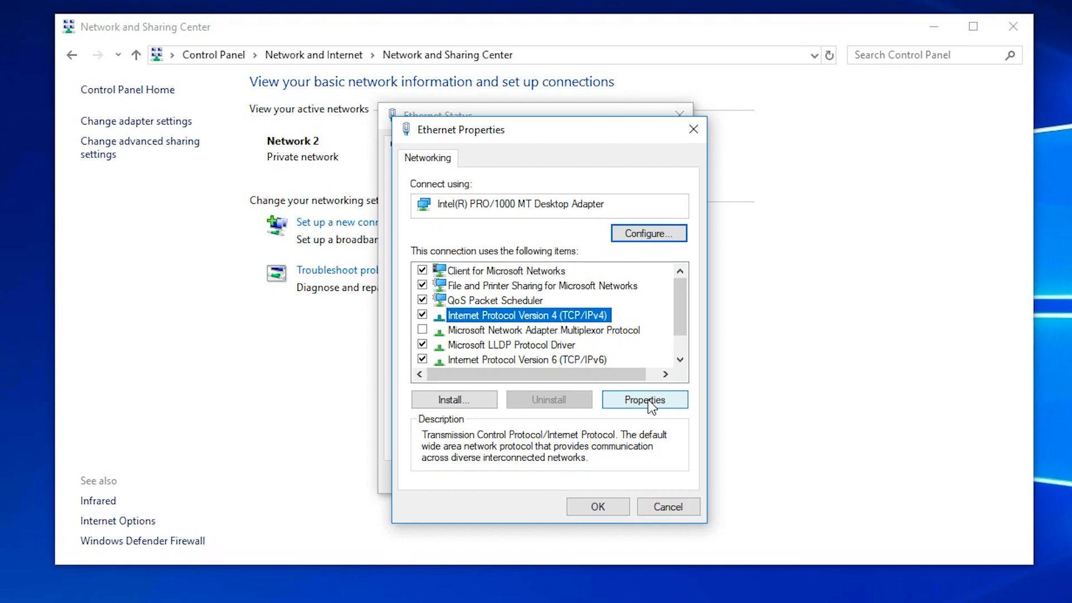
# Bring up the IPv4 properties and its Advanced TCP/IP Settings
pyautogui.click(643, 400)
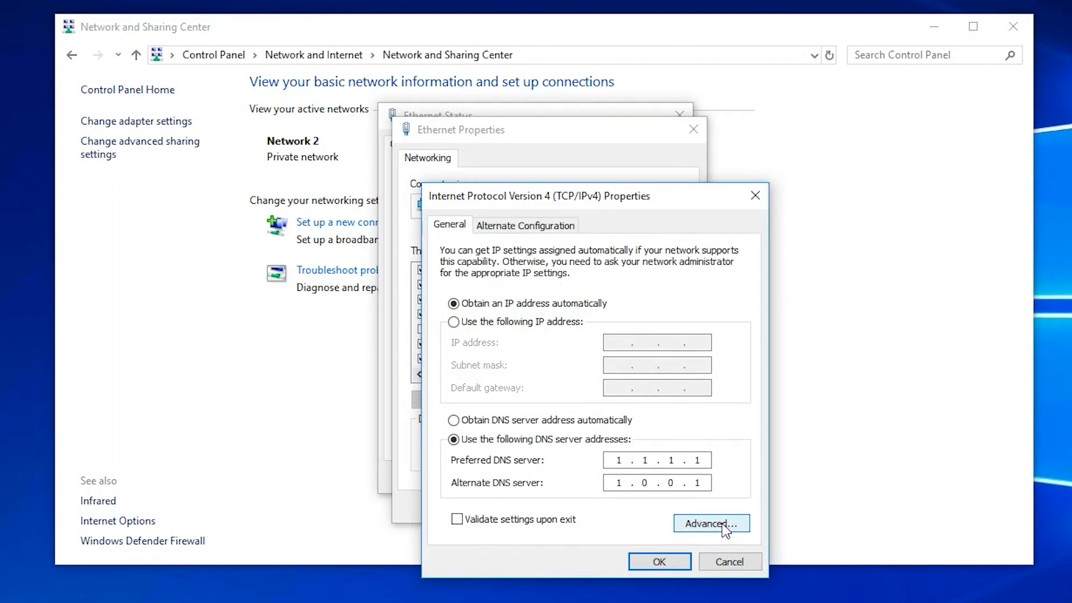
pyautogui.click(711, 523)
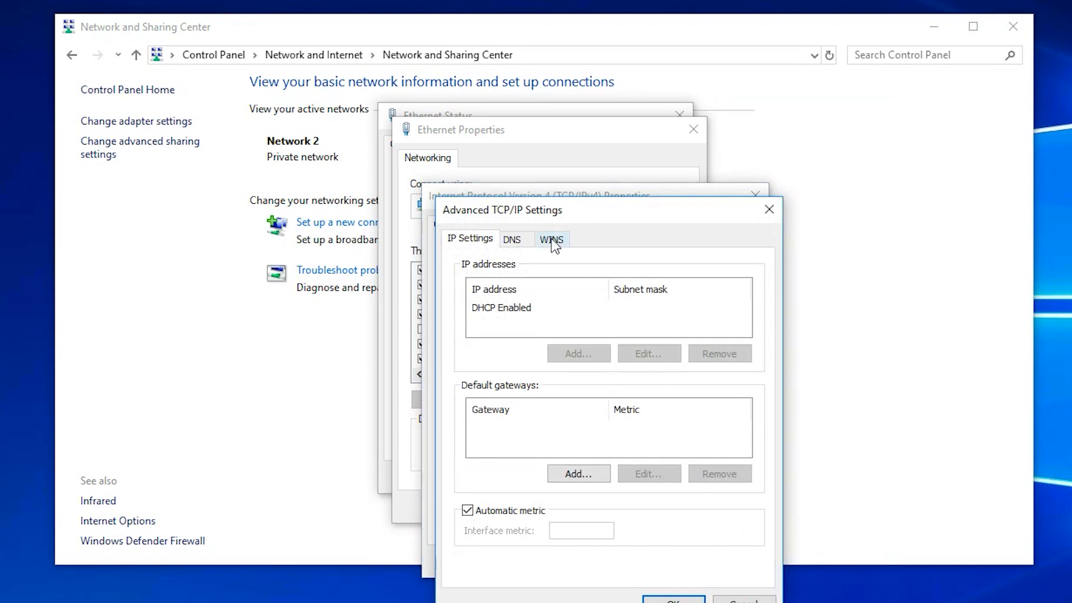
pyautogui.moveTo(563, 253)
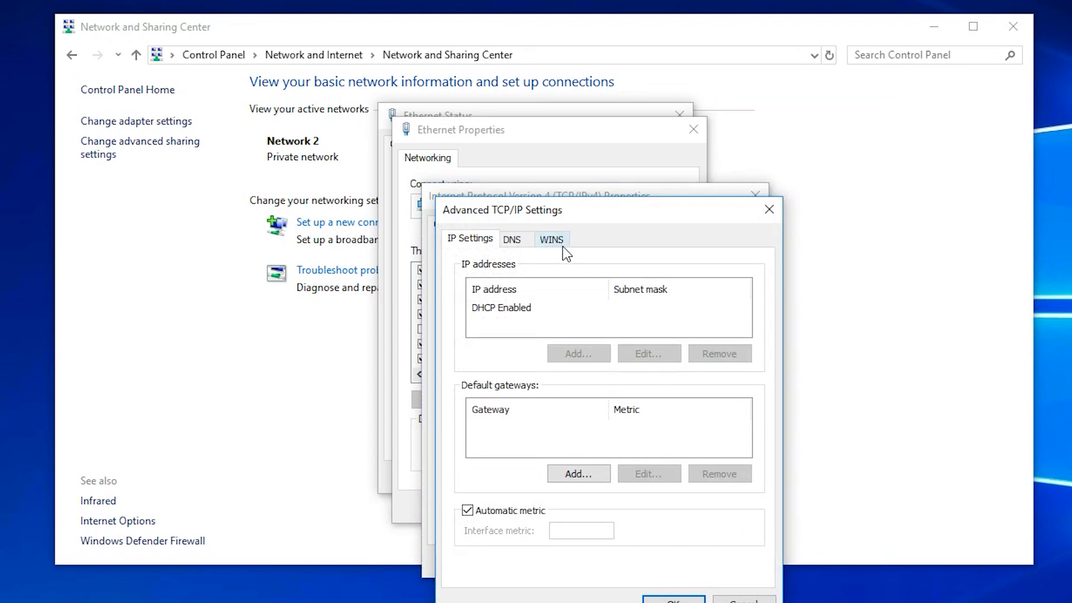
# On the WINS tab, enable NetBIOS over TCP/IP for the connection
pyautogui.click(551, 239)
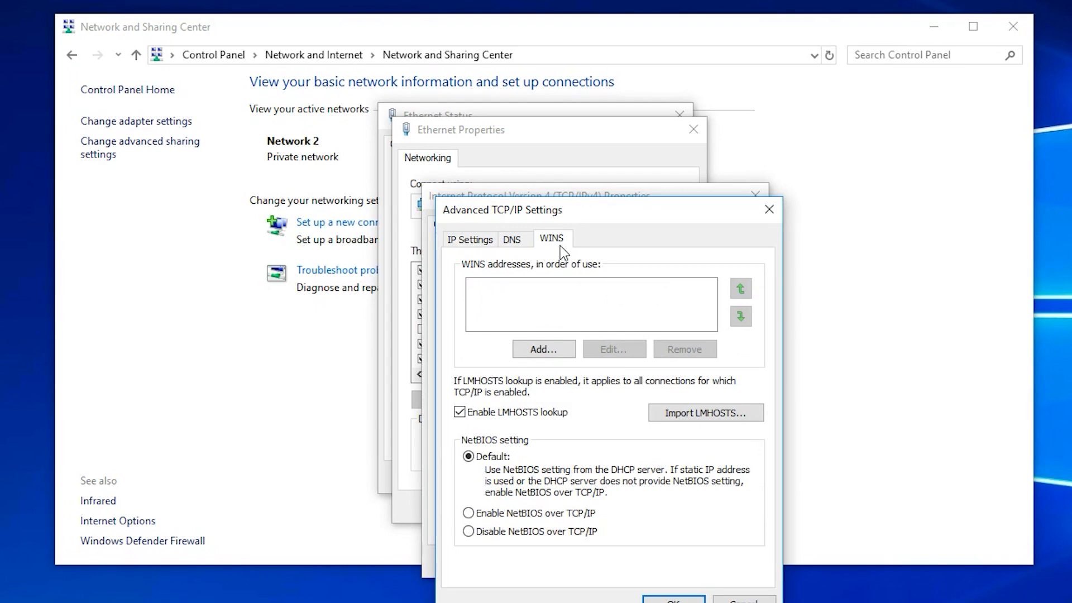
pyautogui.moveTo(483, 499)
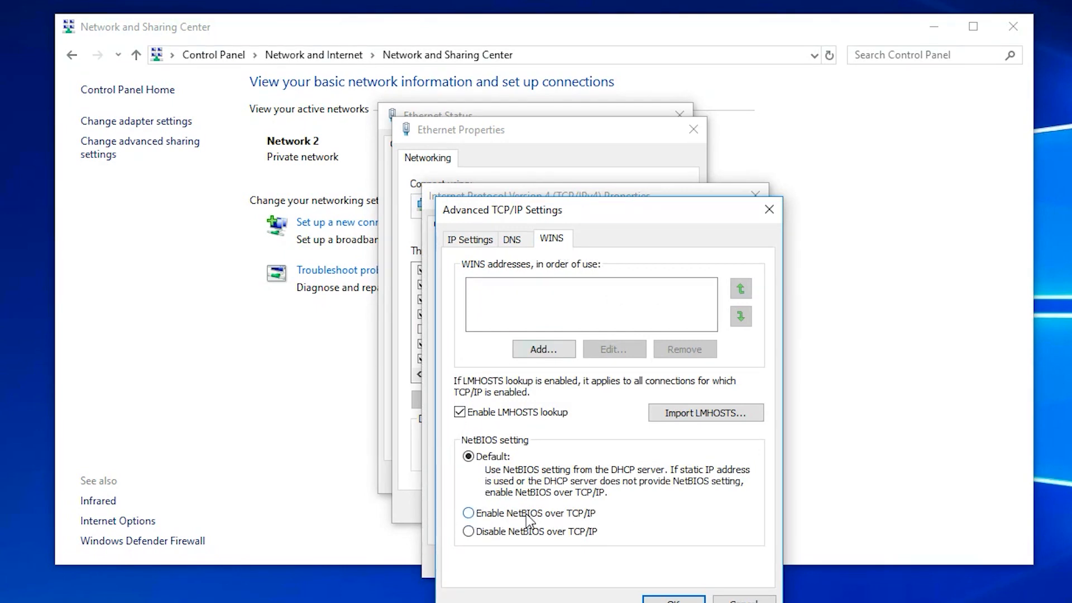
pyautogui.moveTo(475, 516)
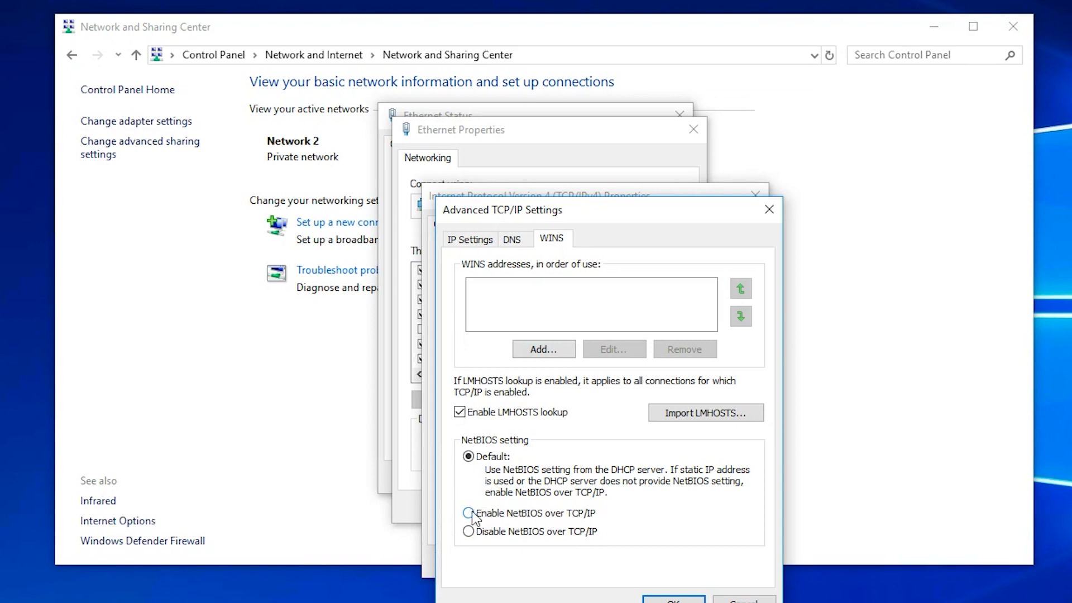
pyautogui.click(467, 513)
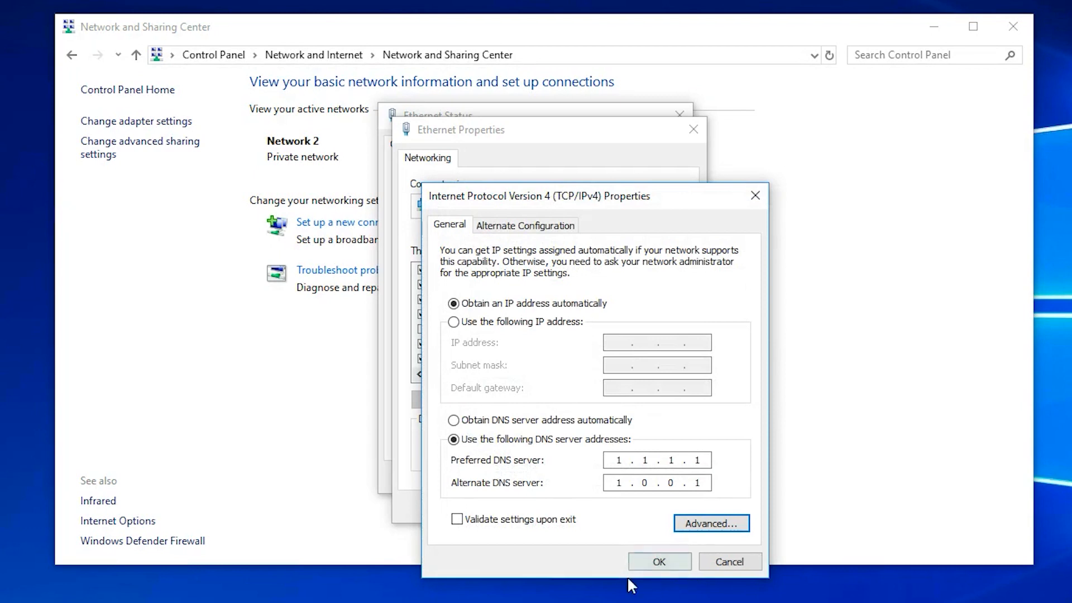
pyautogui.moveTo(659, 561)
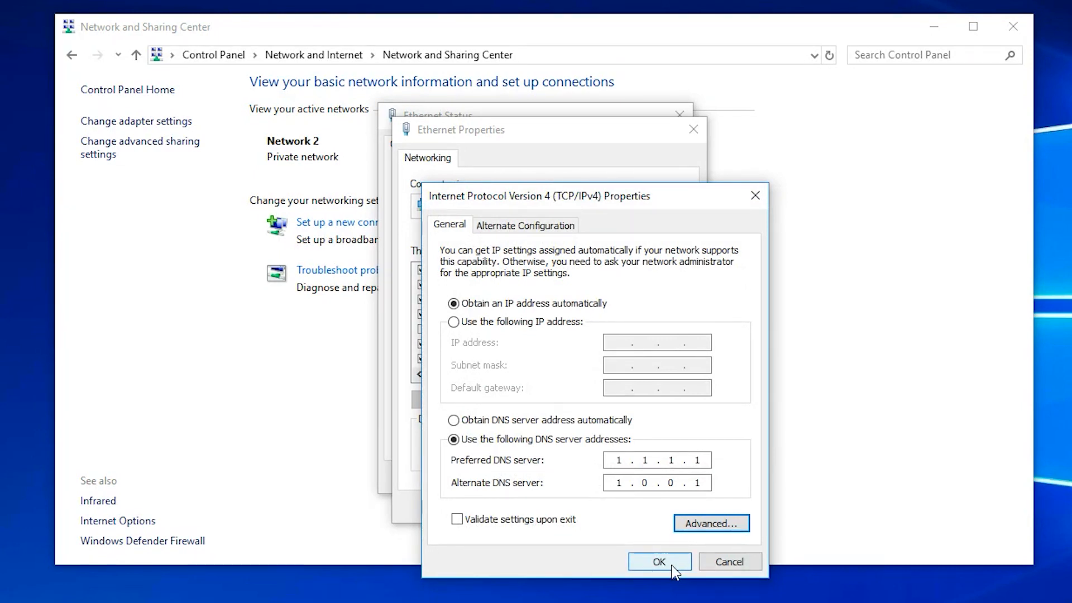
# Apply the IPv4 changes and close Ethernet Properties, Ethernet Status and the Network and Sharing Center
pyautogui.click(657, 562)
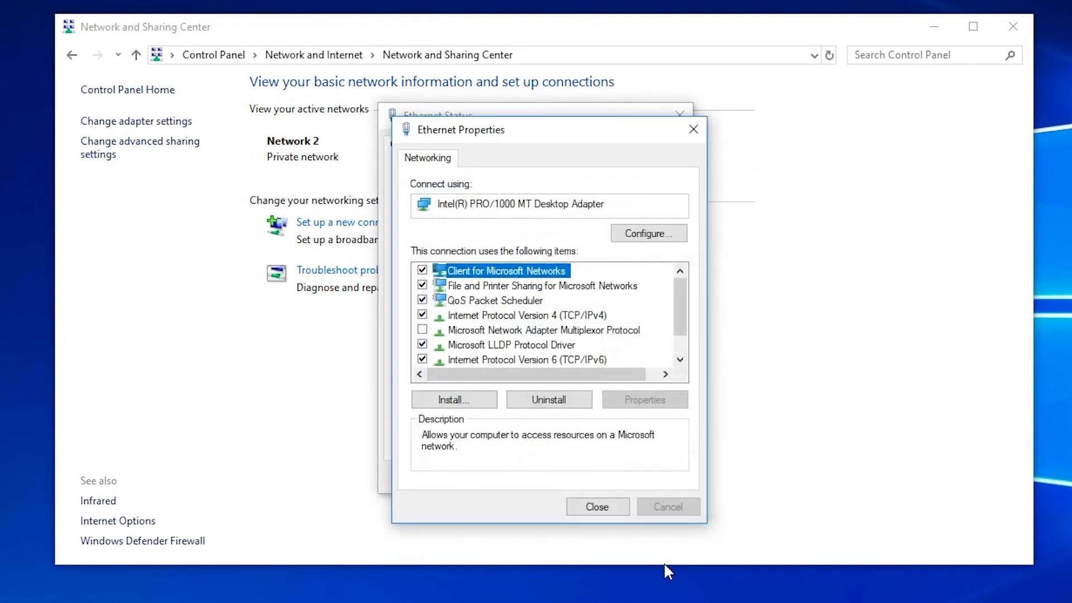
pyautogui.moveTo(596, 507)
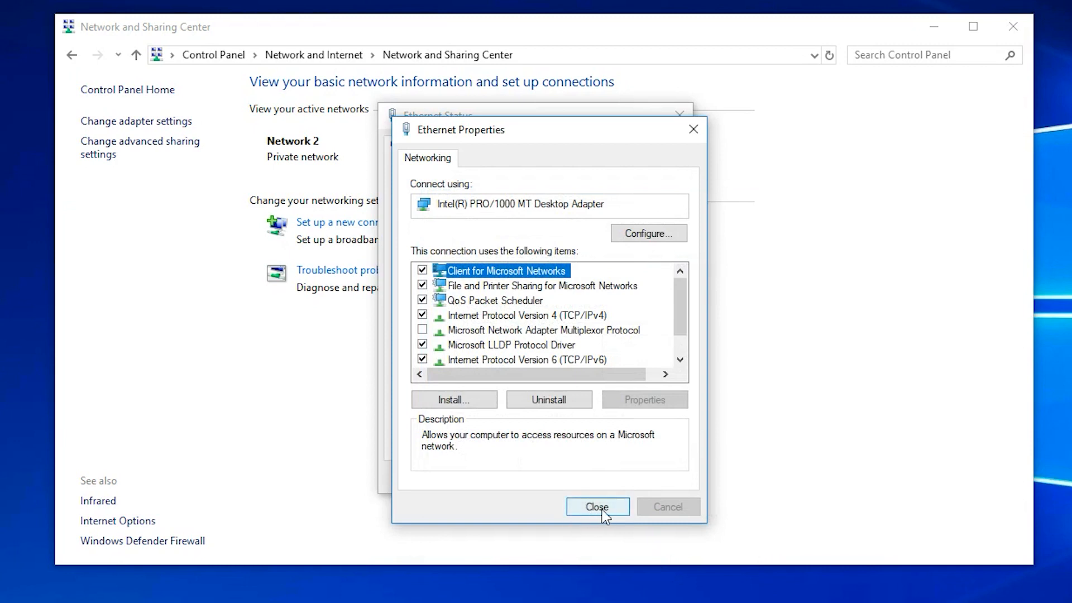
pyautogui.click(596, 507)
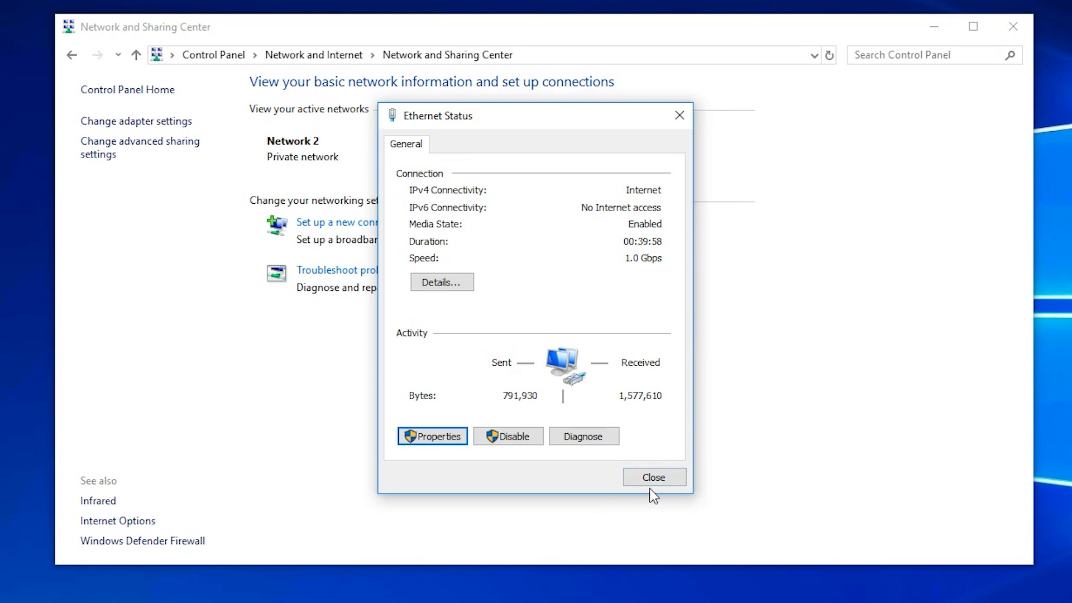
pyautogui.click(653, 476)
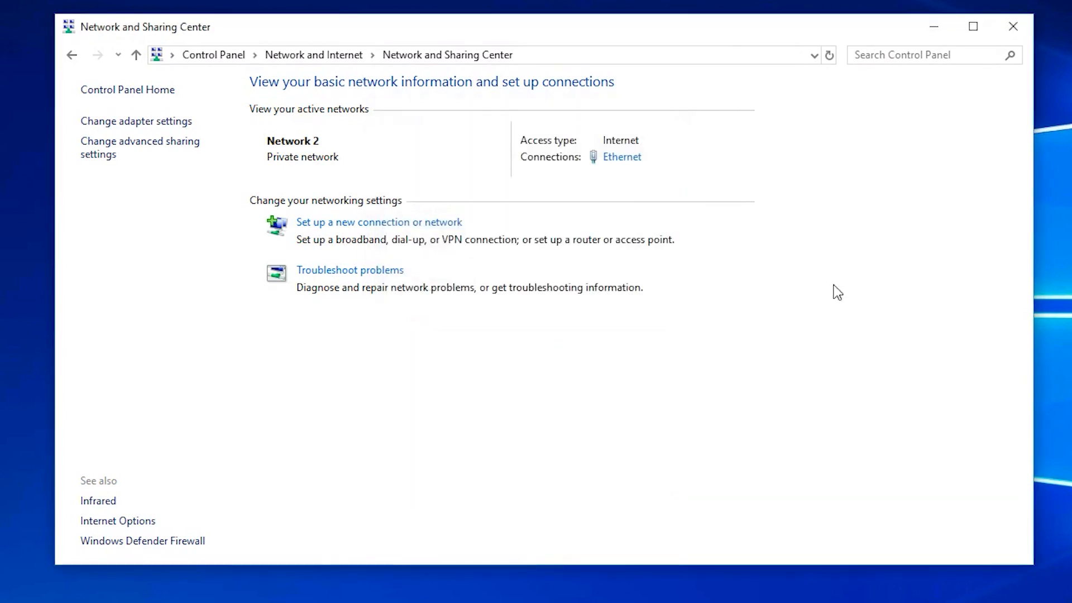
pyautogui.click(1013, 27)
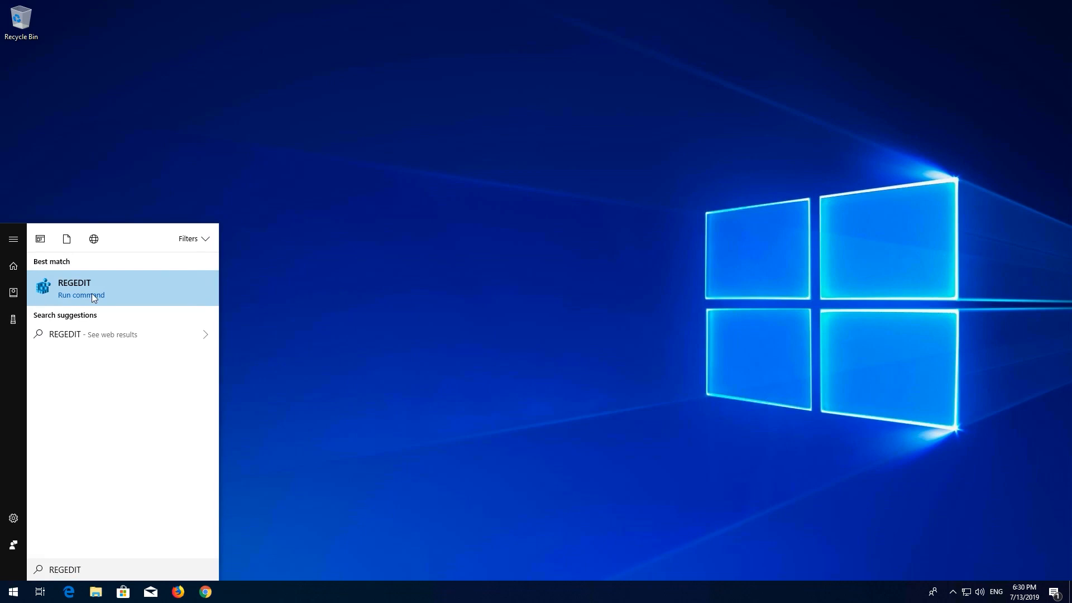
pyautogui.moveTo(108, 290)
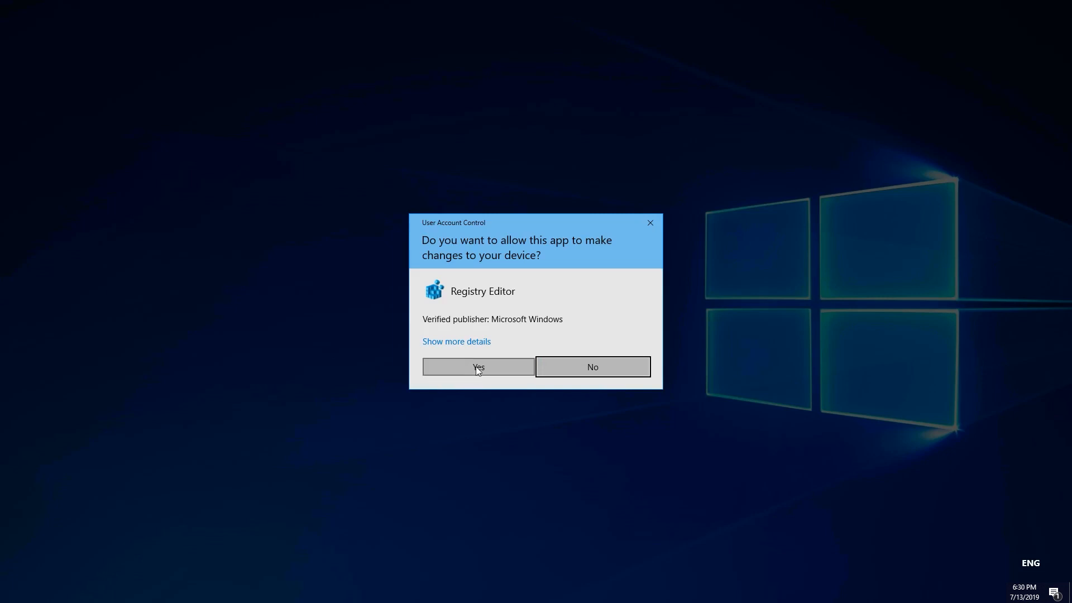
pyautogui.moveTo(484, 367)
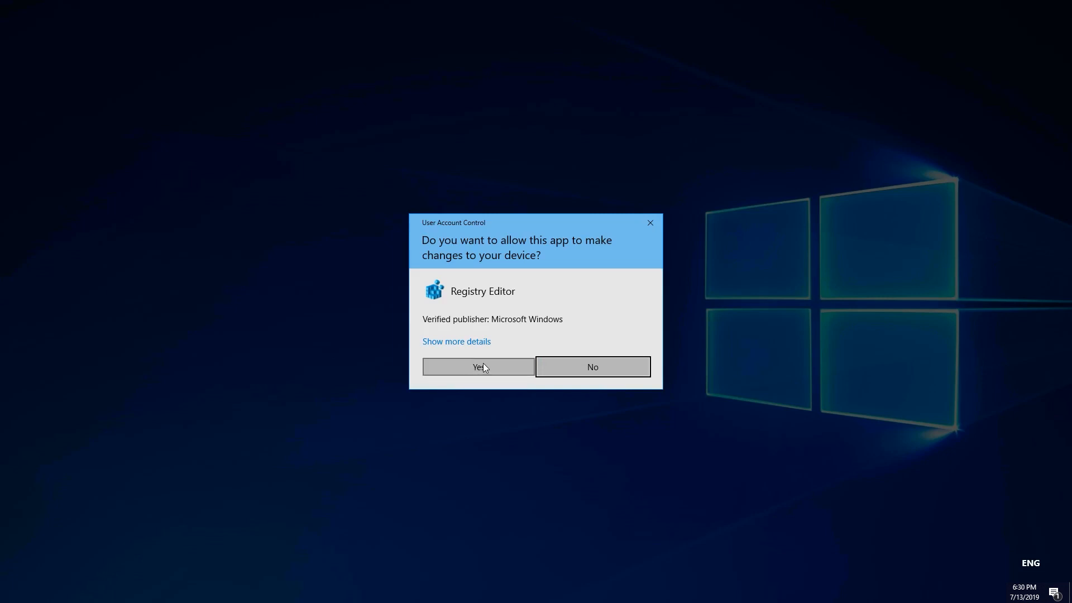
# Approve the User Account Control prompt so Registry Editor launches
pyautogui.click(478, 366)
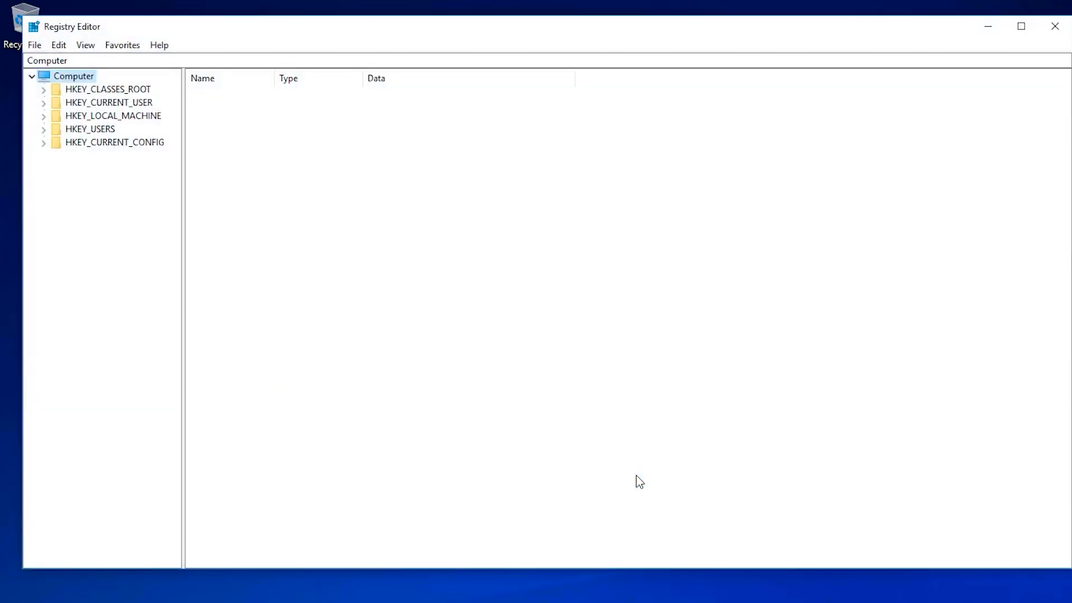
pyautogui.moveTo(525, 29)
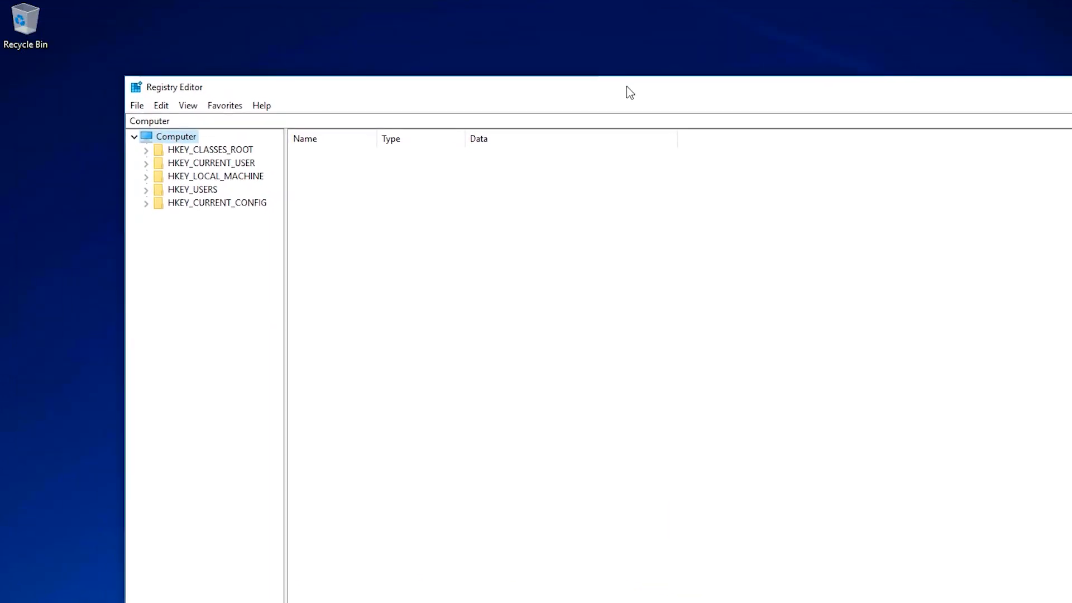
pyautogui.moveTo(221, 177)
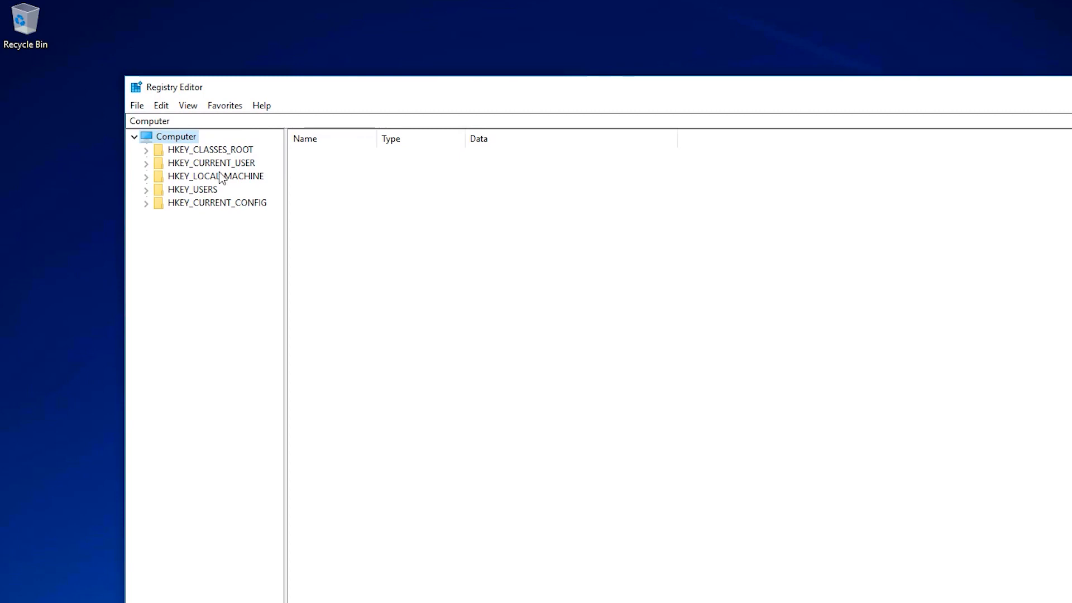
pyautogui.moveTo(147, 179)
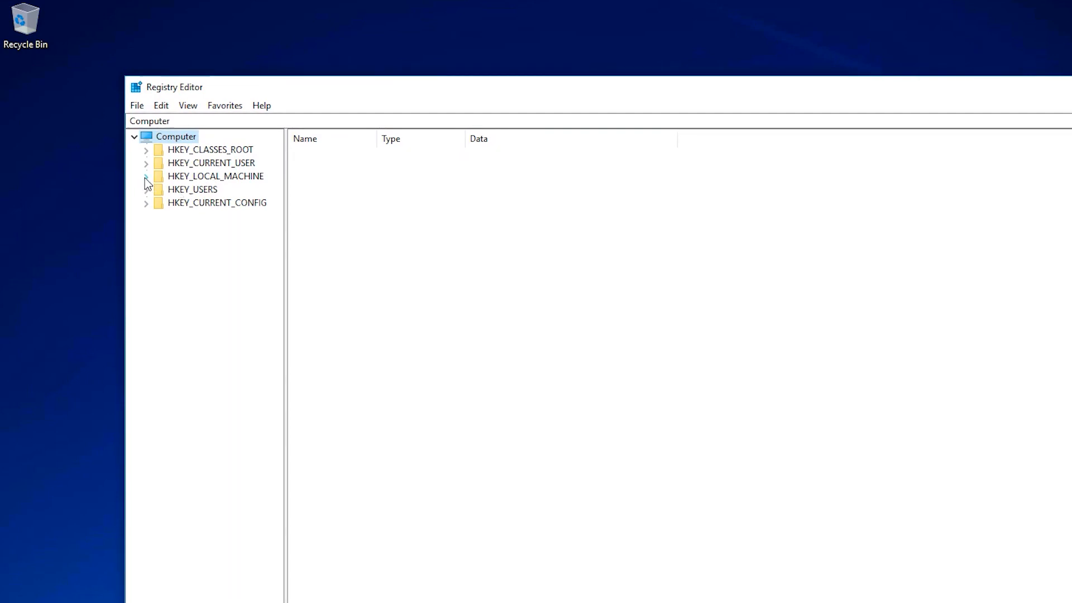
# Expand HKEY_LOCAL_MACHINE\SOFTWARE\Microsoft and select the MSLicensing key
pyautogui.click(146, 176)
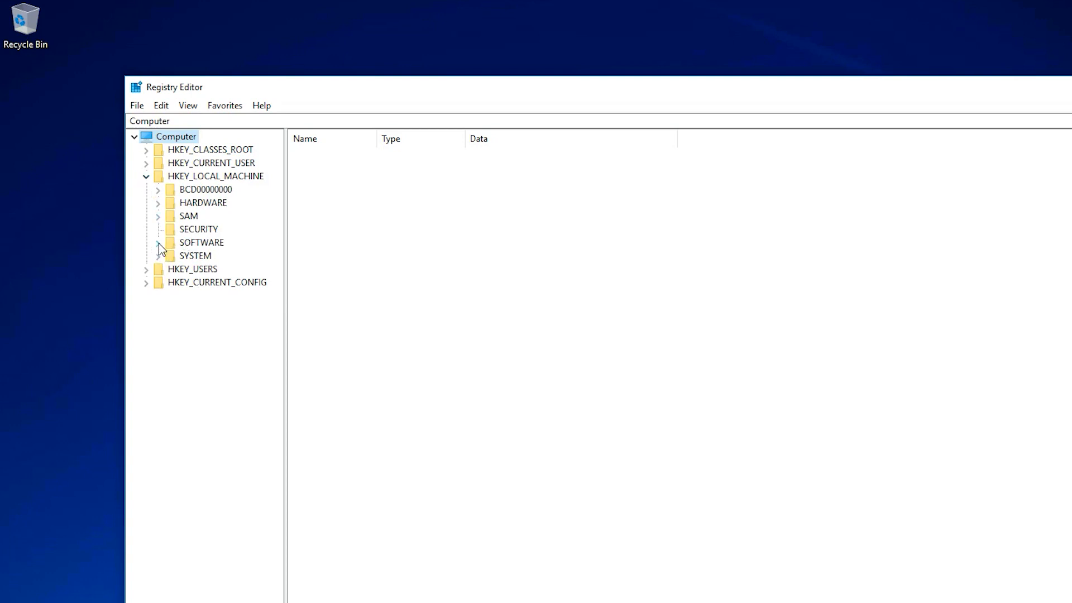
pyautogui.click(157, 244)
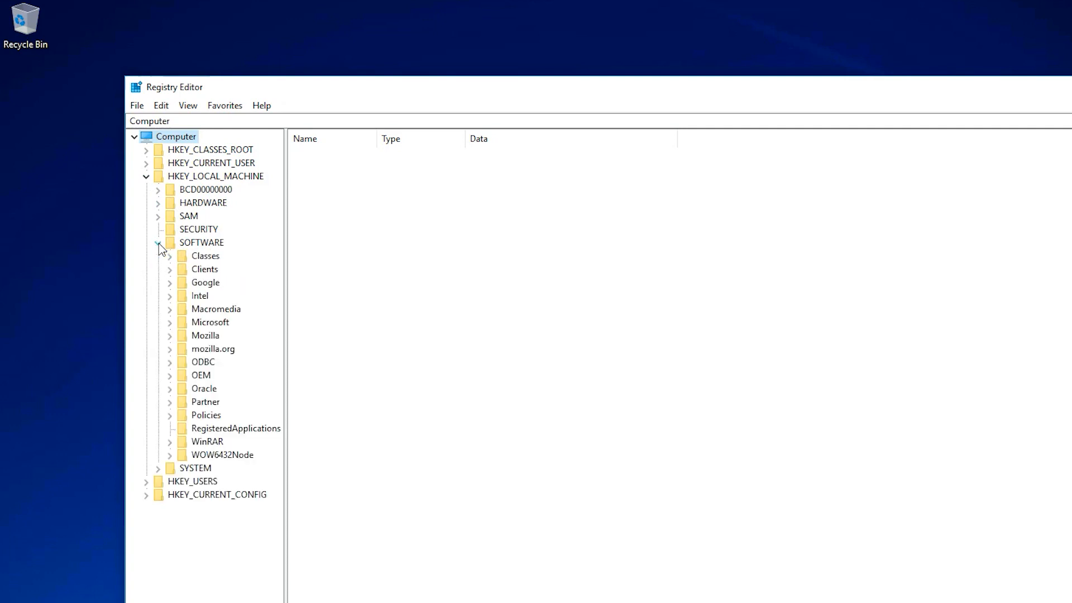
pyautogui.moveTo(170, 334)
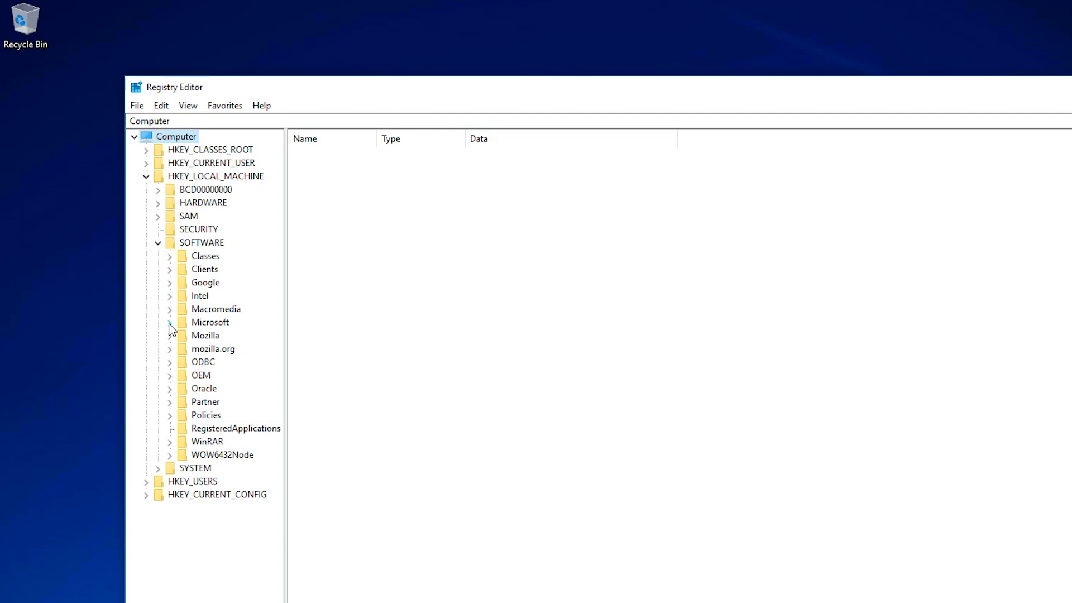
pyautogui.click(170, 322)
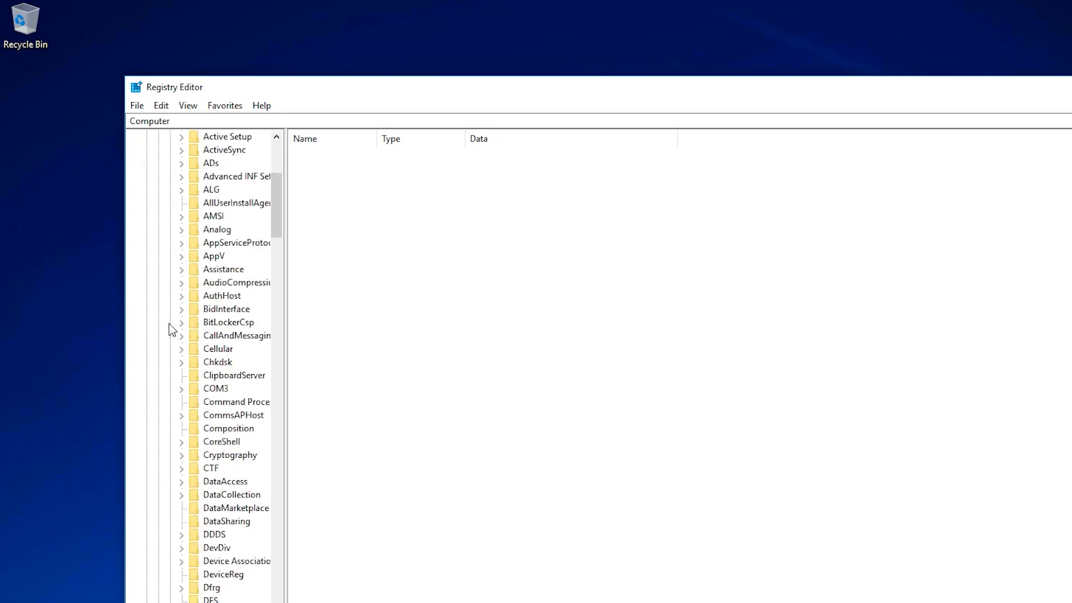
pyautogui.scroll(-3)
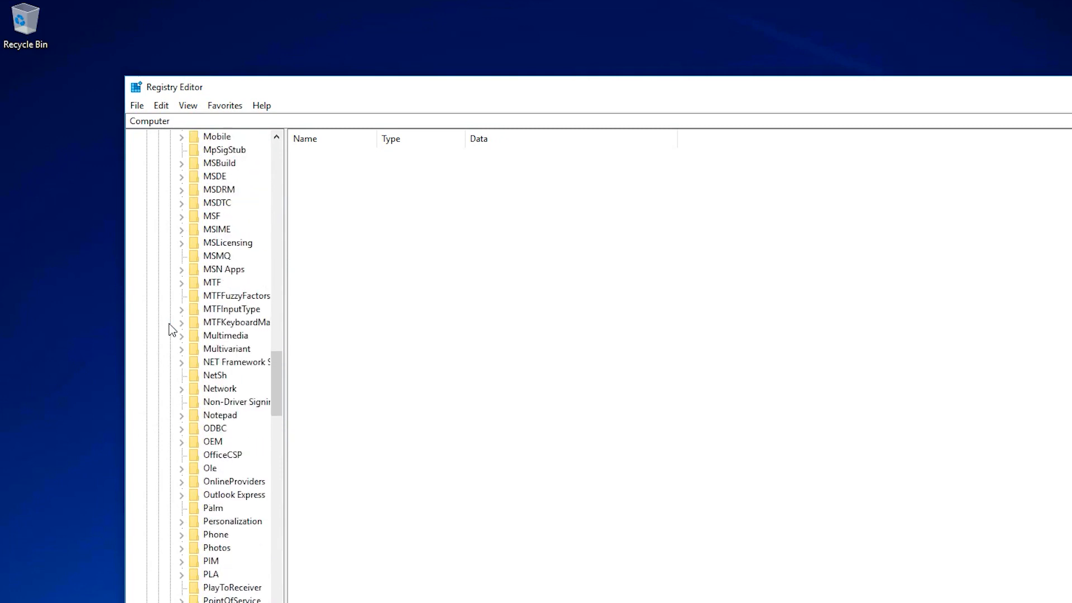
pyautogui.scroll(3)
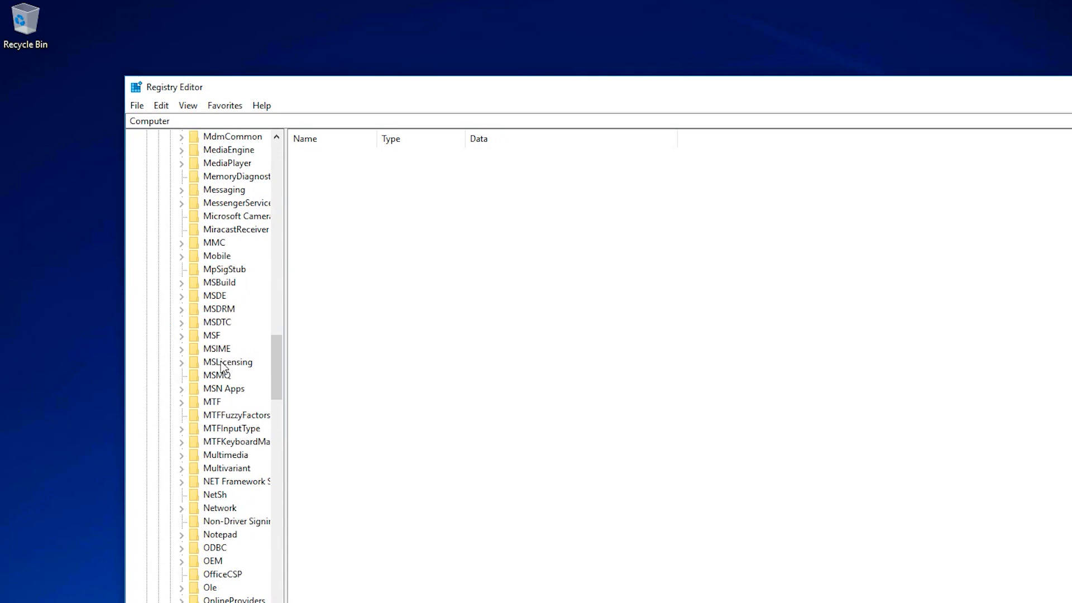
pyautogui.click(228, 362)
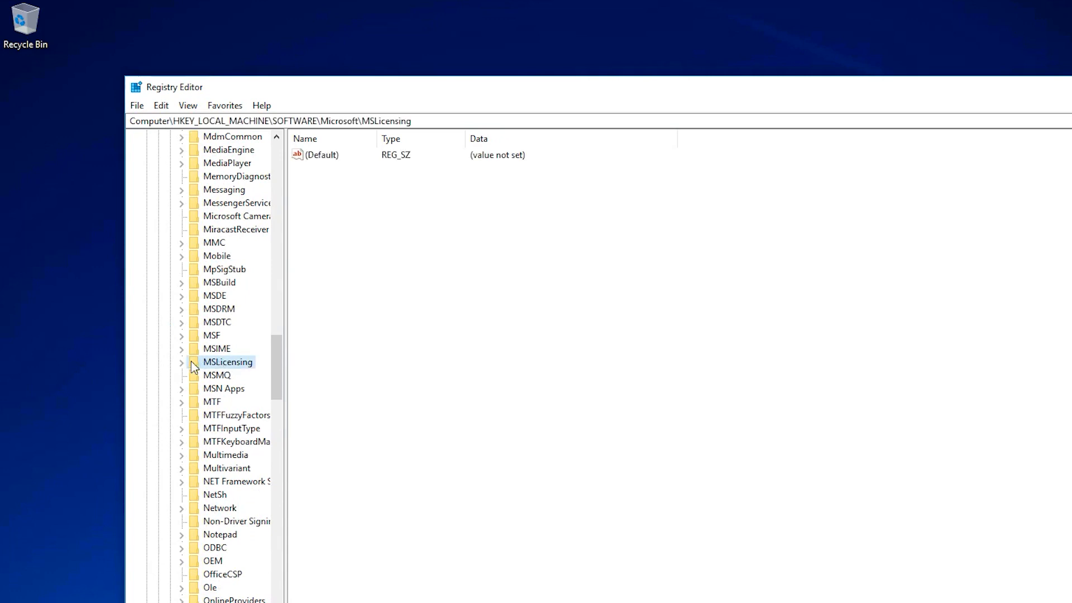
# Delete the HardwareID subkey under MSLicensing and confirm the permanent deletion
pyautogui.click(182, 361)
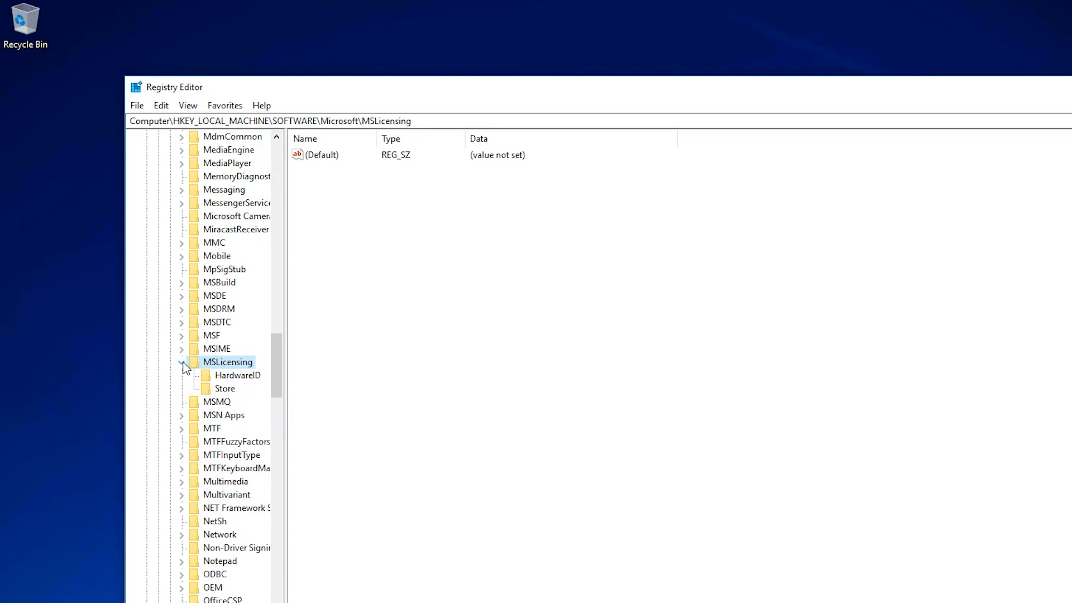
pyautogui.click(238, 375)
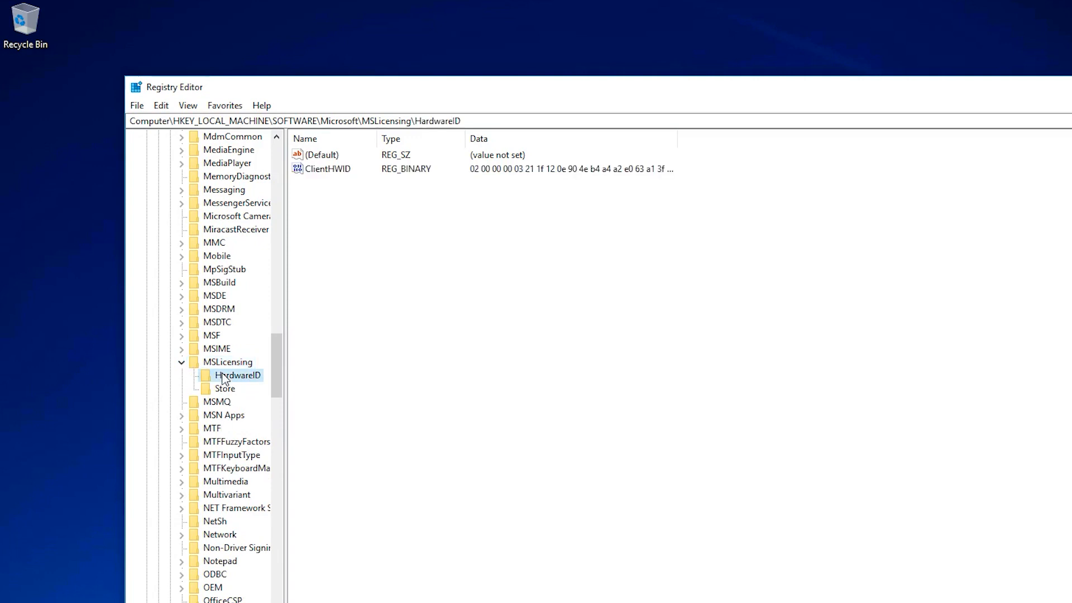
pyautogui.rightClick(238, 375)
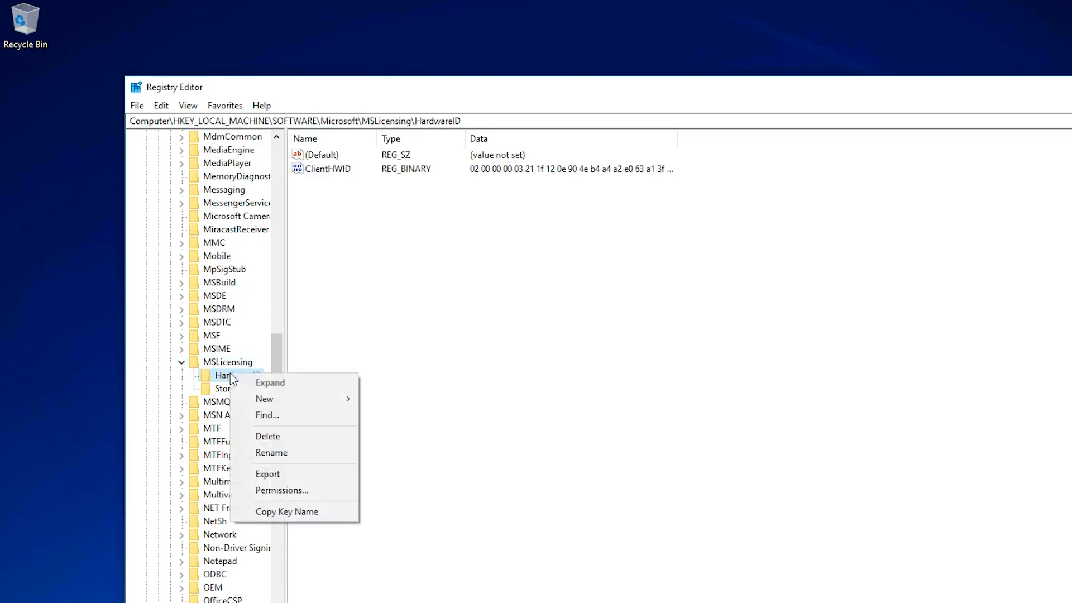
pyautogui.moveTo(267, 437)
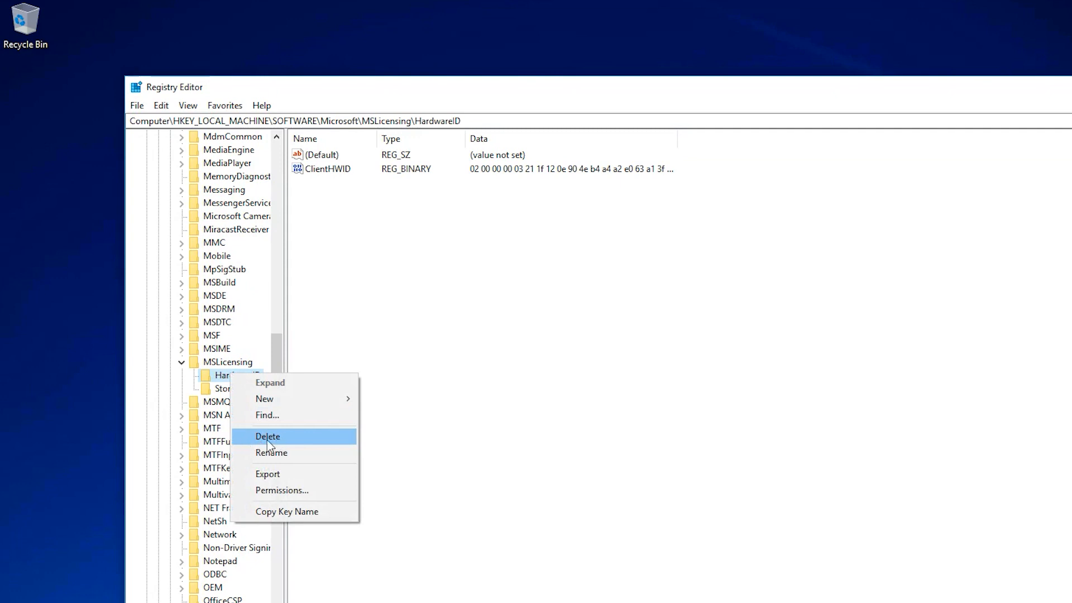
pyautogui.moveTo(306, 440)
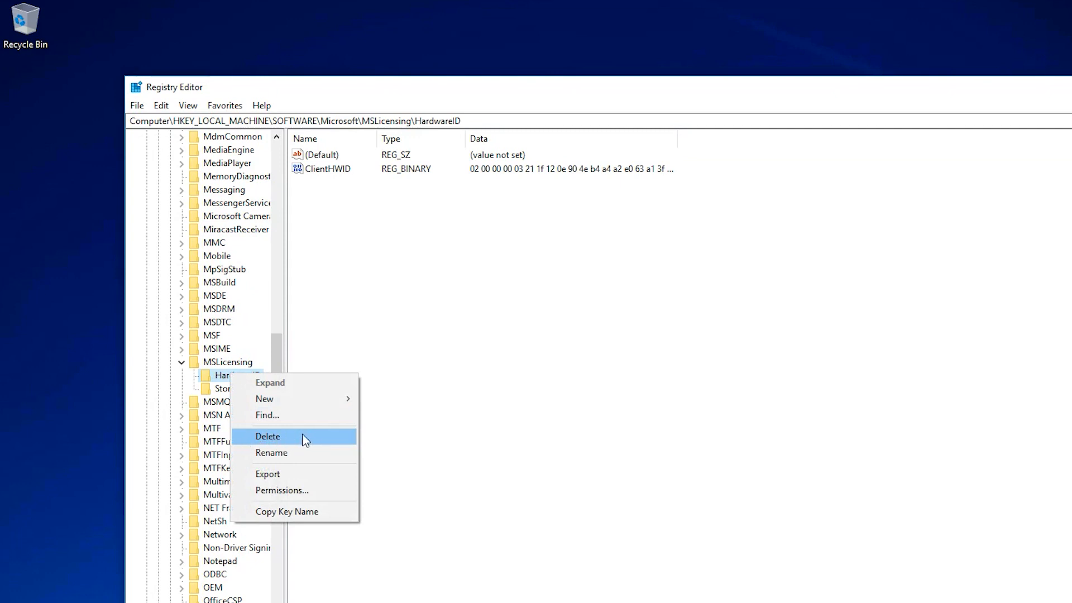
pyautogui.click(268, 436)
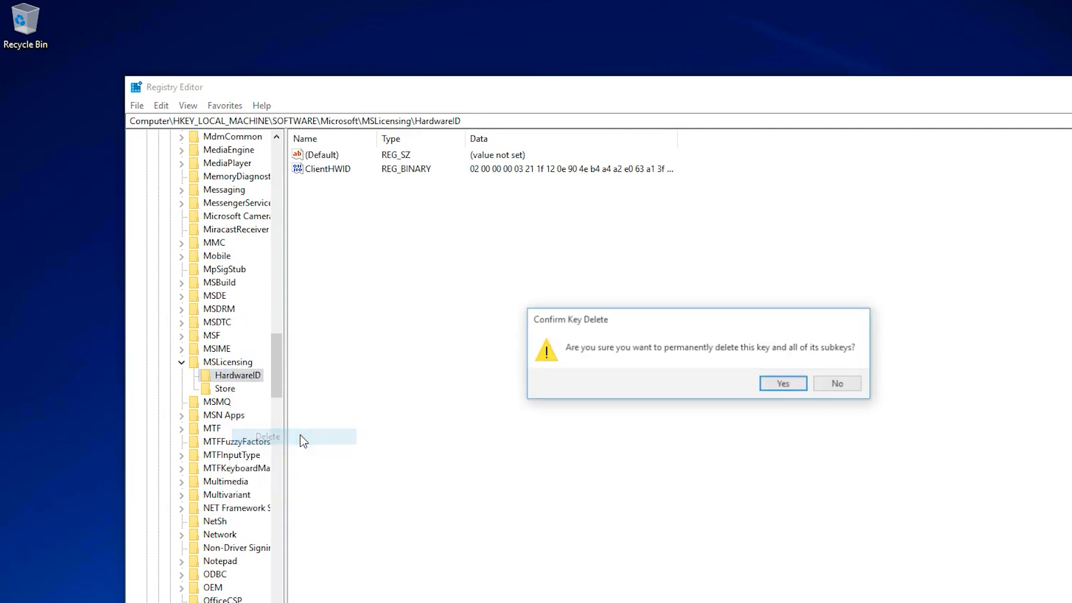
pyautogui.moveTo(763, 395)
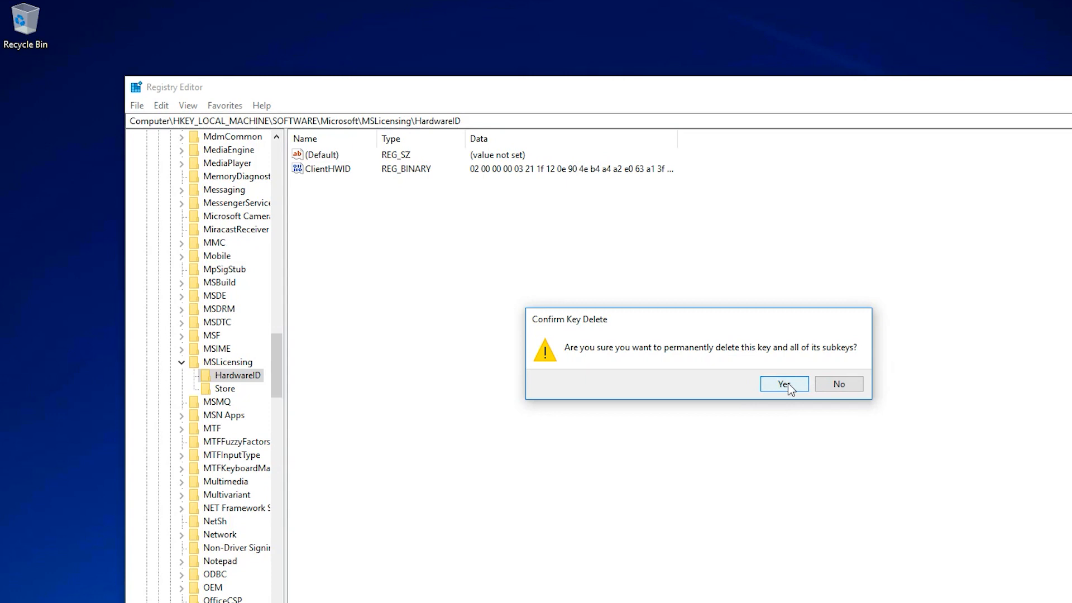
pyautogui.click(784, 383)
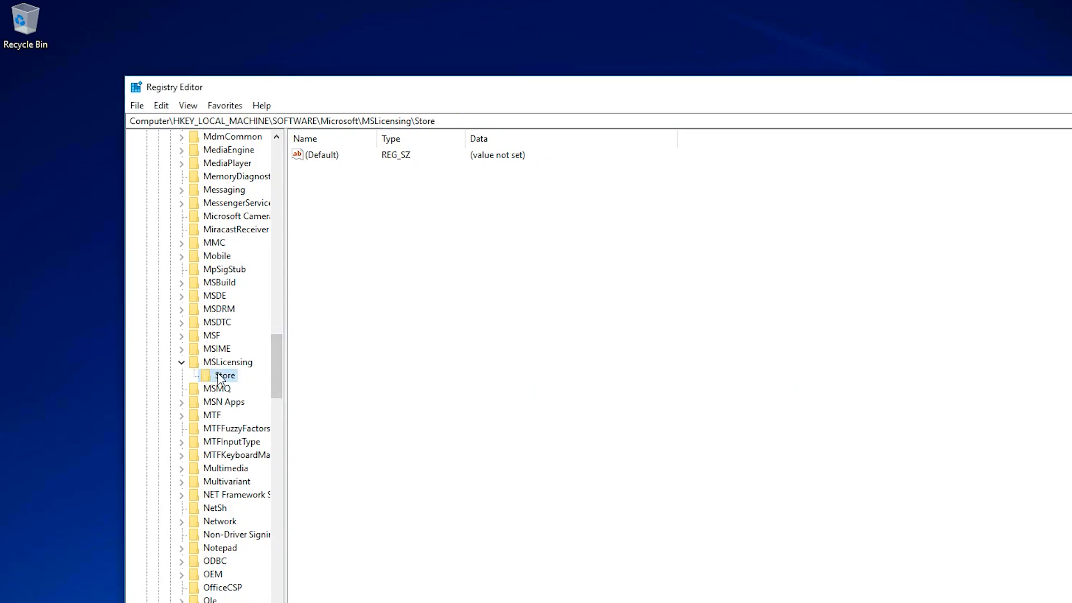
# Permanently delete the Store key under MSLicensing and confirm with Yes
pyautogui.rightClick(224, 375)
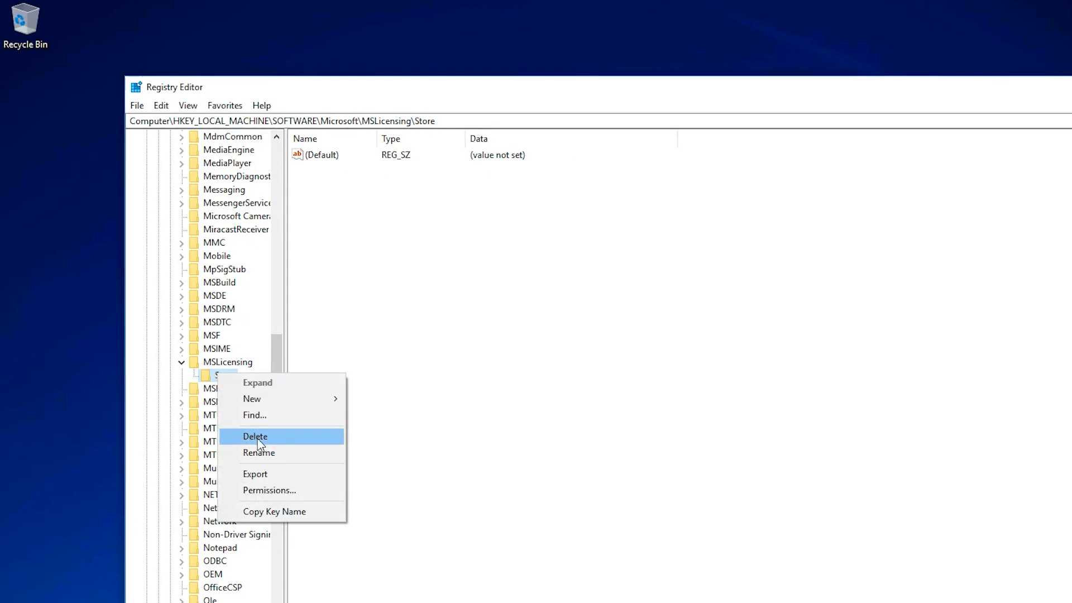
pyautogui.click(255, 436)
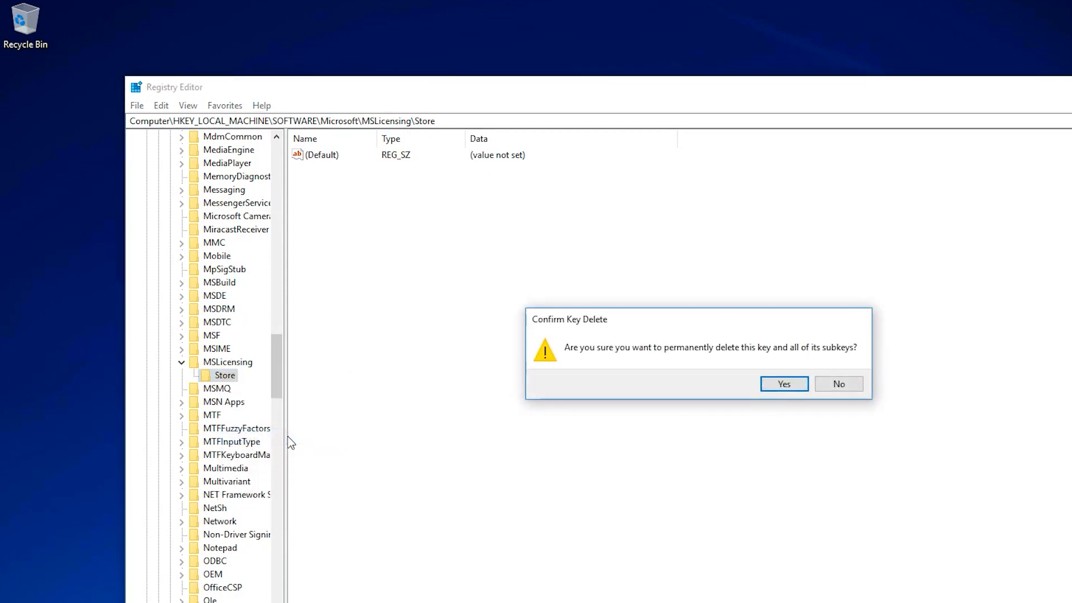
pyautogui.moveTo(784, 383)
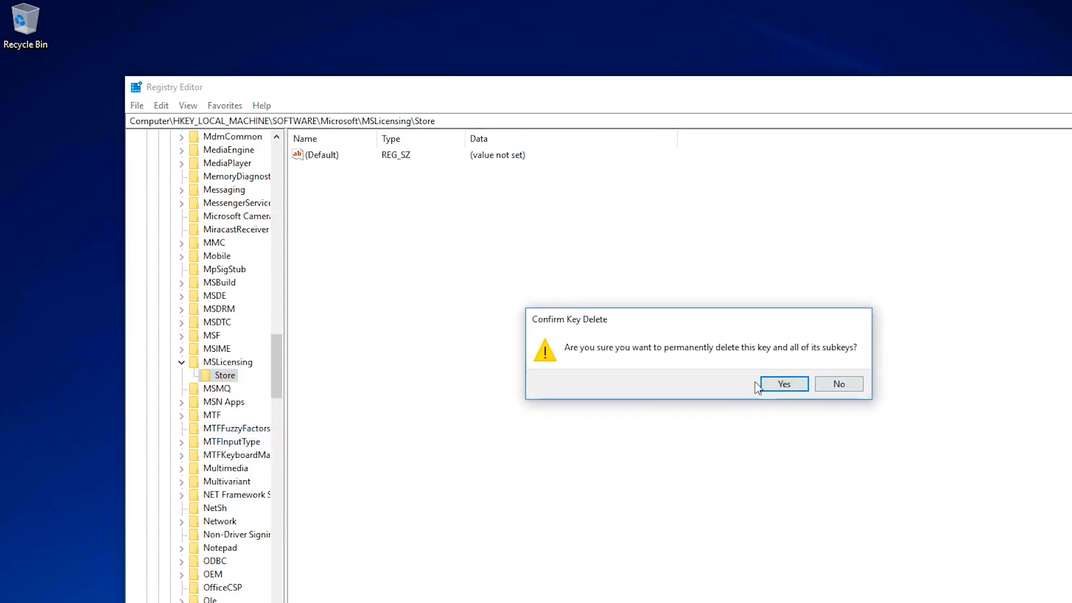
pyautogui.click(784, 383)
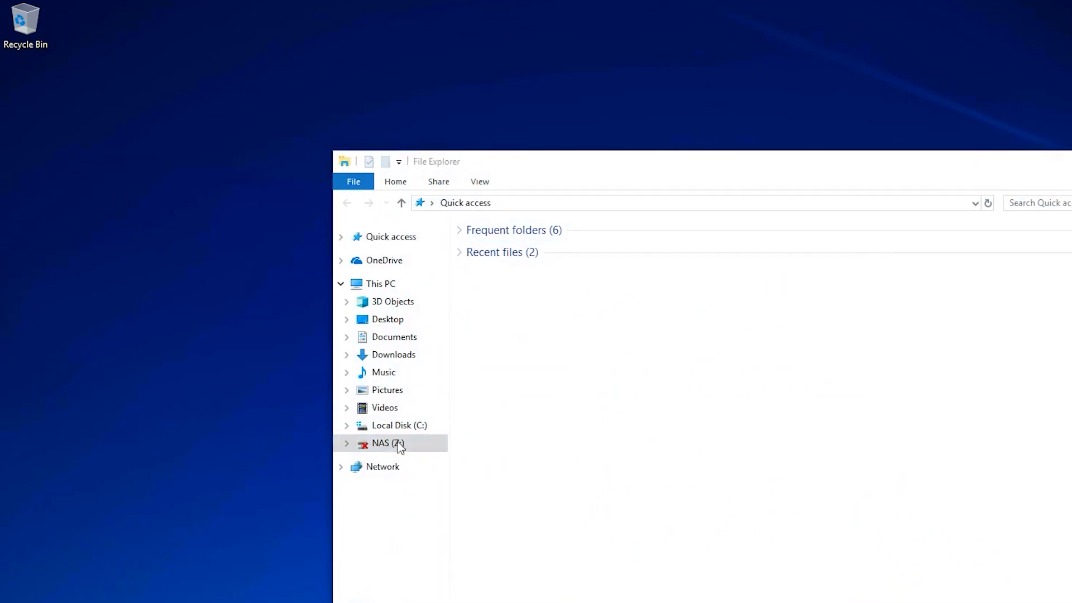
# Connect to NAS (Z:) with the network credentials and select its Video folder
pyautogui.click(387, 443)
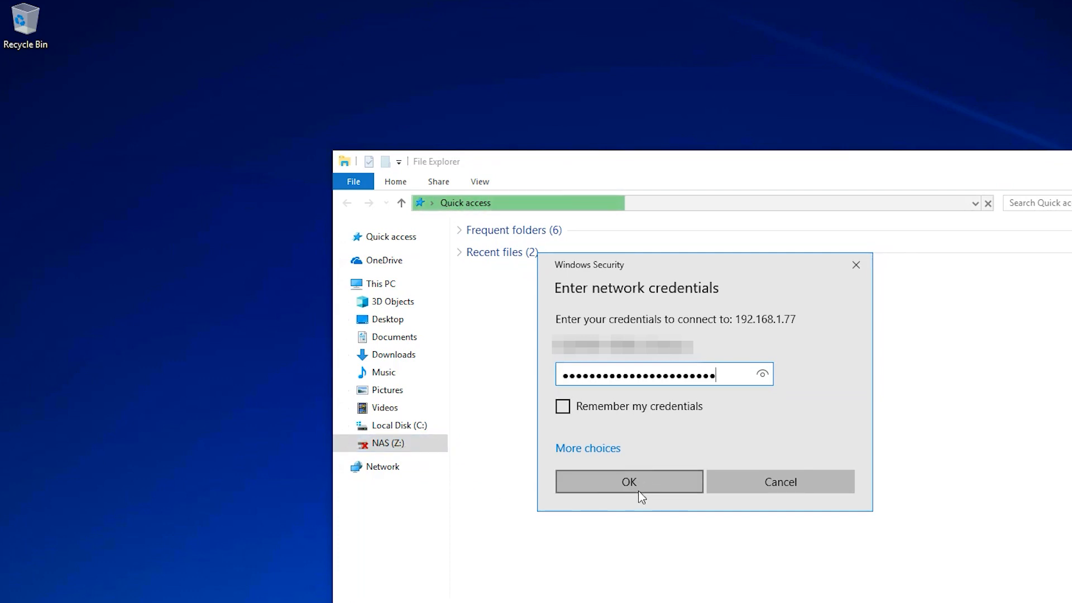
pyautogui.click(627, 481)
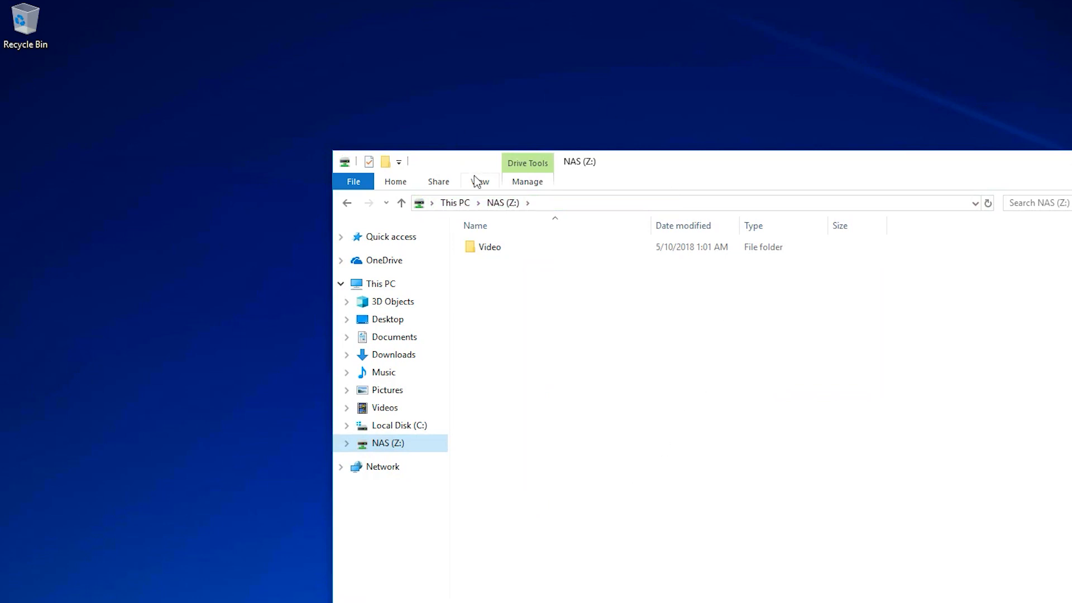
pyautogui.click(489, 246)
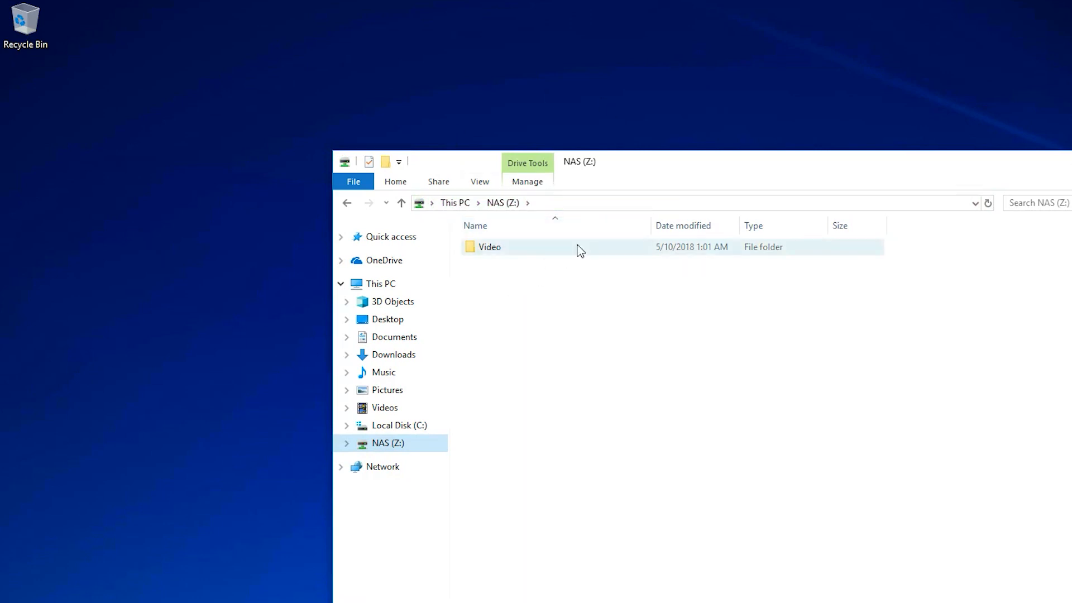
pyautogui.click(547, 271)
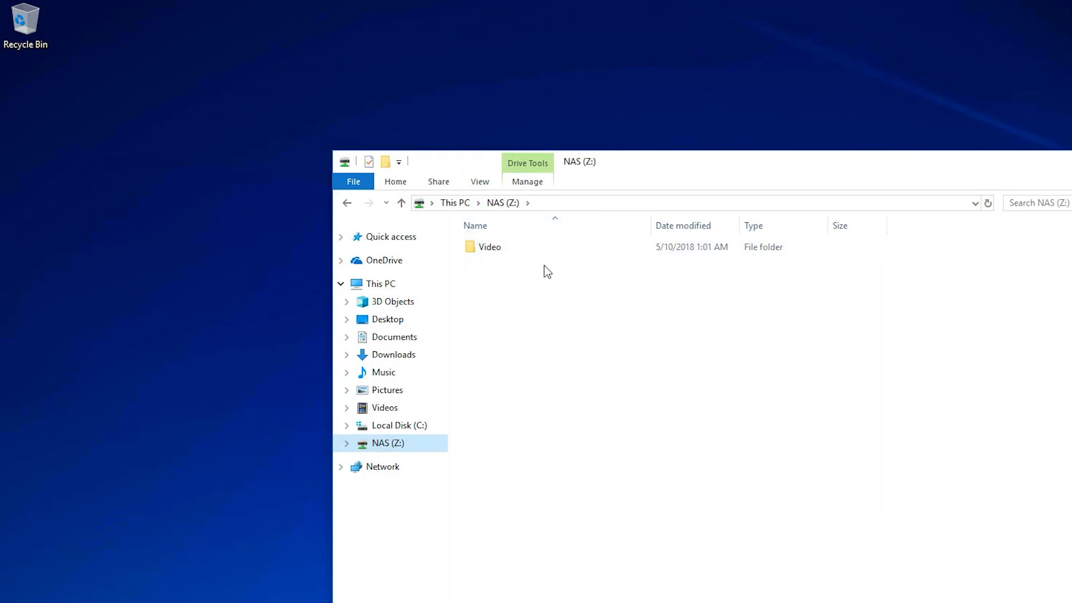